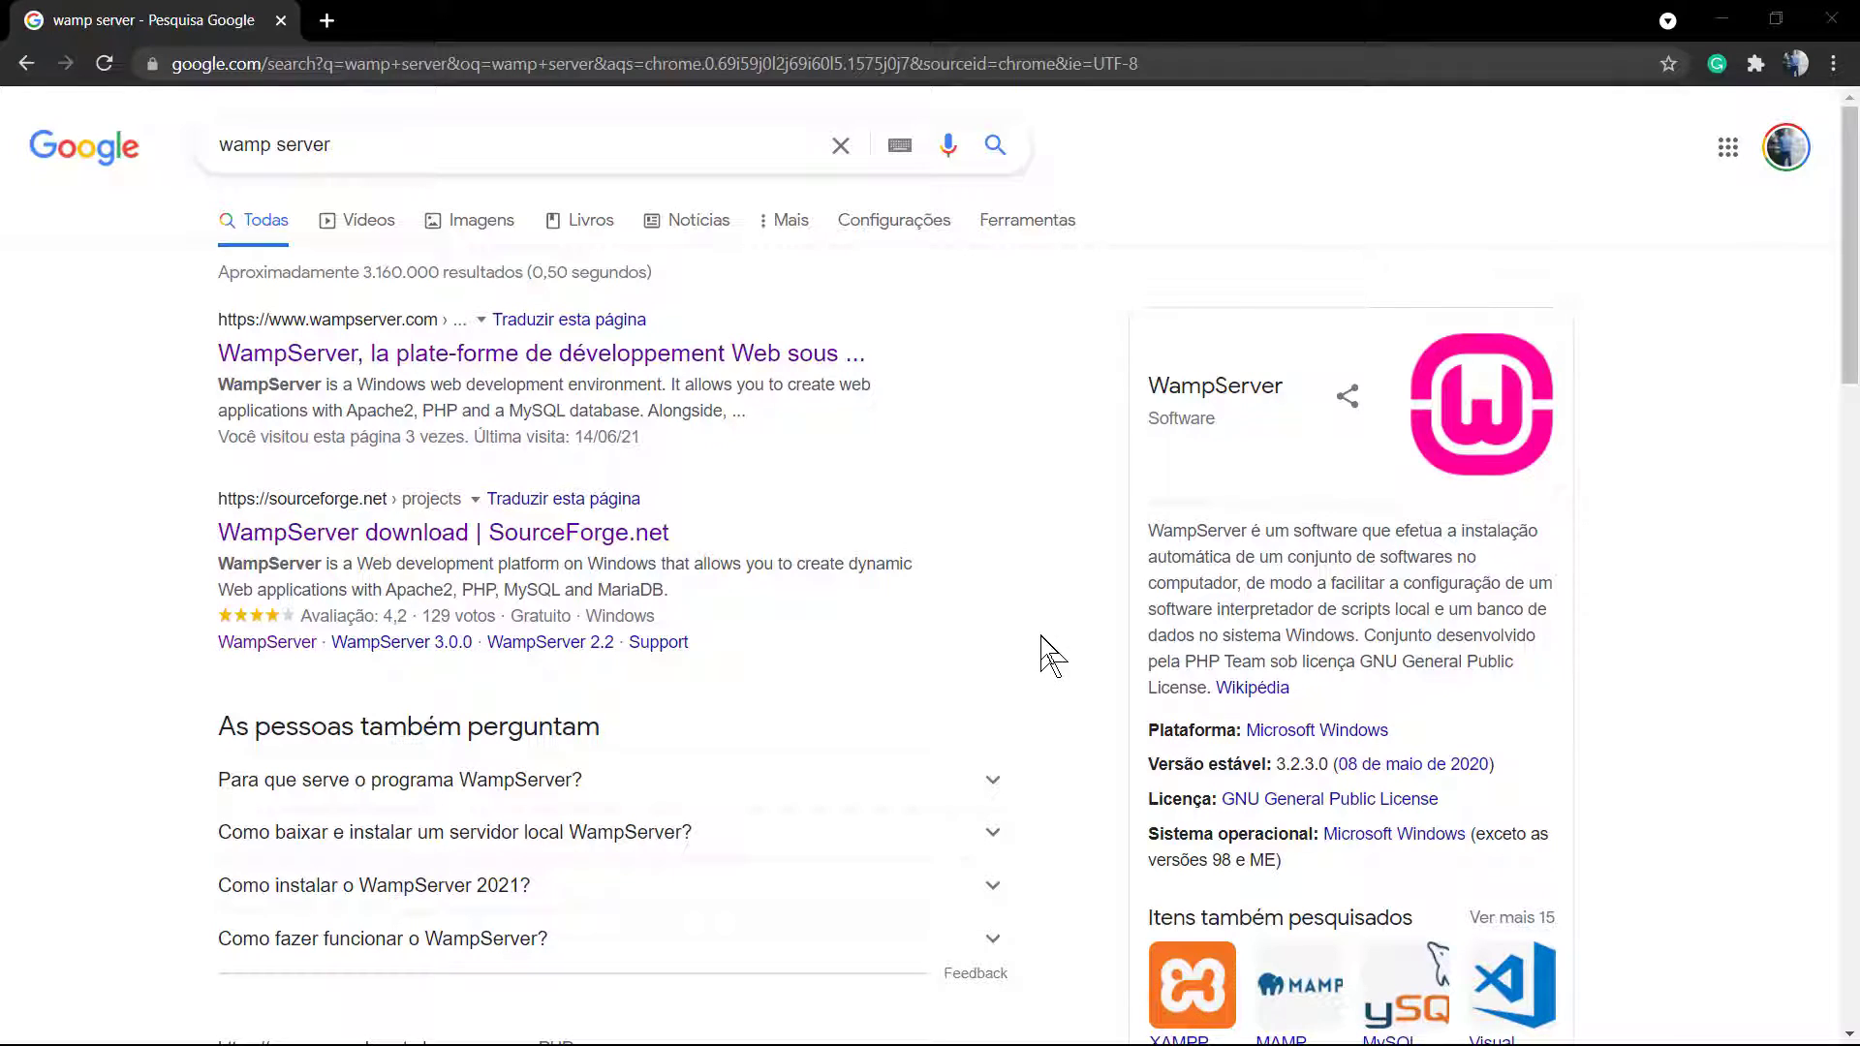
# Open the official wampserver.com result from the Google search for 'wamp server'.
pyautogui.doubleClick(1214, 386)
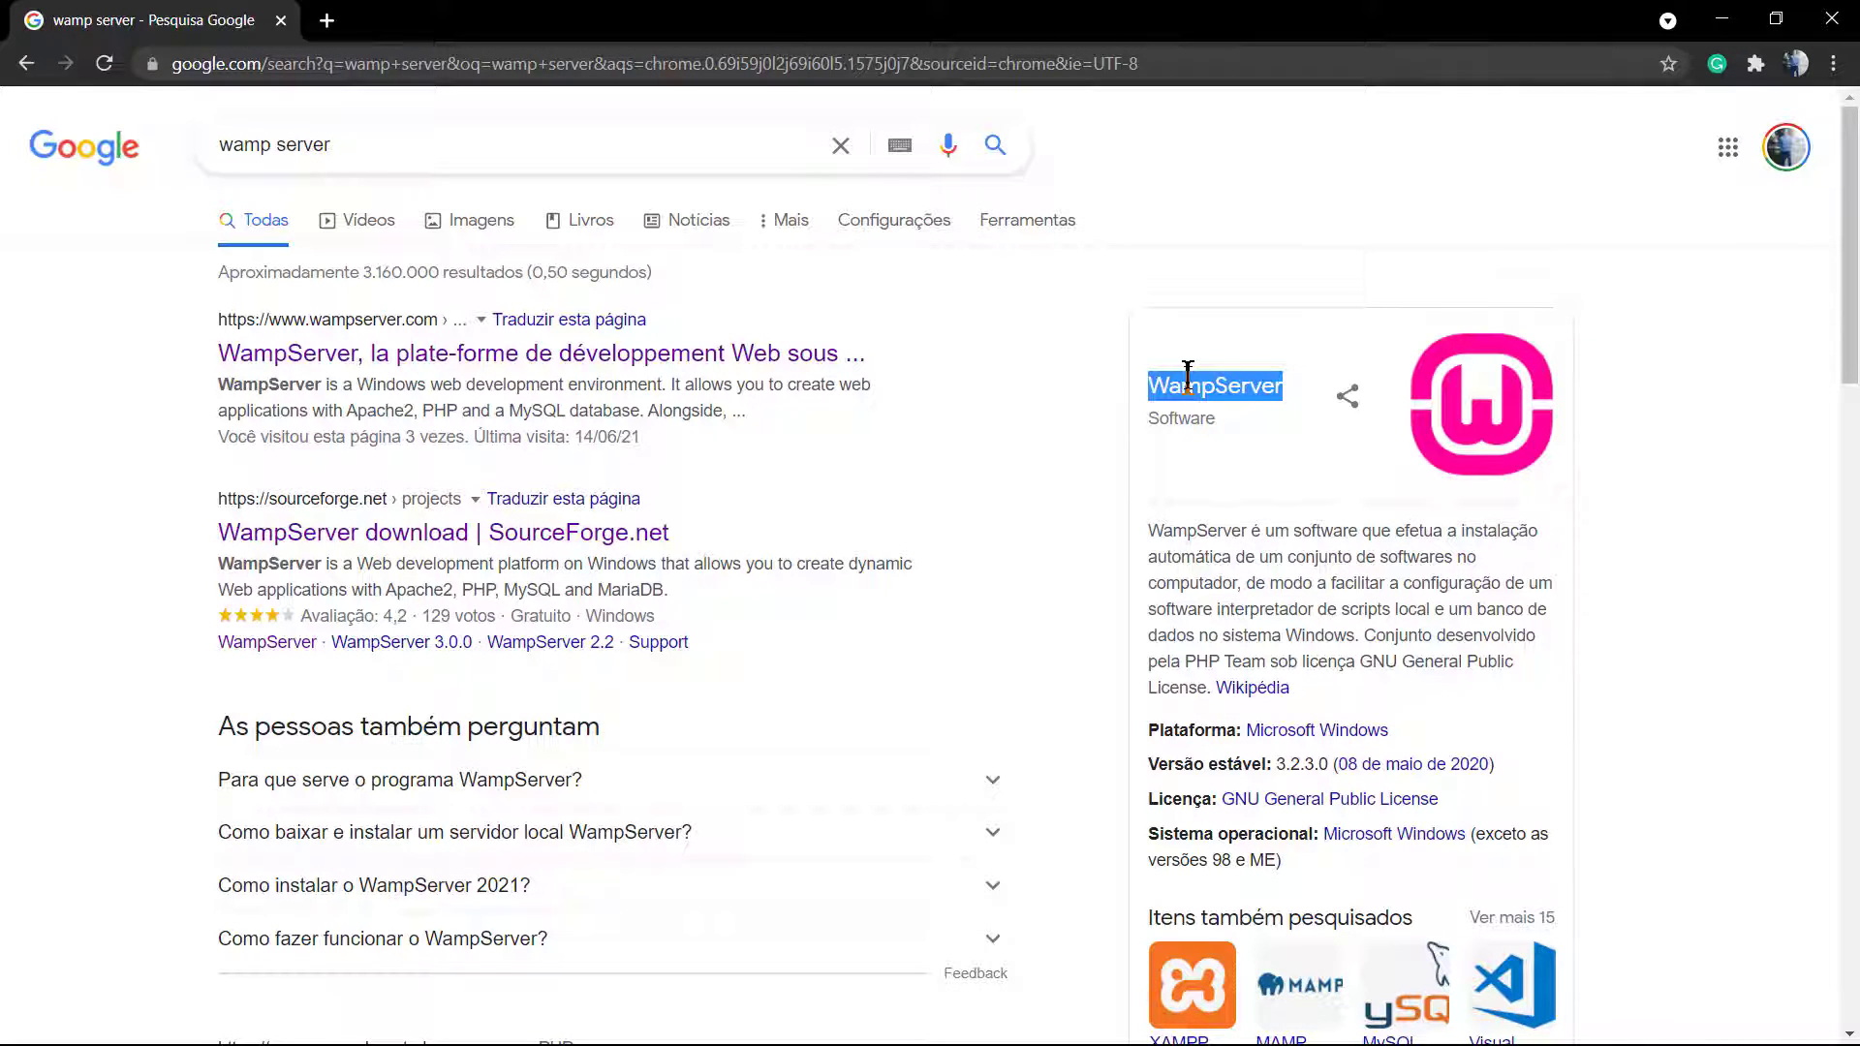
pyautogui.moveTo(1077, 426)
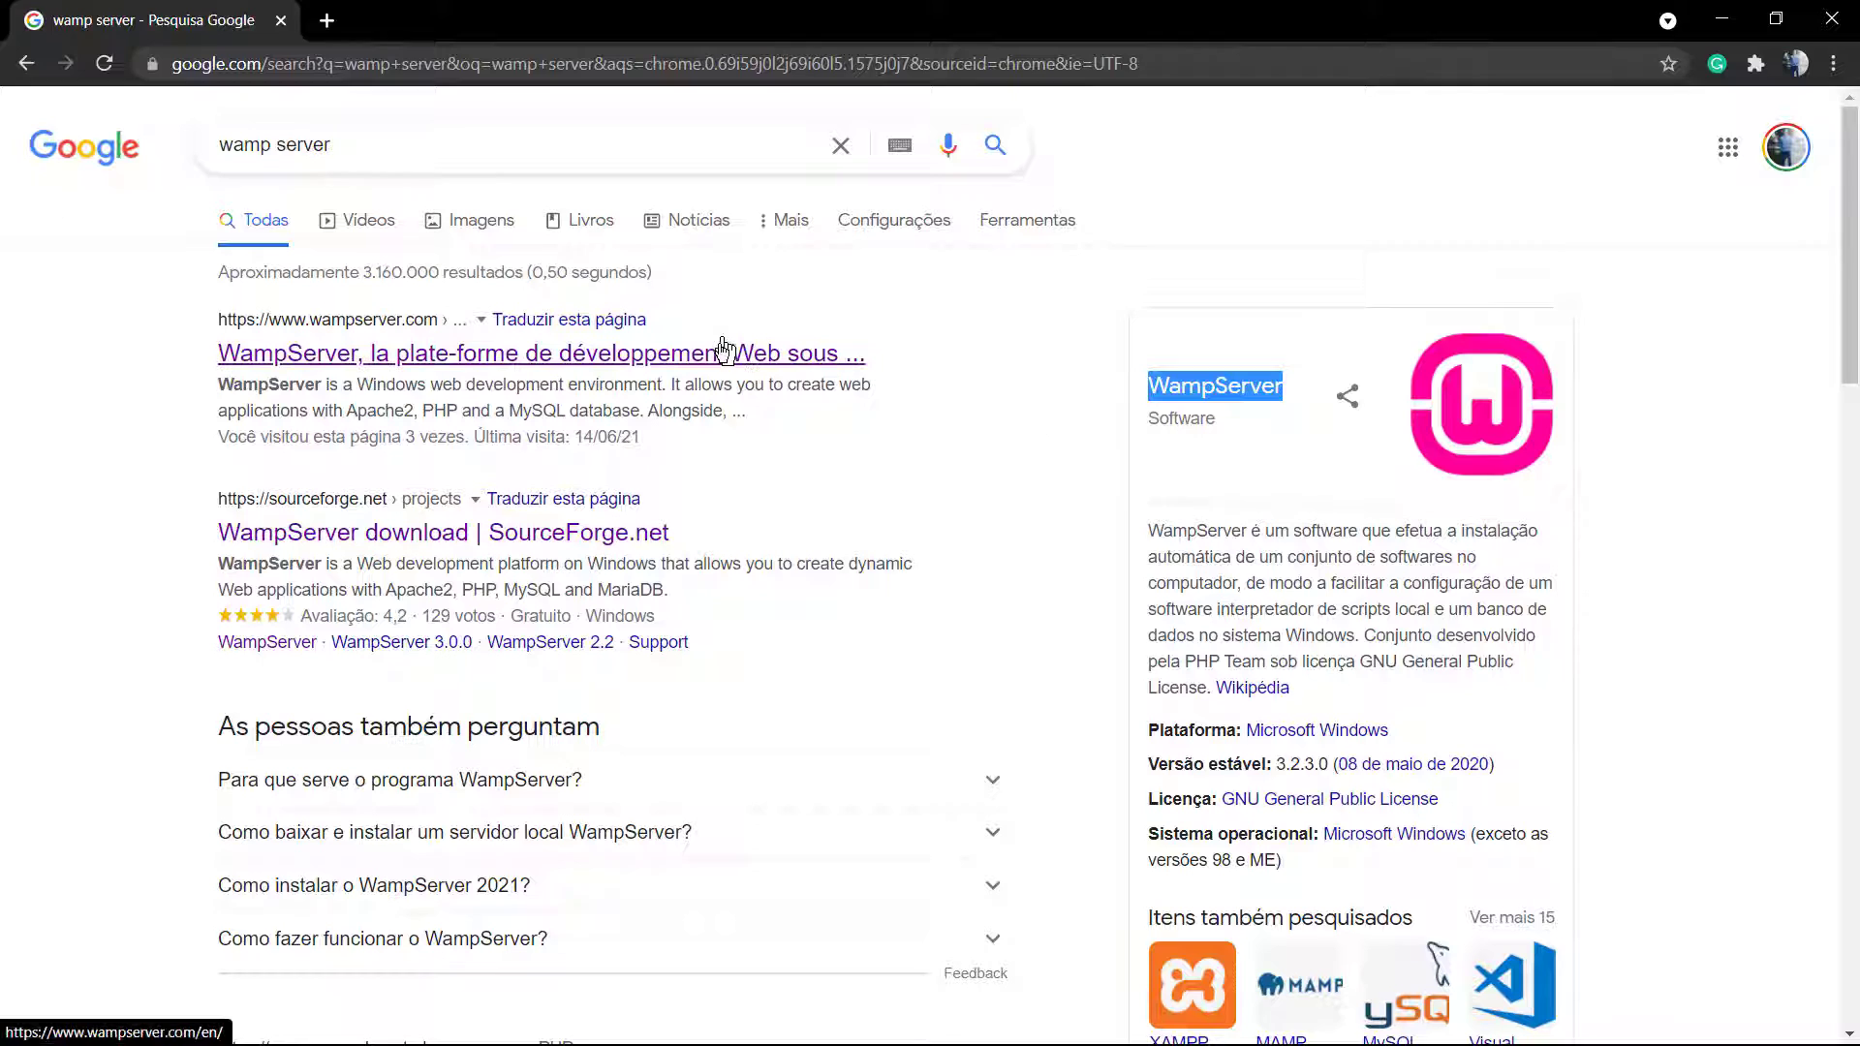
pyautogui.click(540, 353)
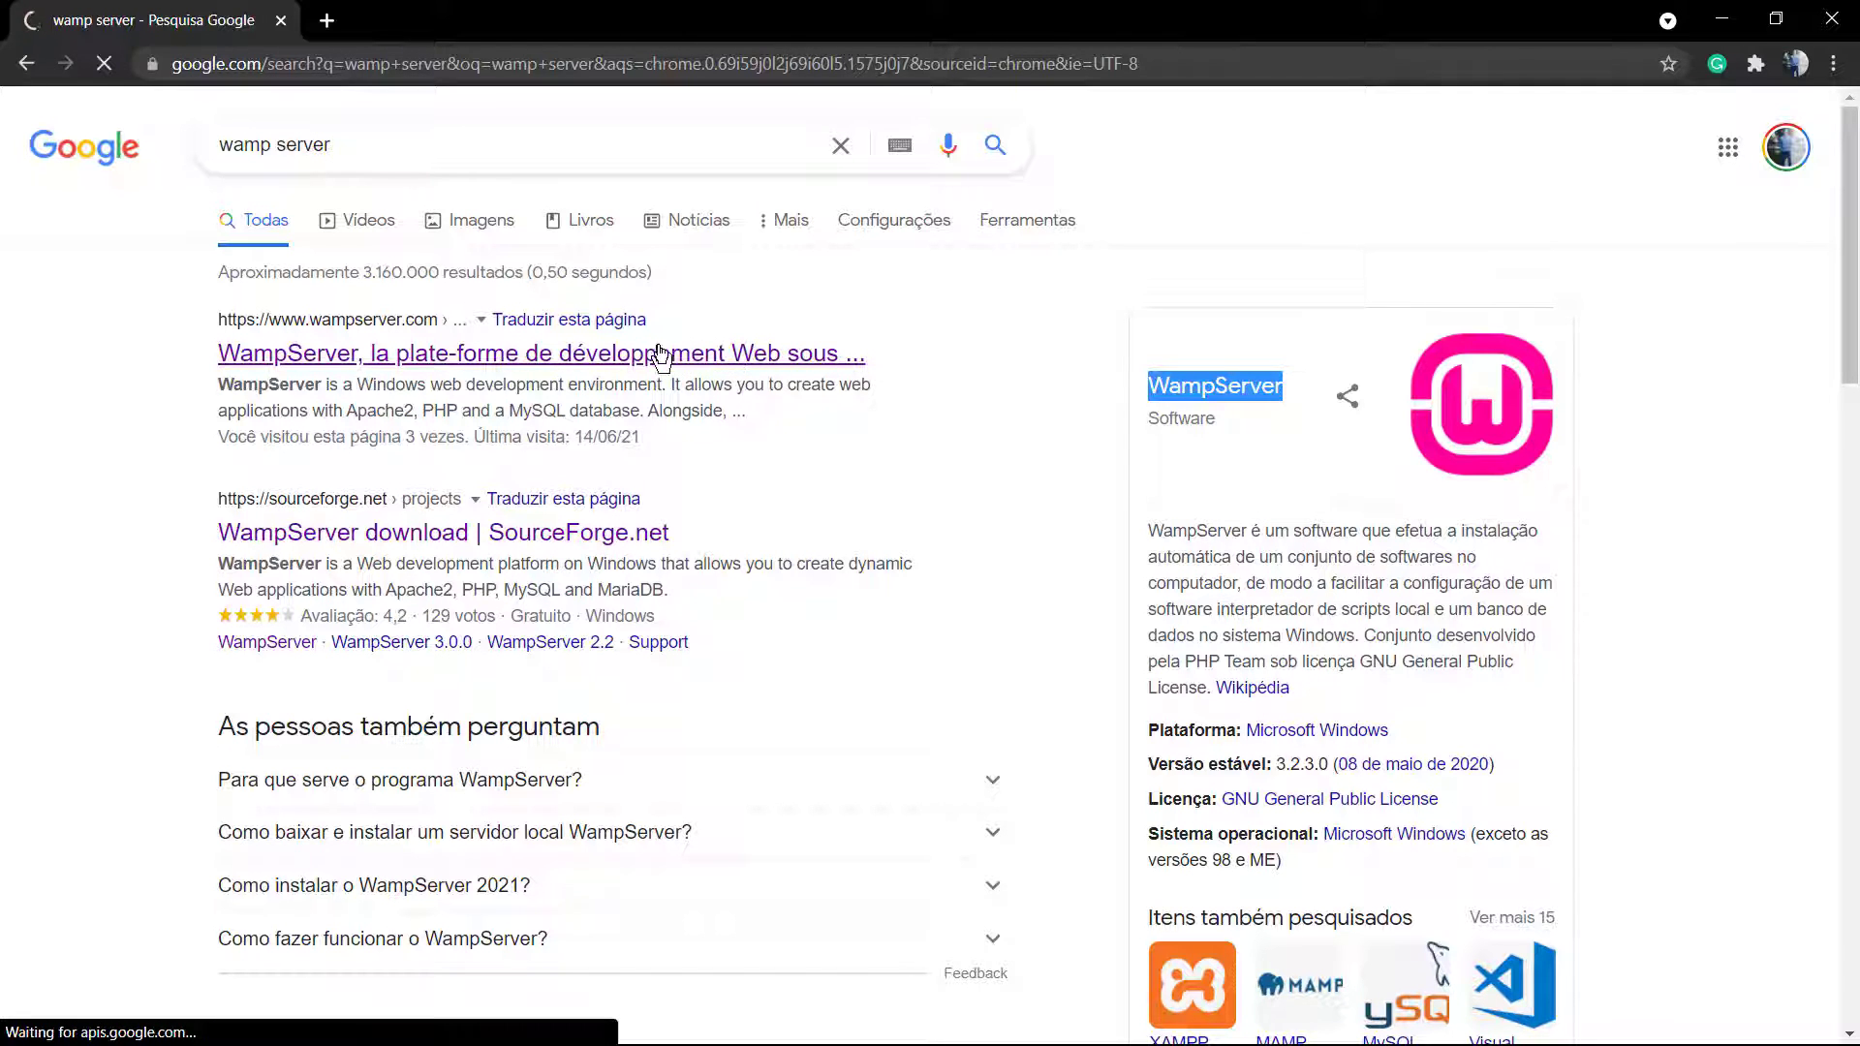
# Start using WampServer and choose the 'WAMPSERVER 64 BITS (X64) 3.2.0' download banner.
pyautogui.click(540, 353)
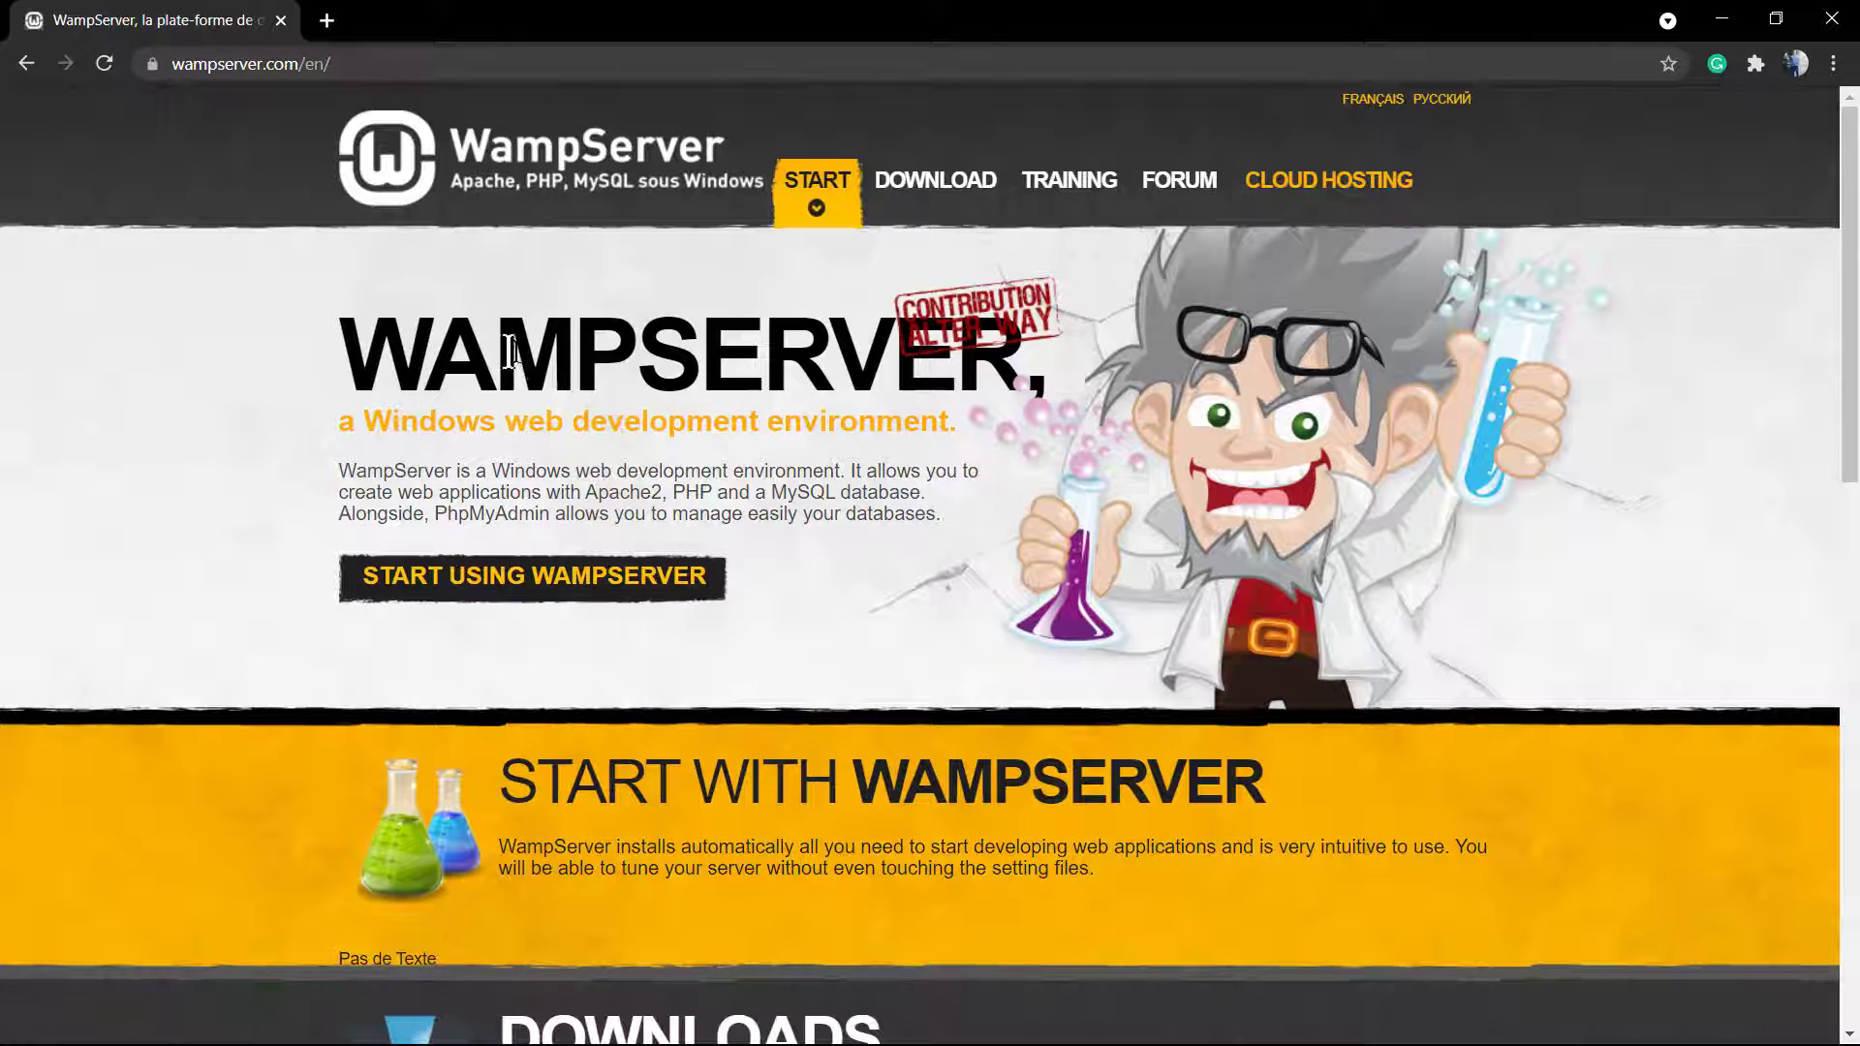
pyautogui.moveTo(532, 577)
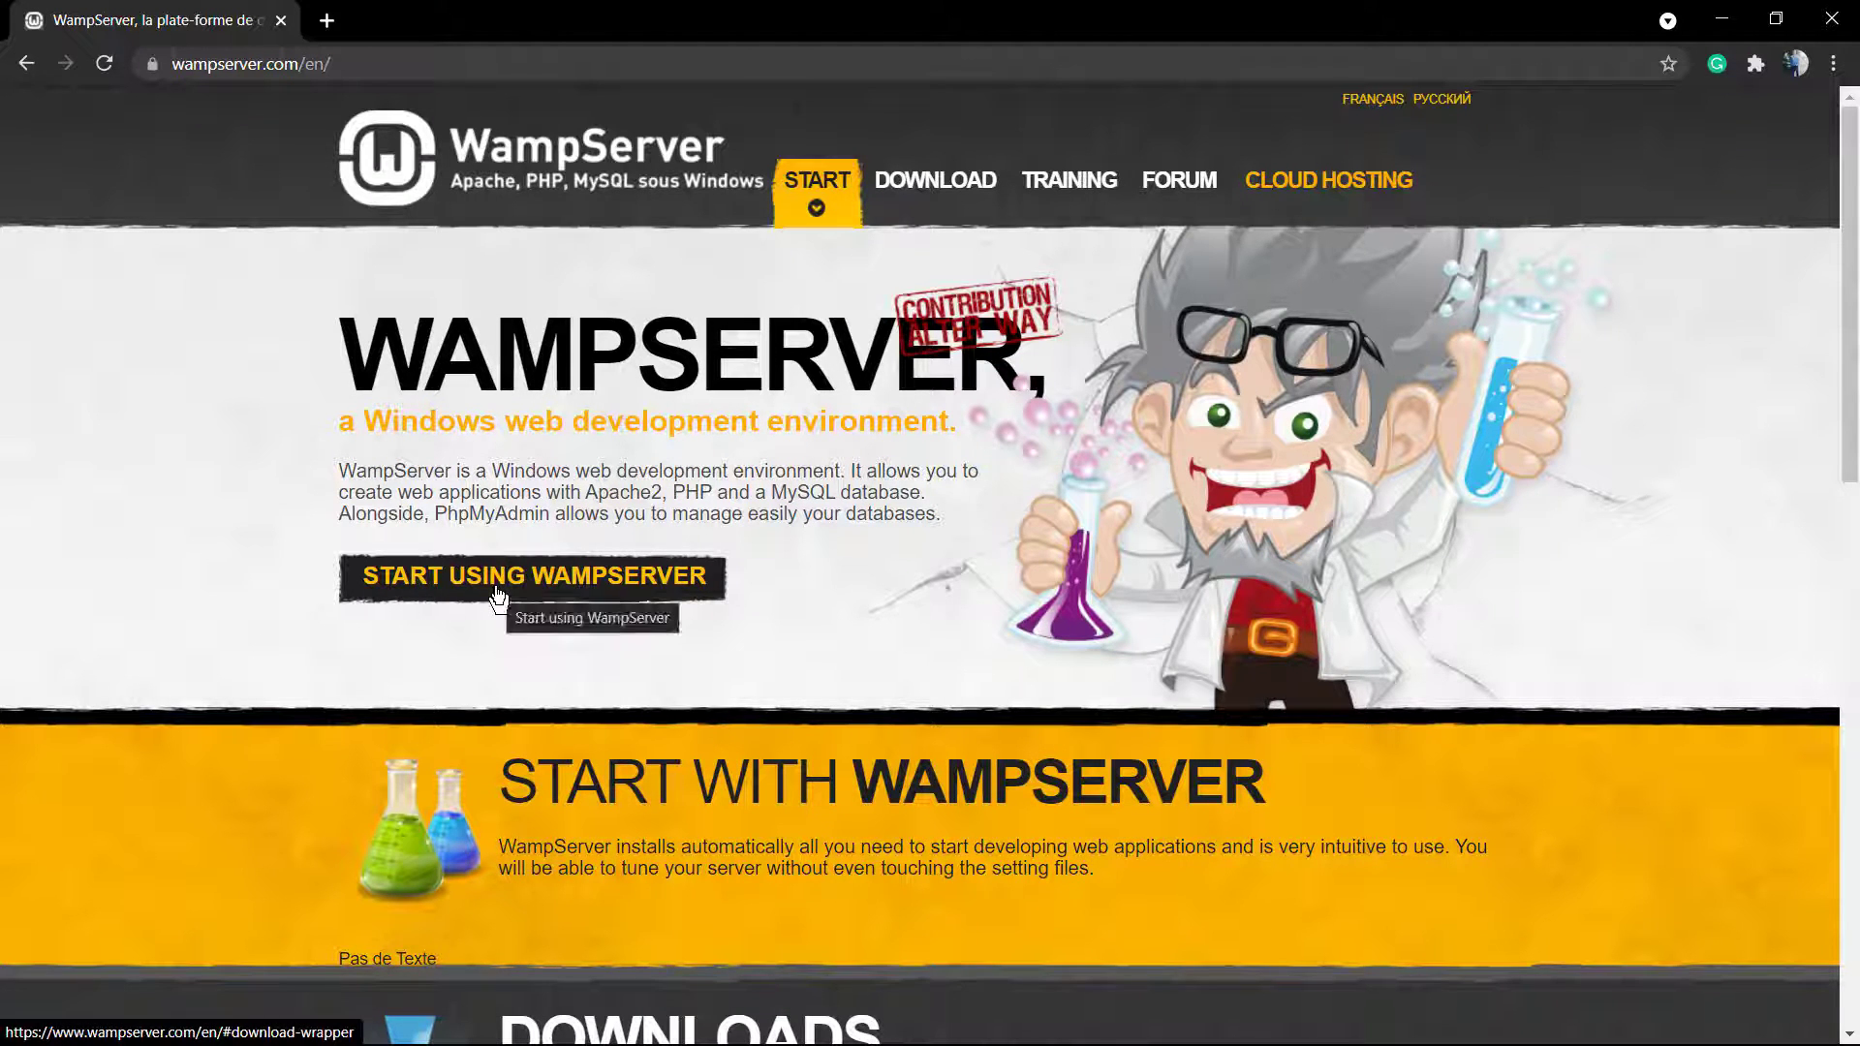
pyautogui.click(534, 577)
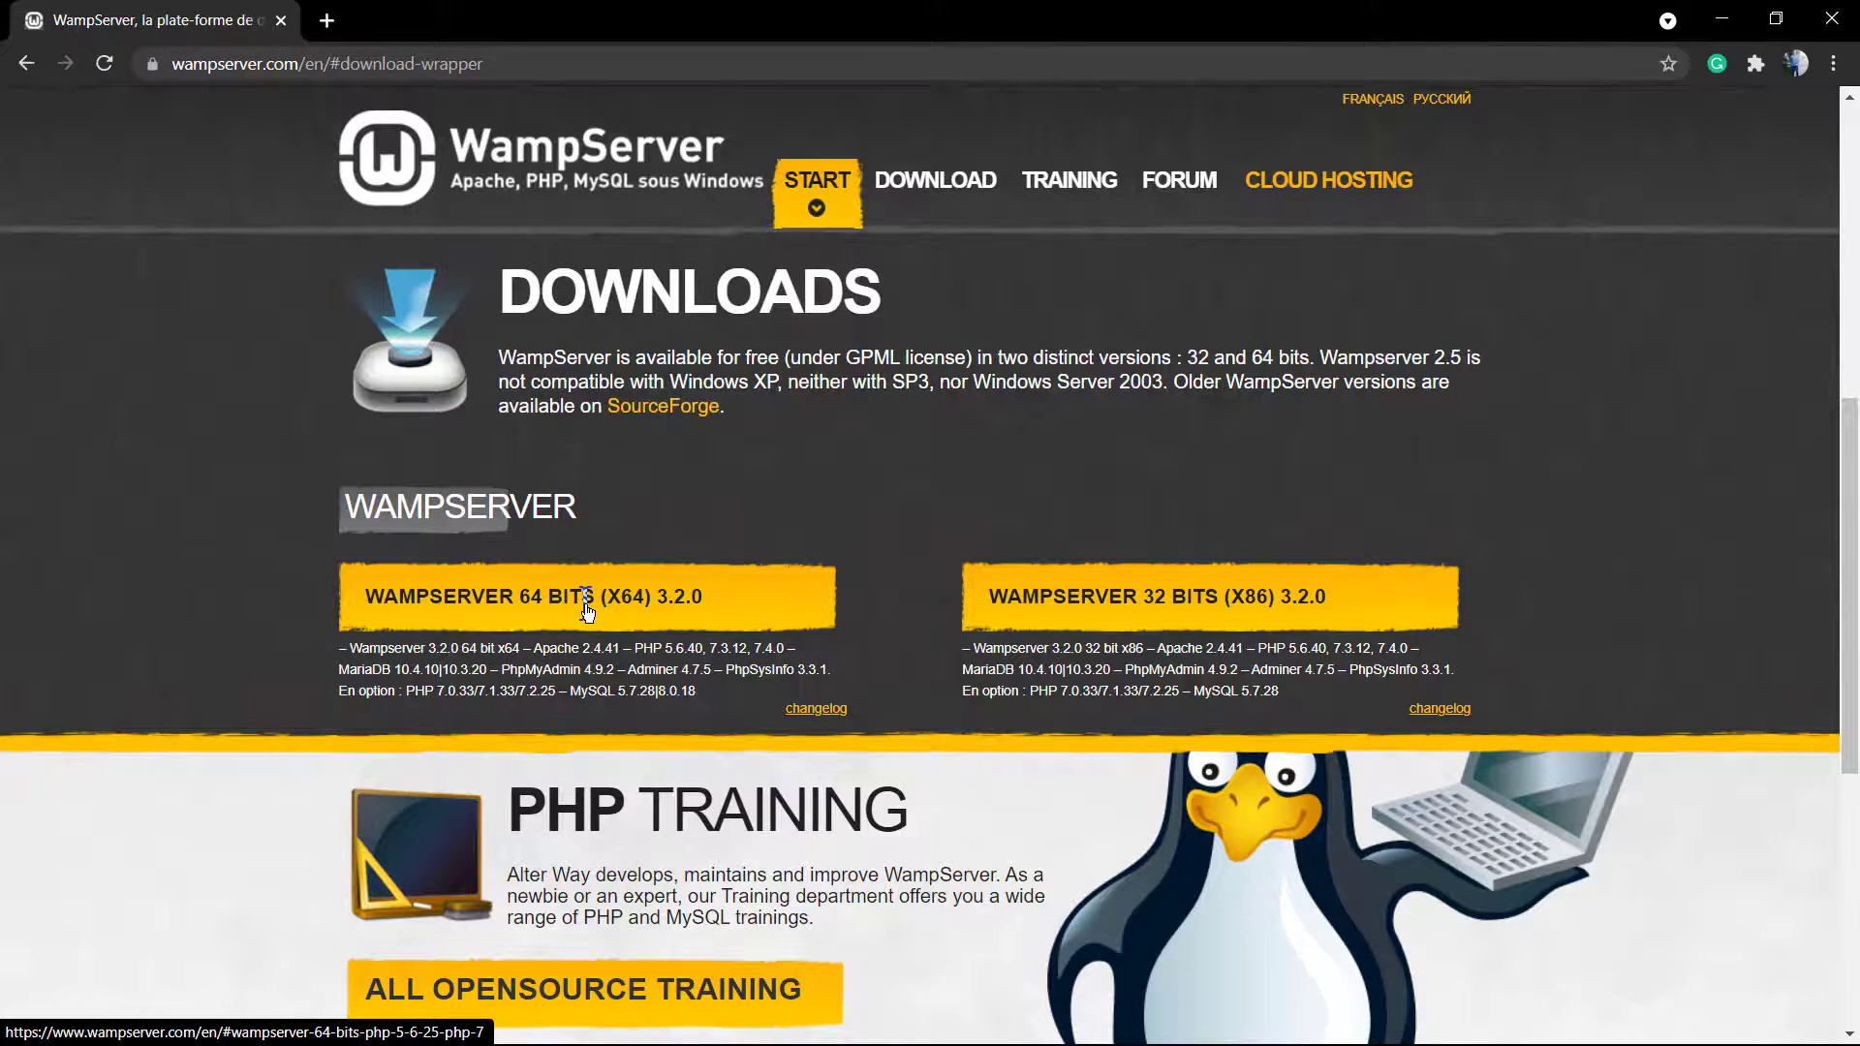
pyautogui.click(583, 597)
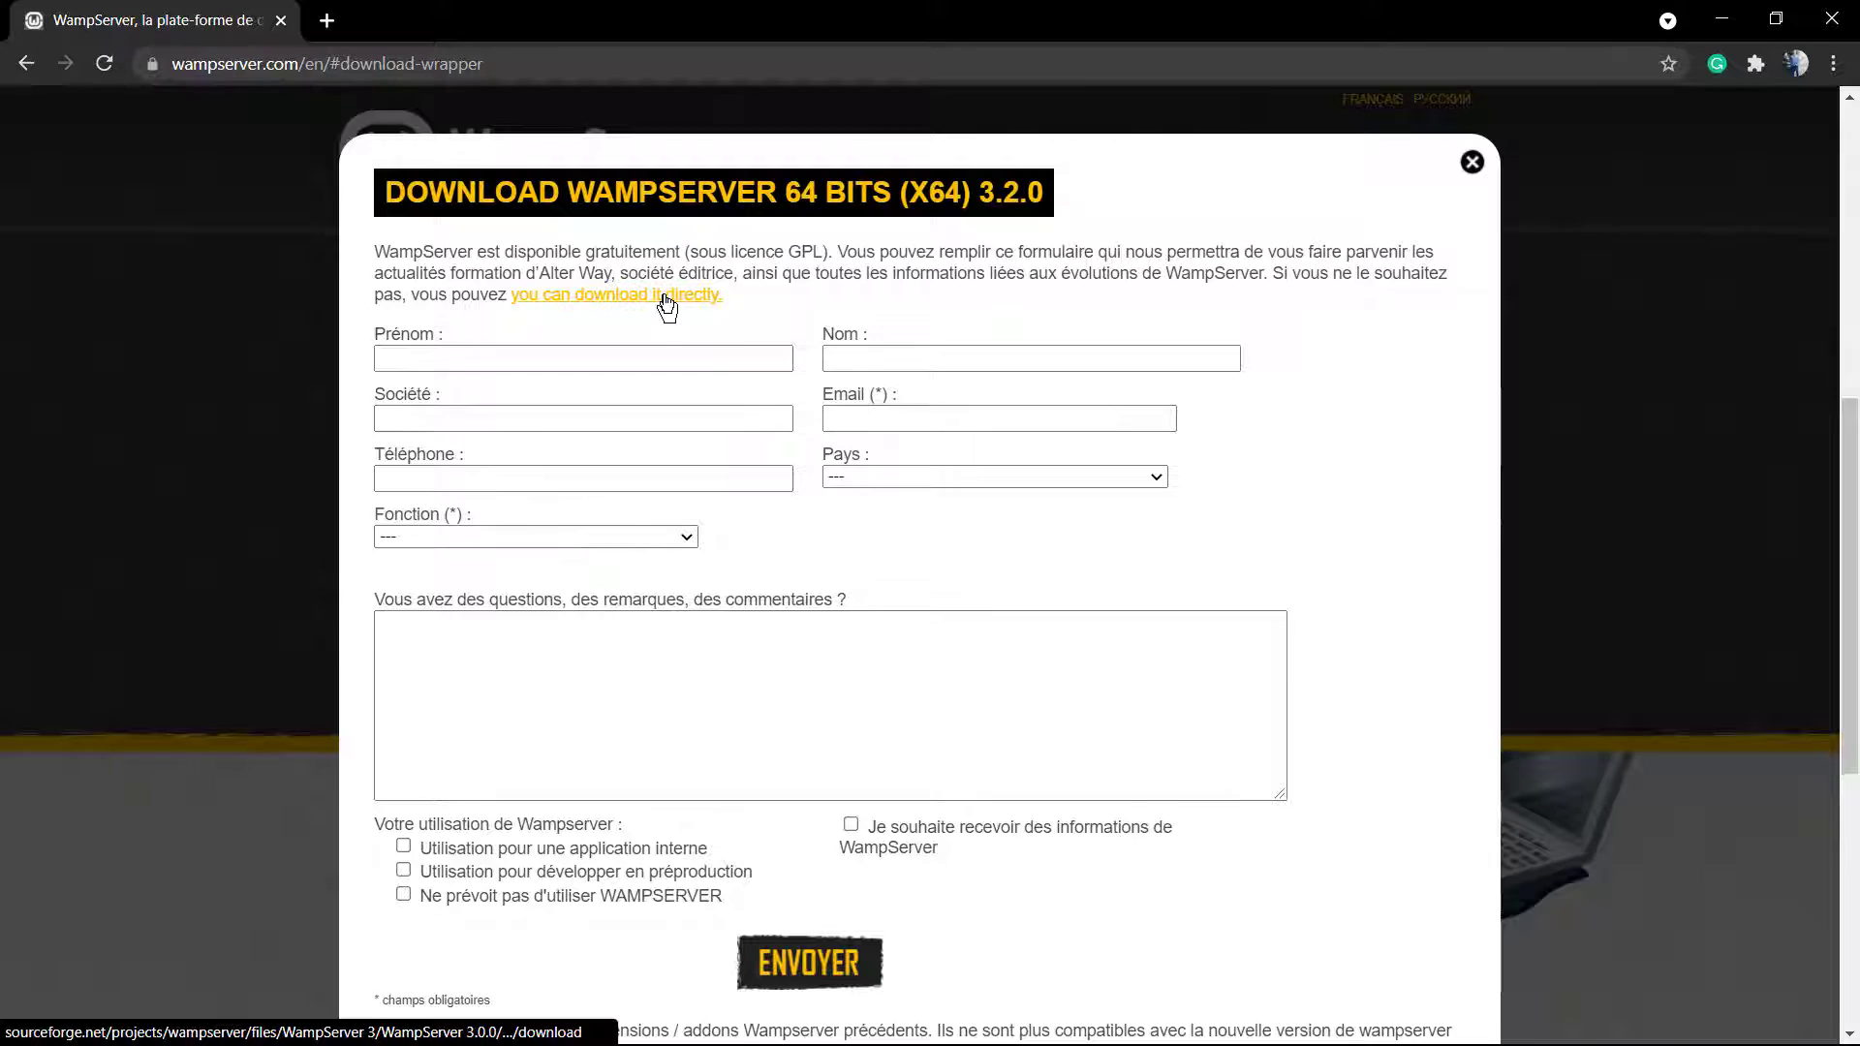
pyautogui.scroll(-3)
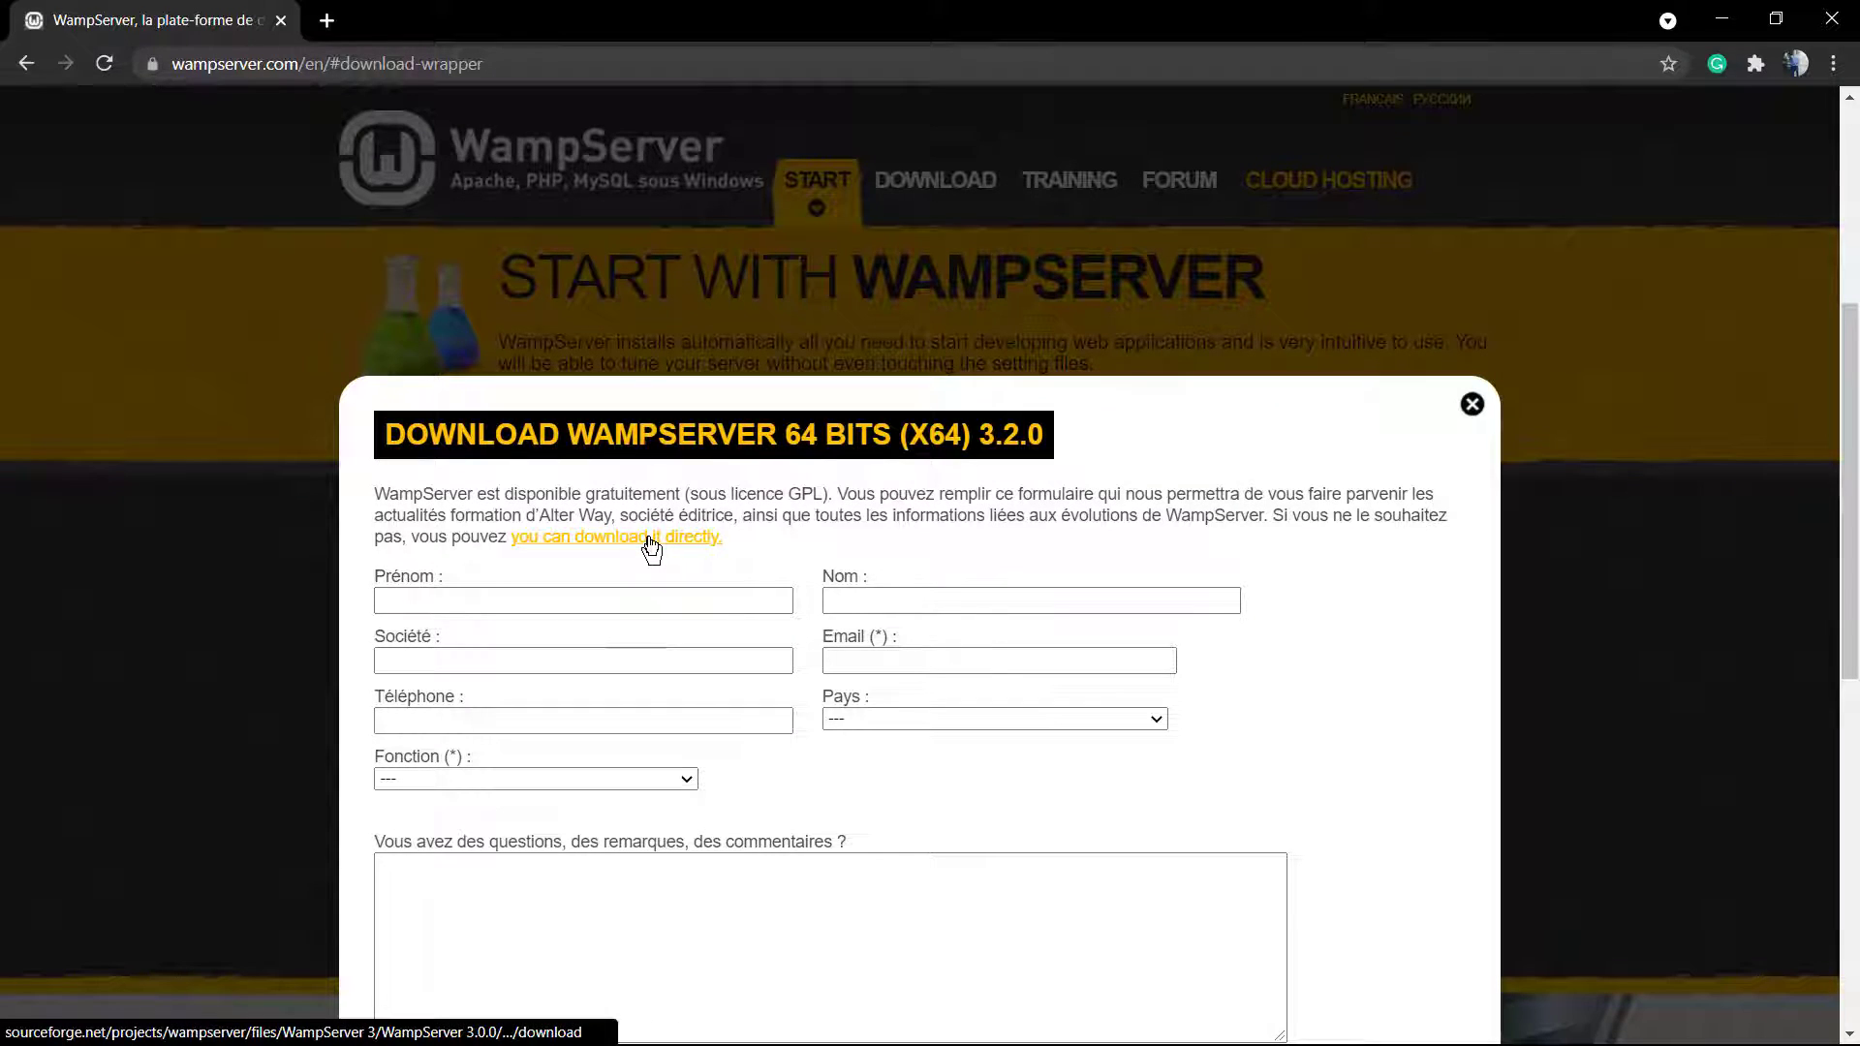
# Download wampserver3.2.3_x64.exe directly via SourceForge's 'Download Latest Version' button.
pyautogui.click(616, 537)
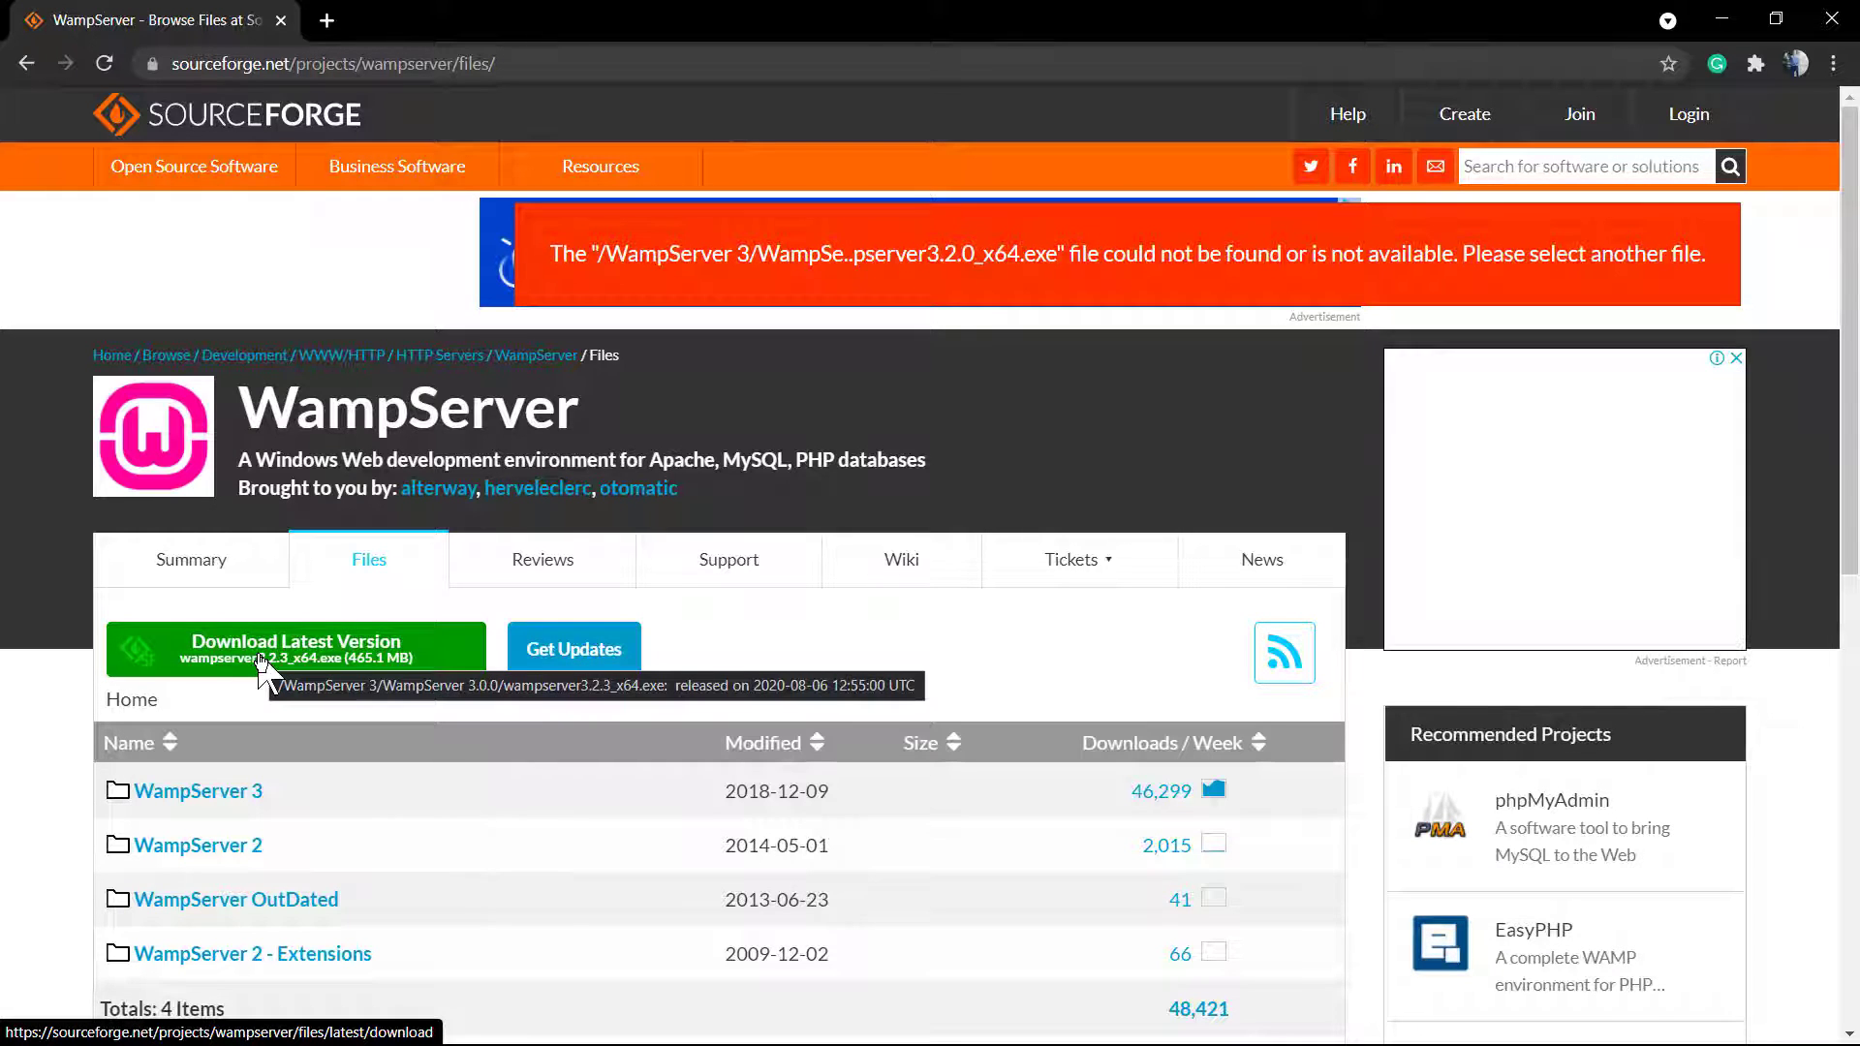
pyautogui.click(293, 647)
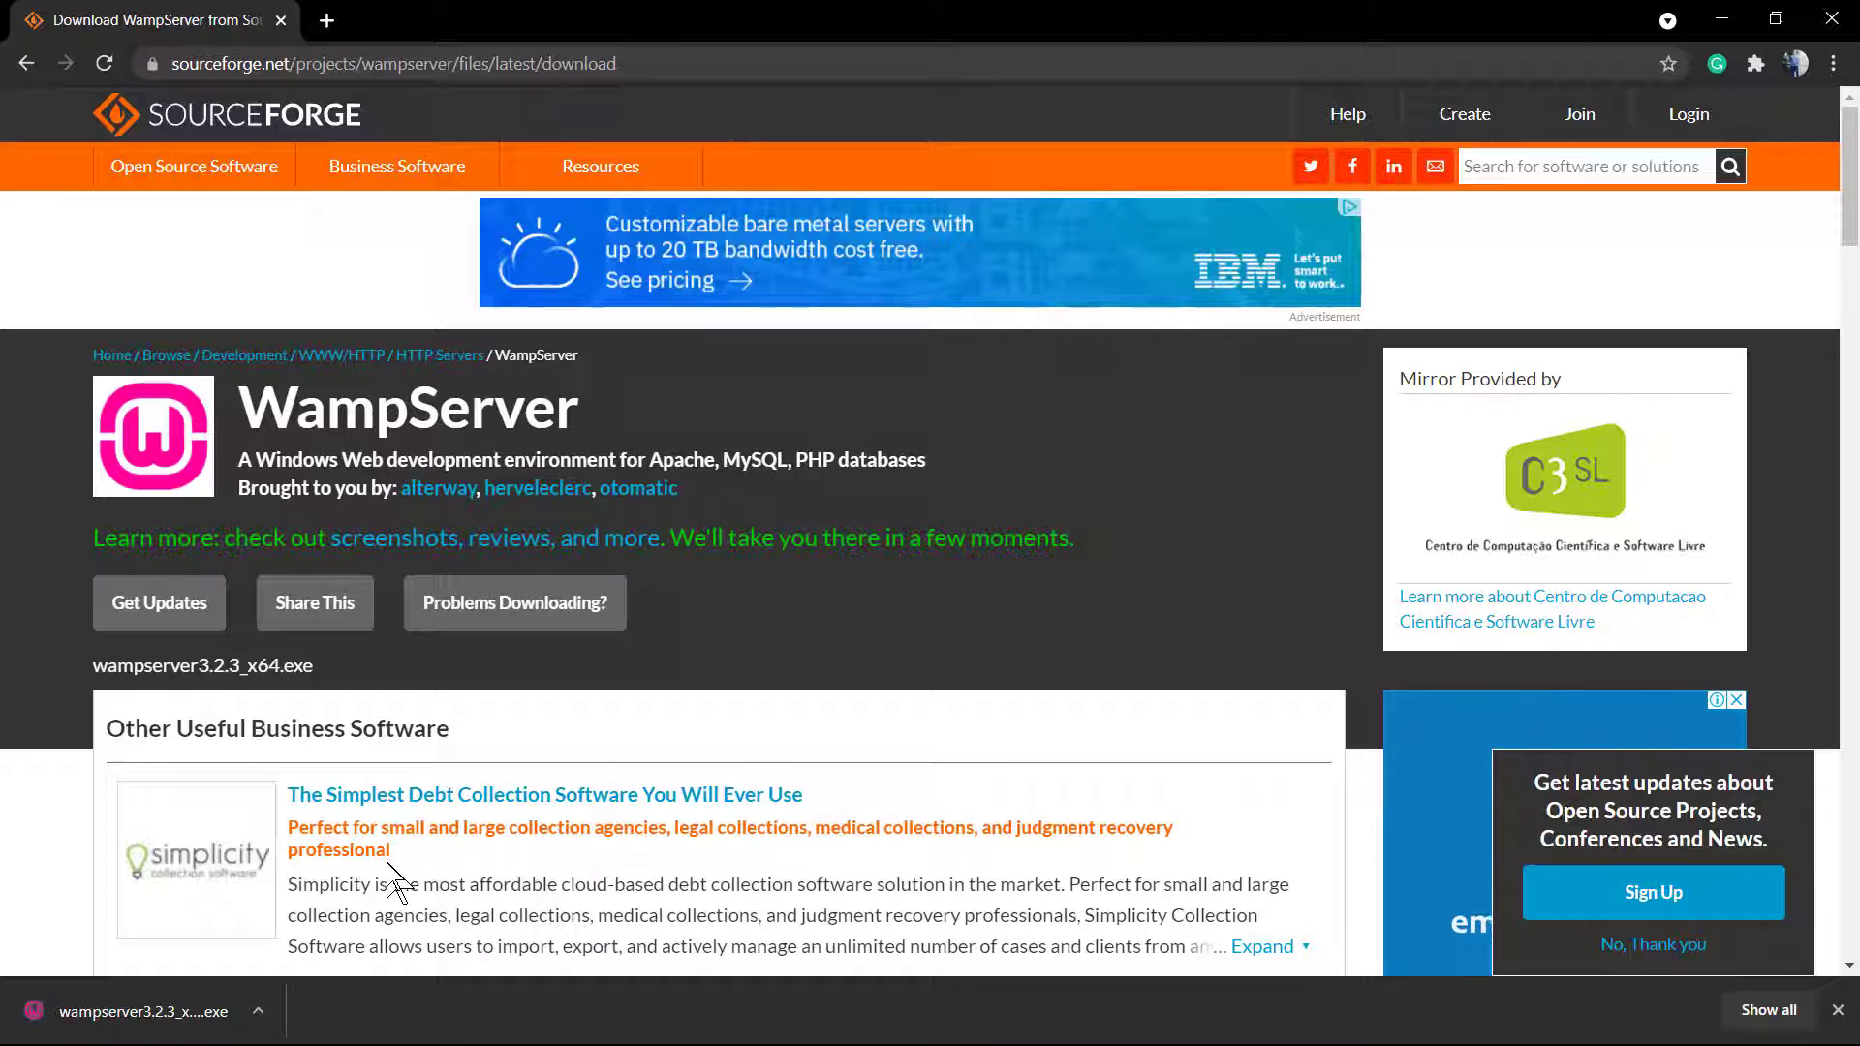
# Launch the downloaded wampserver3.2.3_x64.exe from Chrome's download bar.
pyautogui.click(141, 1011)
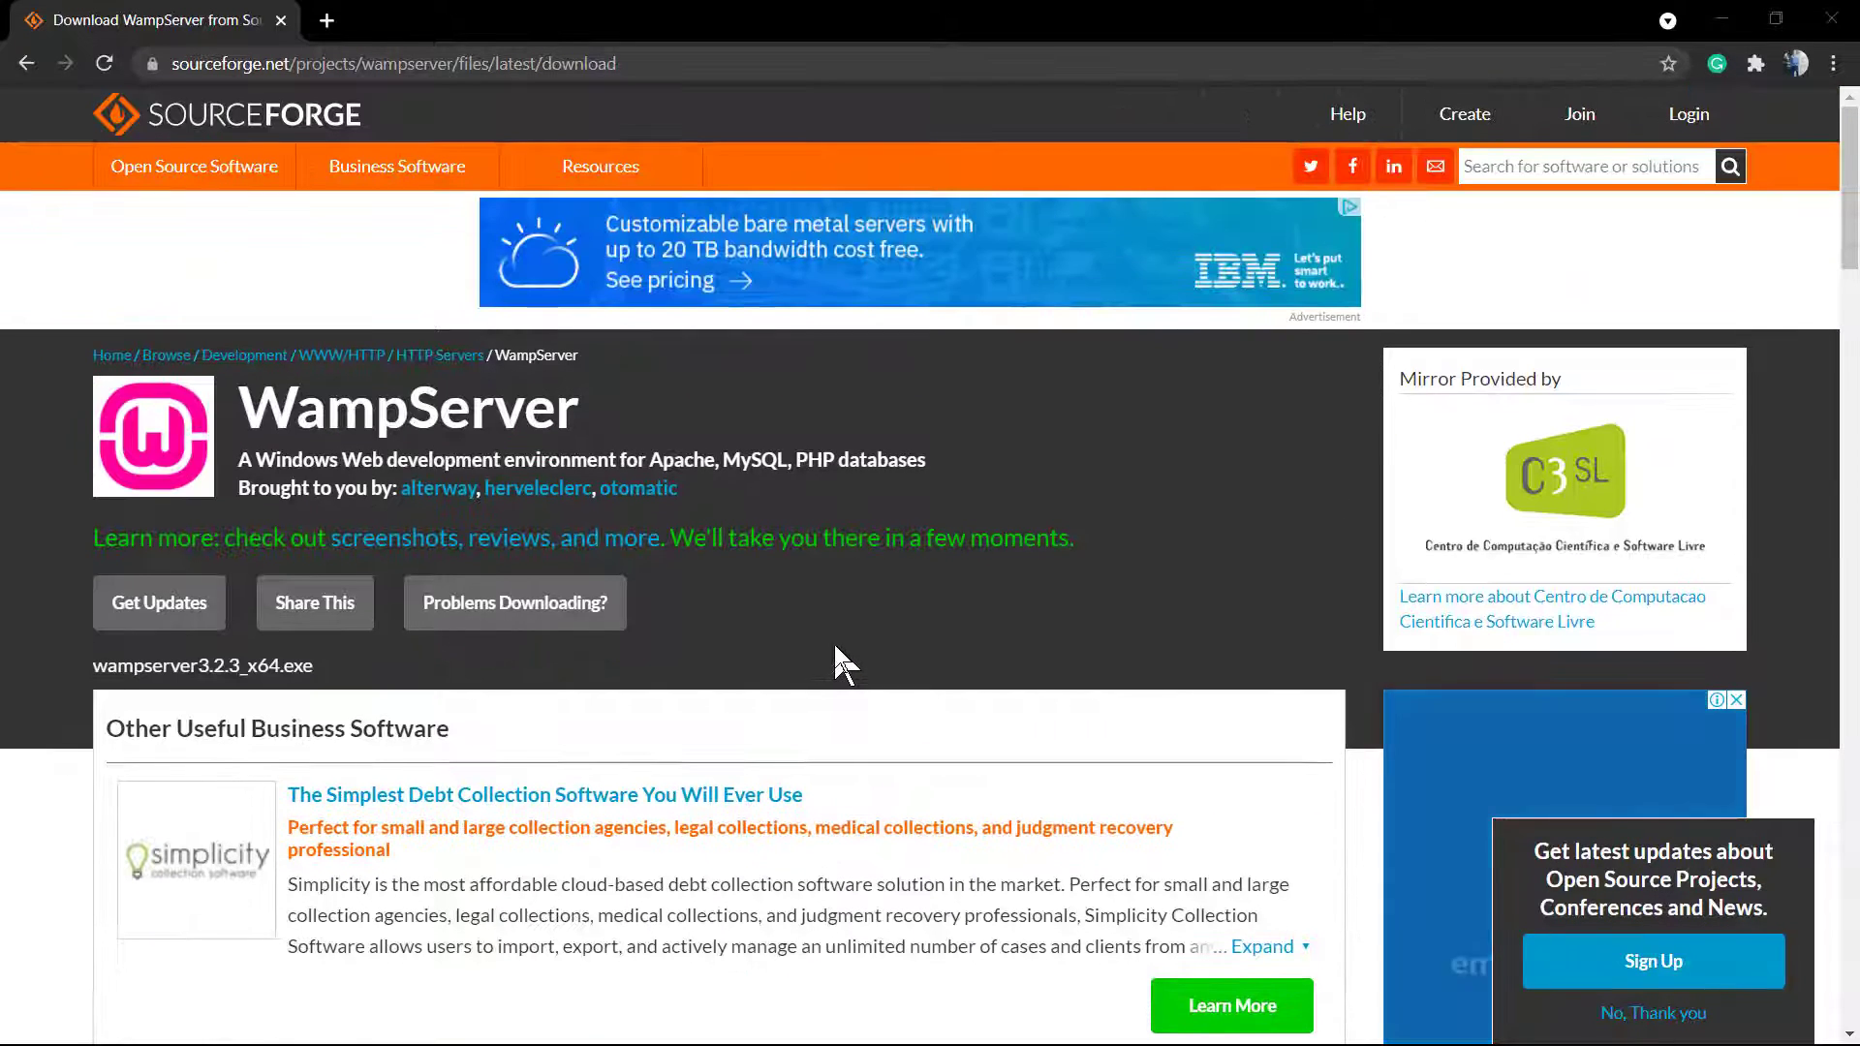
pyautogui.click(1720, 17)
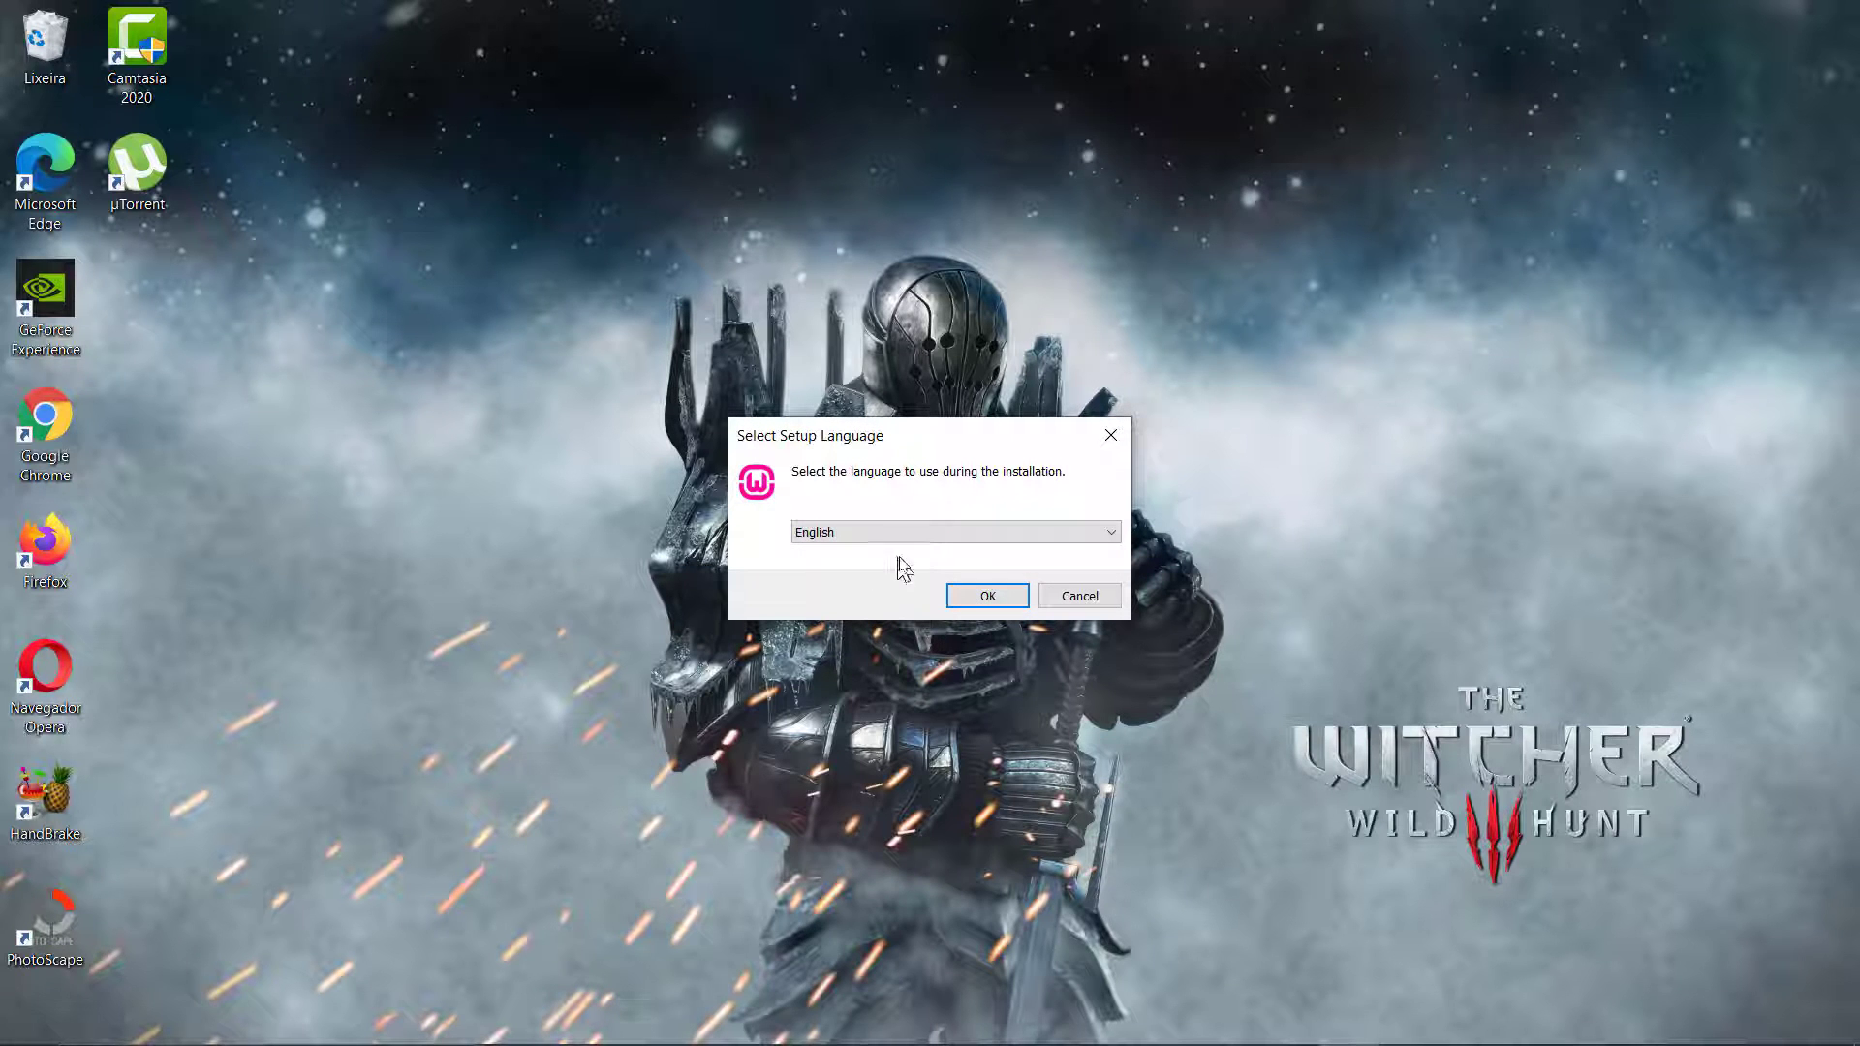
# Confirm English as setup language, accept the license agreement and continue.
pyautogui.click(986, 594)
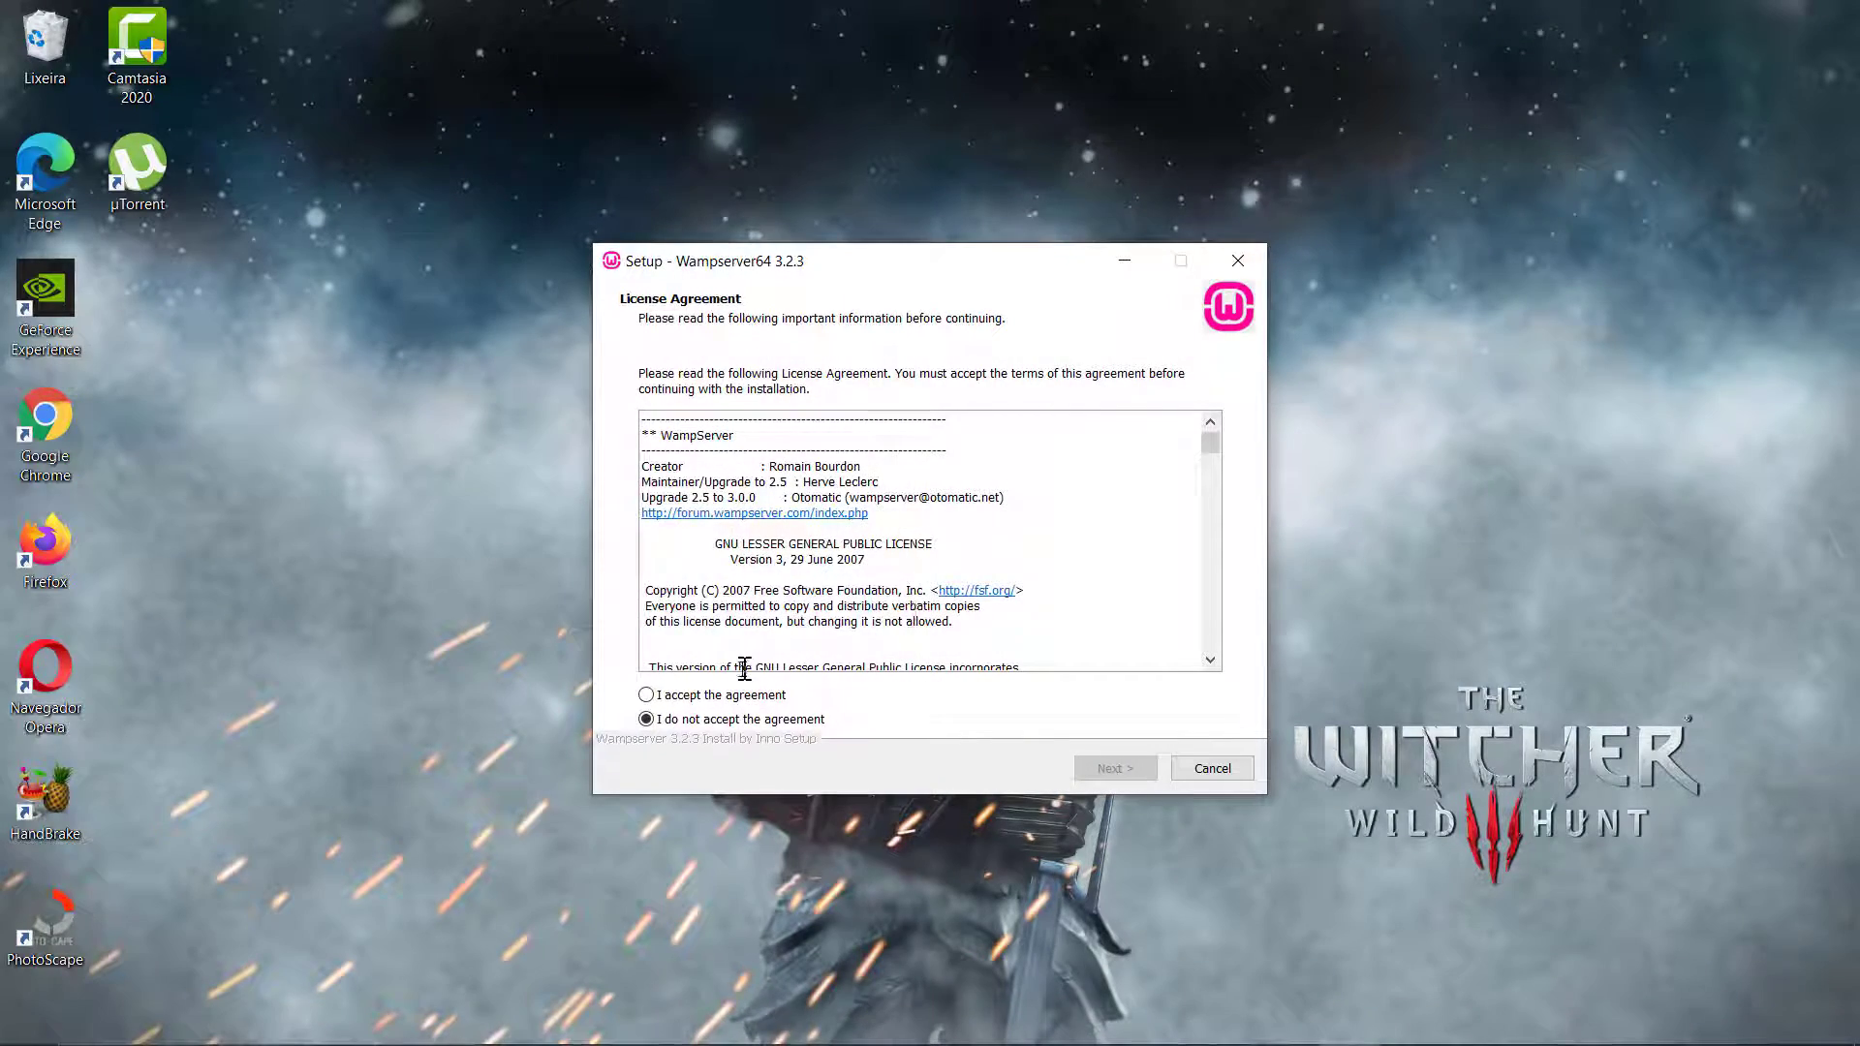
pyautogui.click(647, 695)
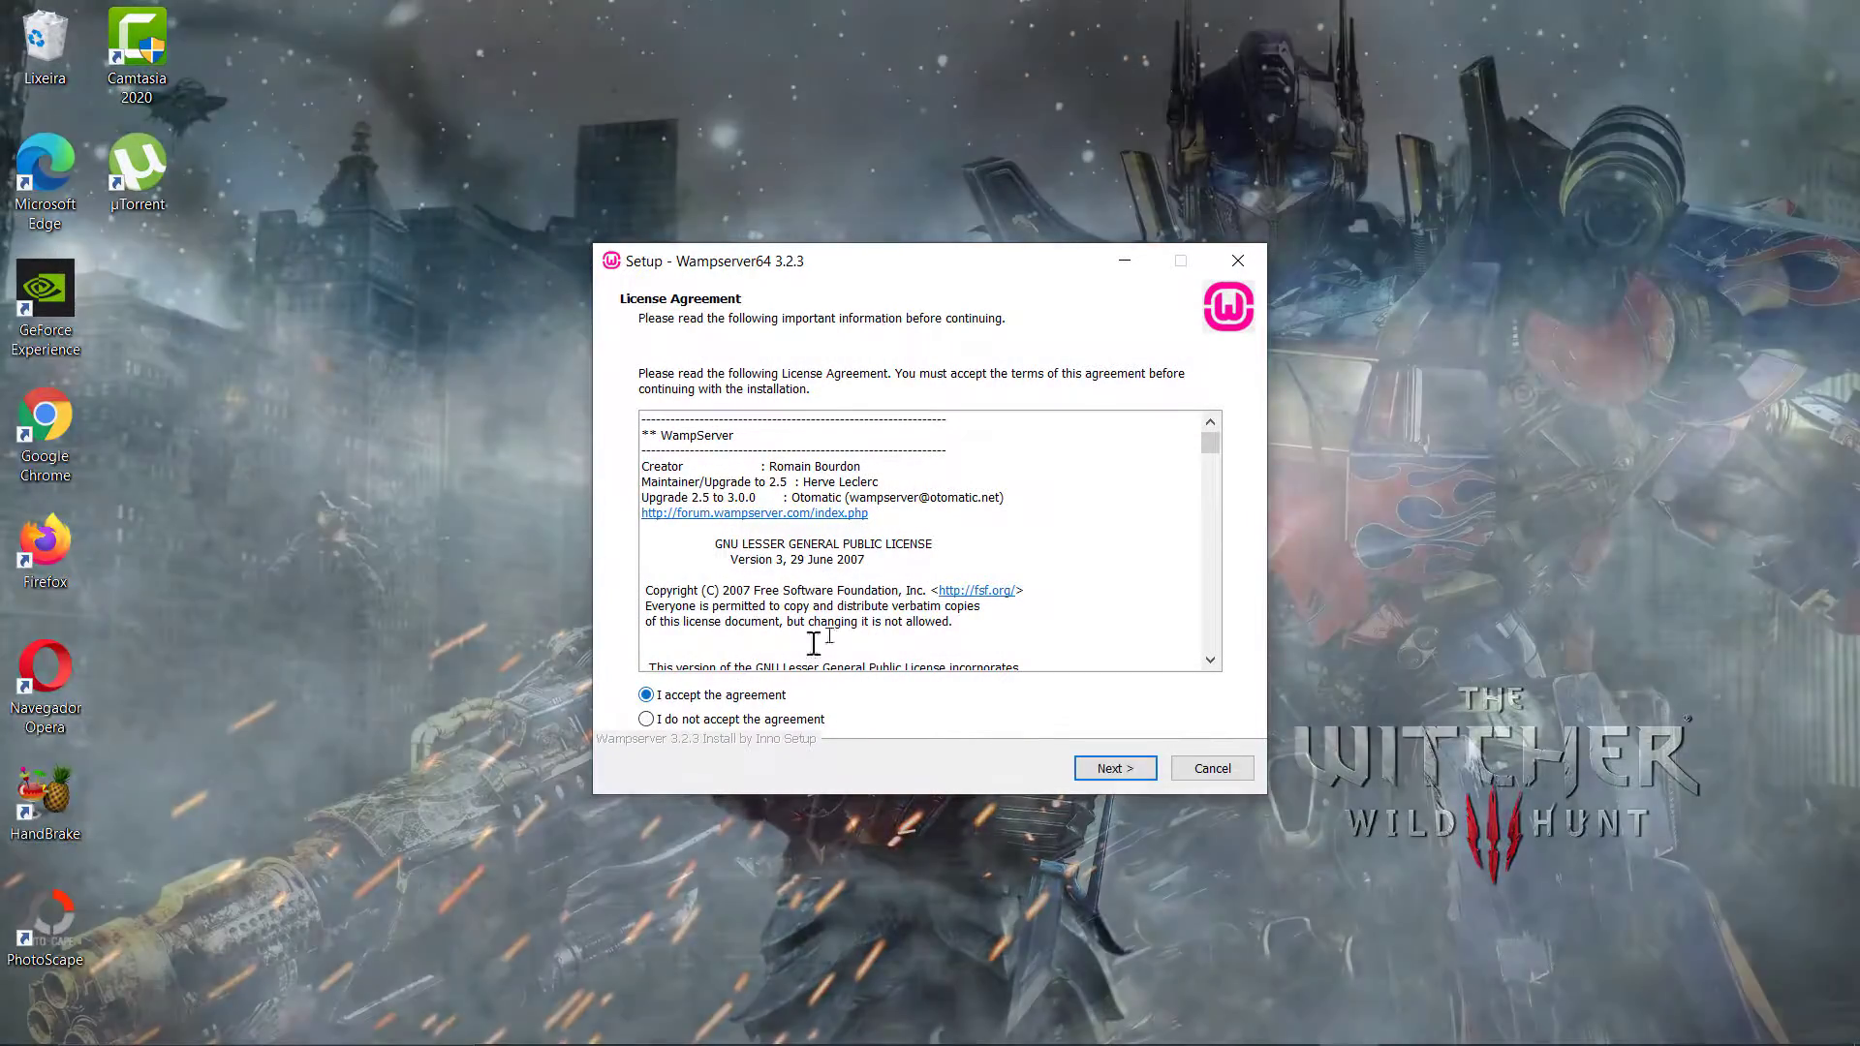
pyautogui.scroll(-3)
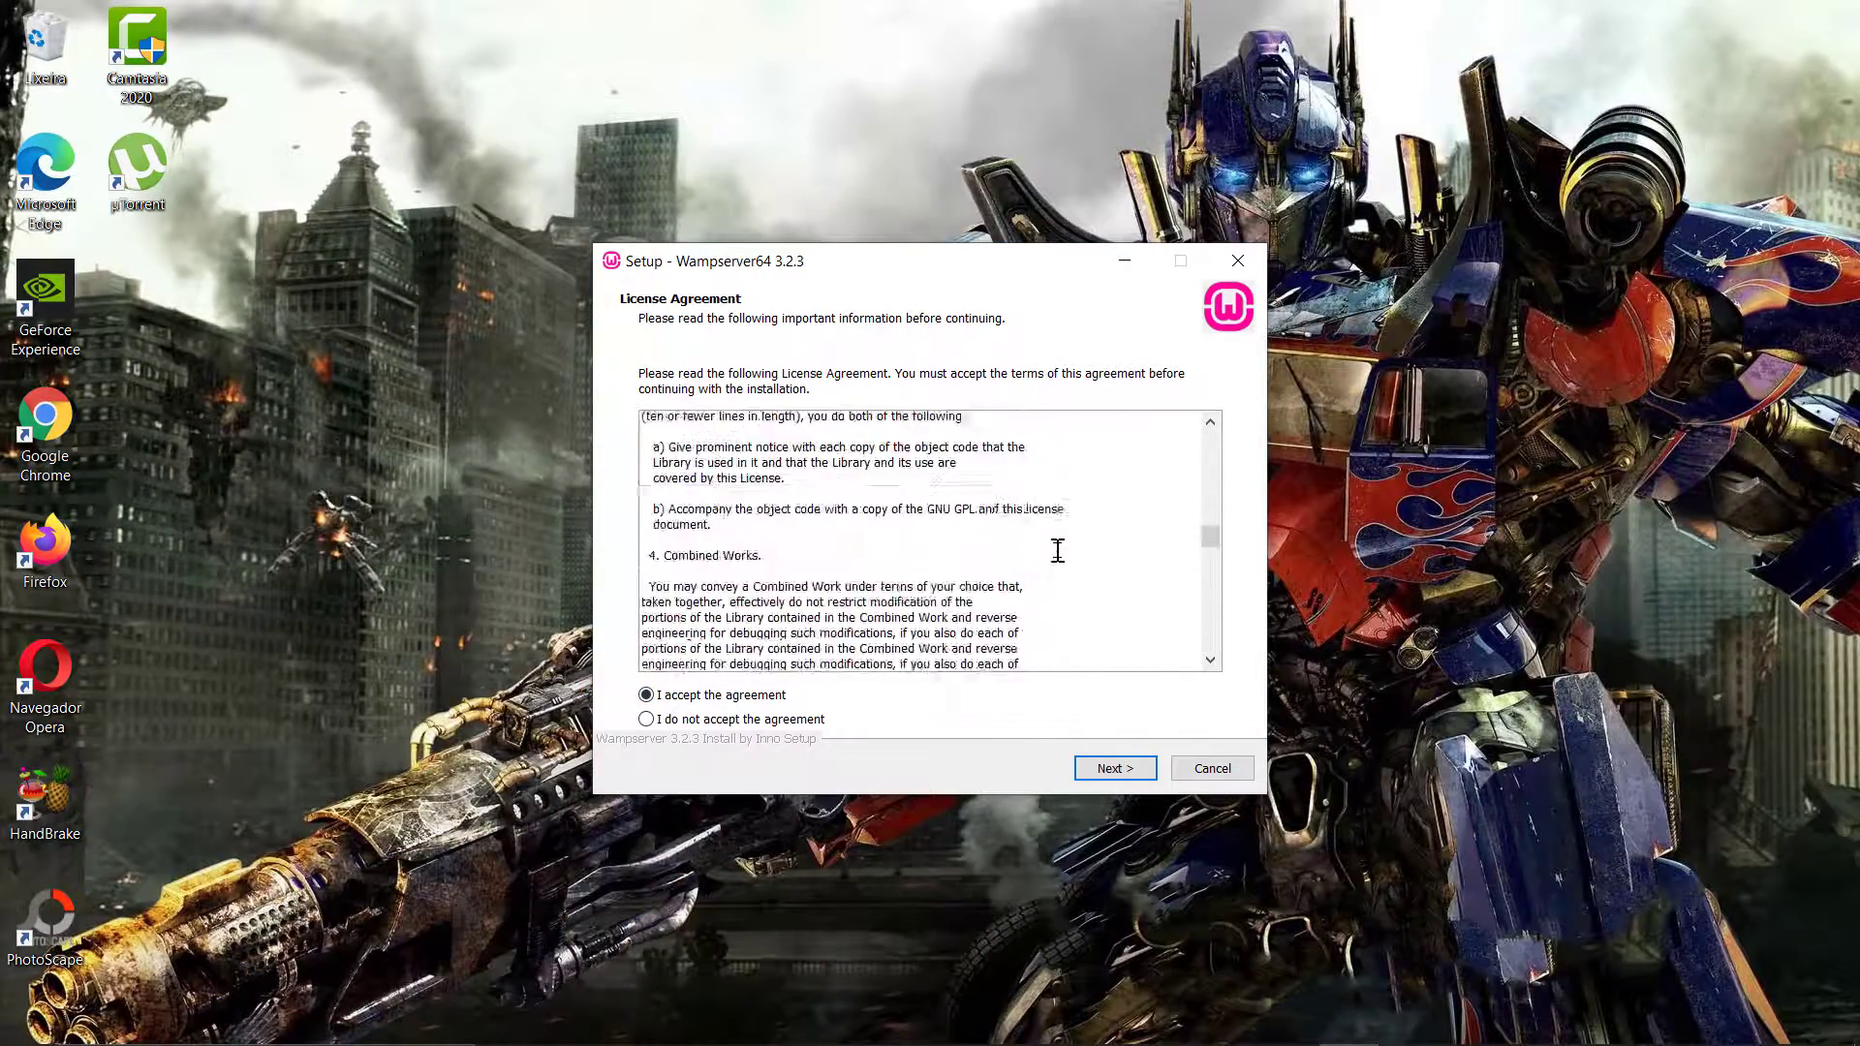
pyautogui.scroll(-3)
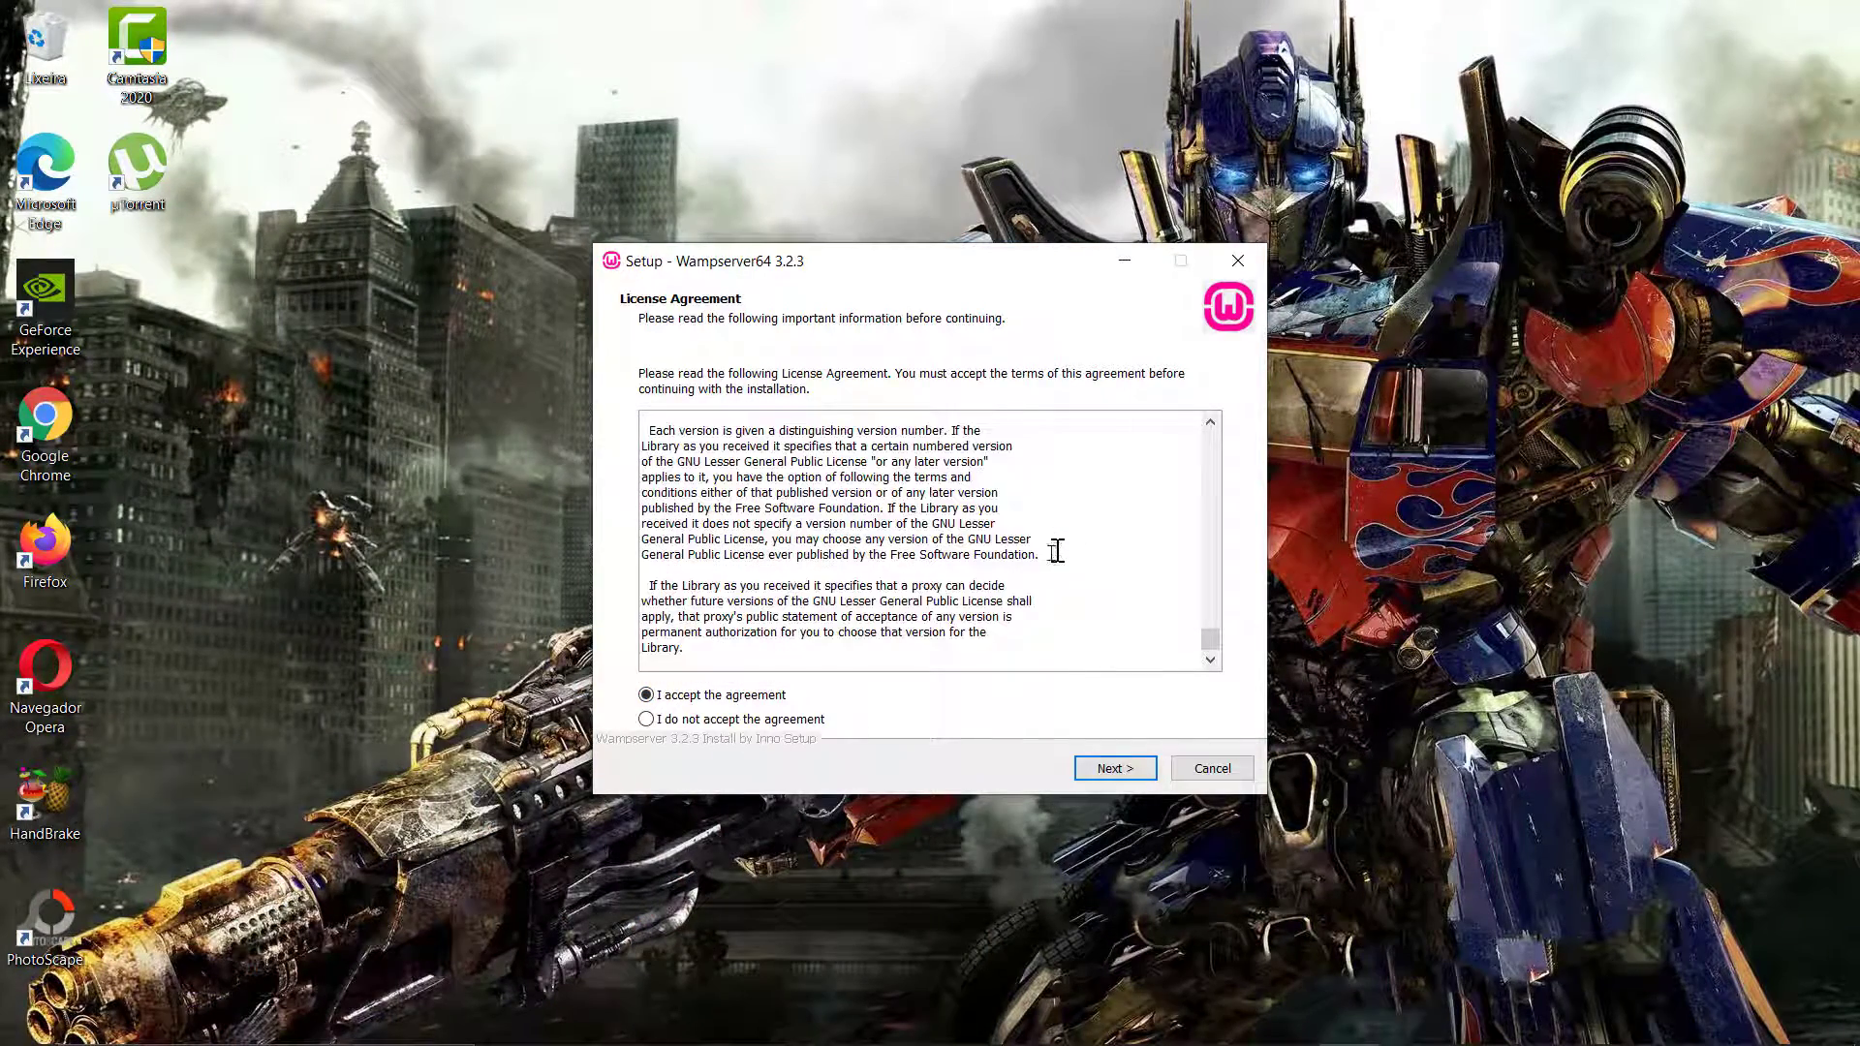
pyautogui.click(1112, 767)
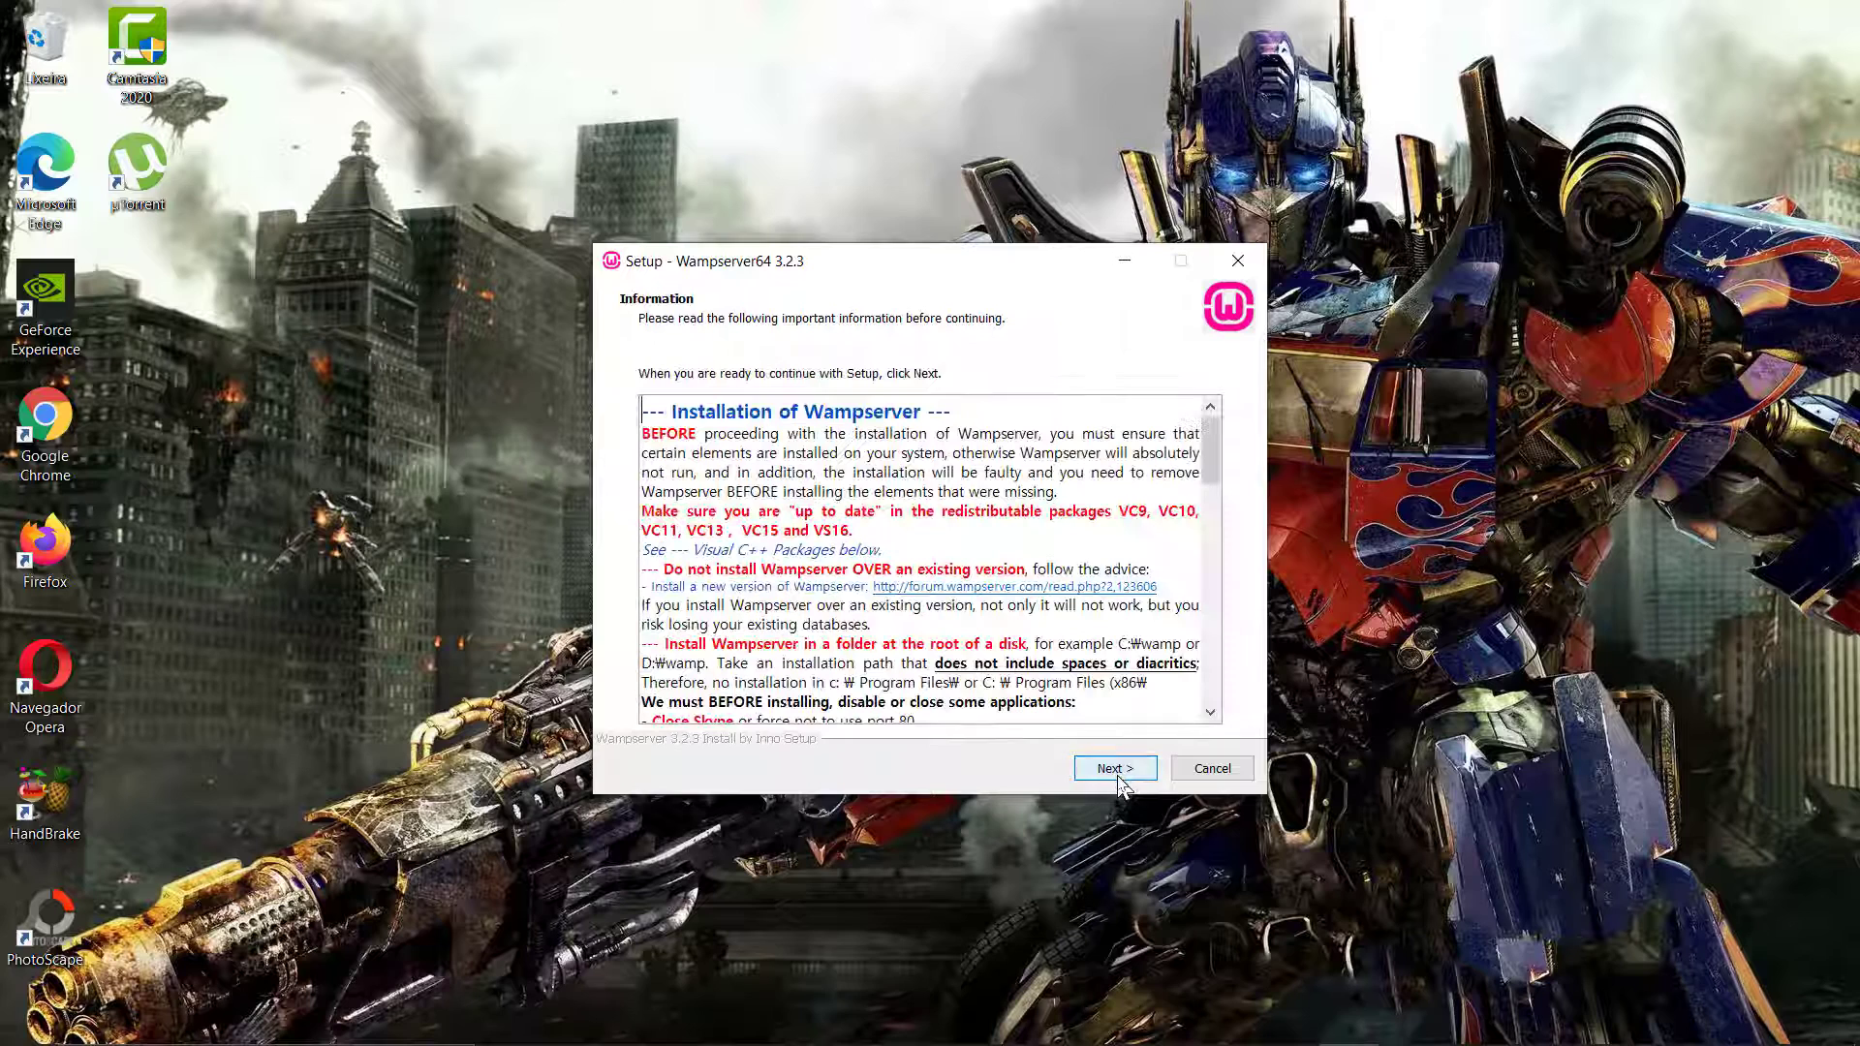
# Read through the prerequisites information and continue to Select Components.
pyautogui.click(1112, 767)
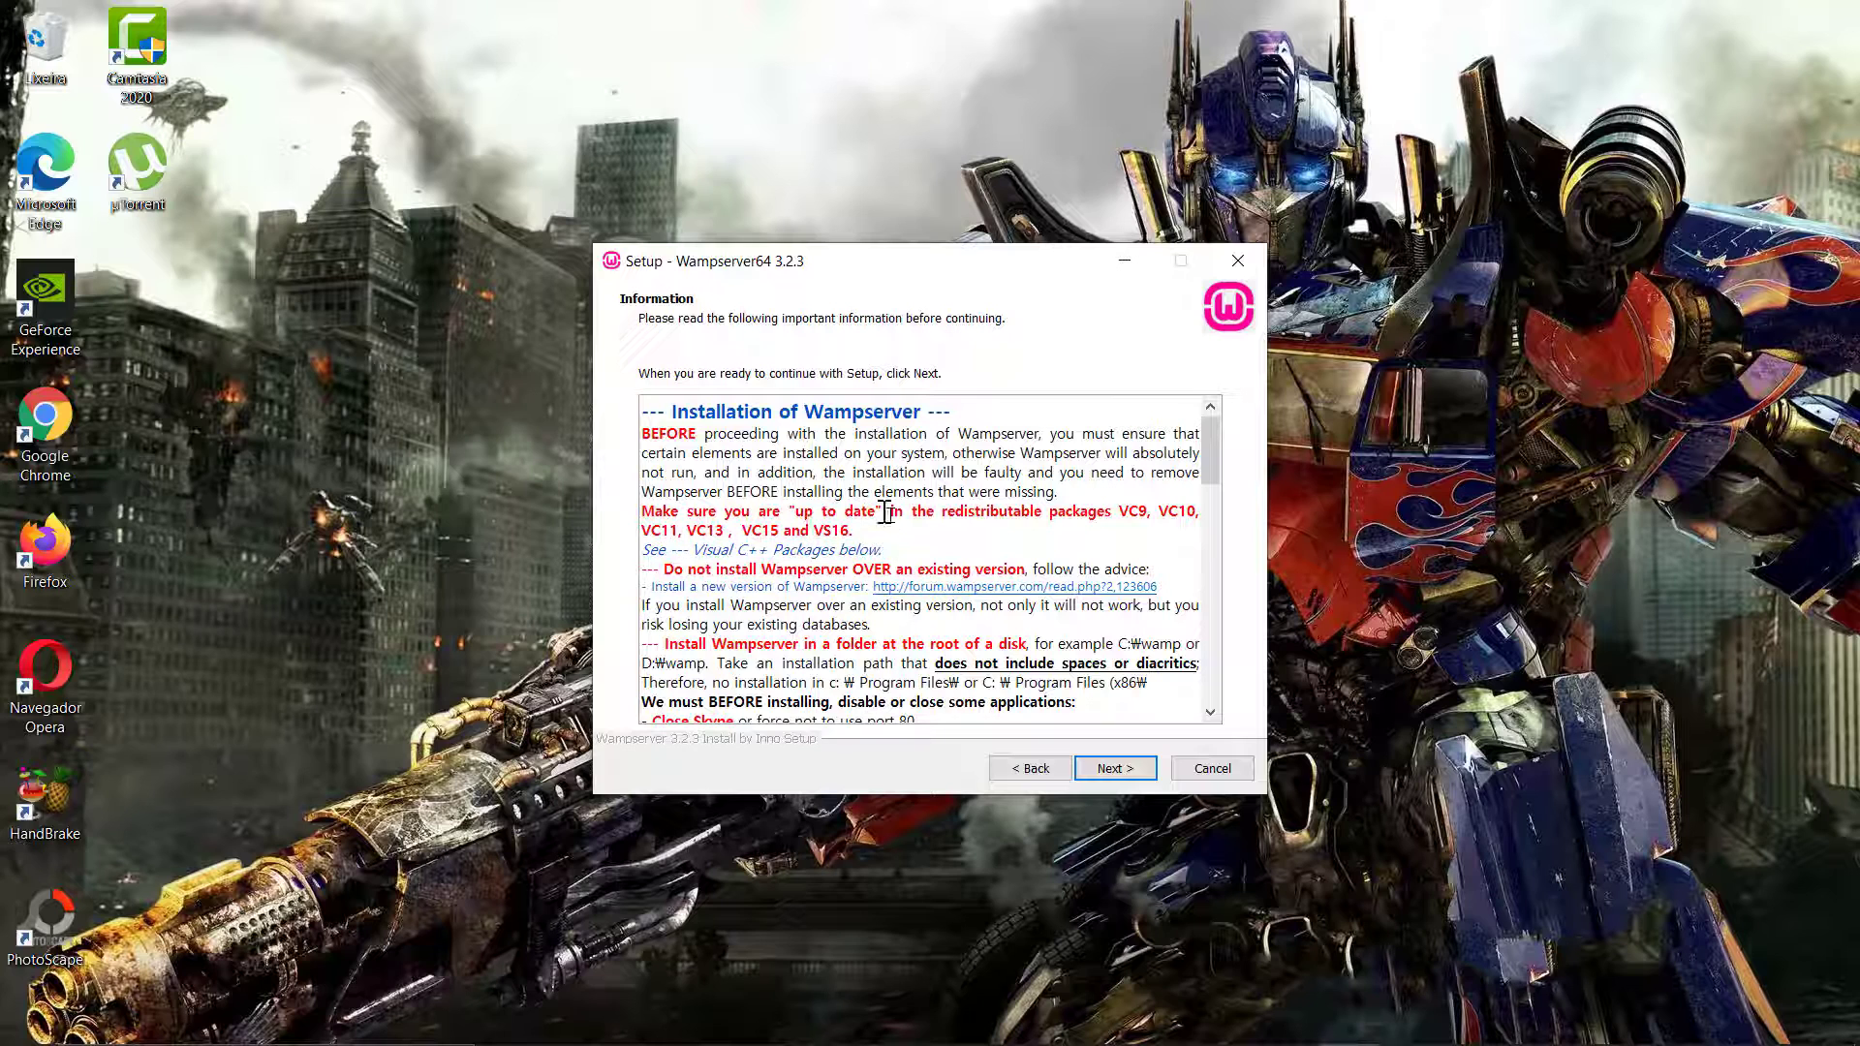
pyautogui.moveTo(945, 599)
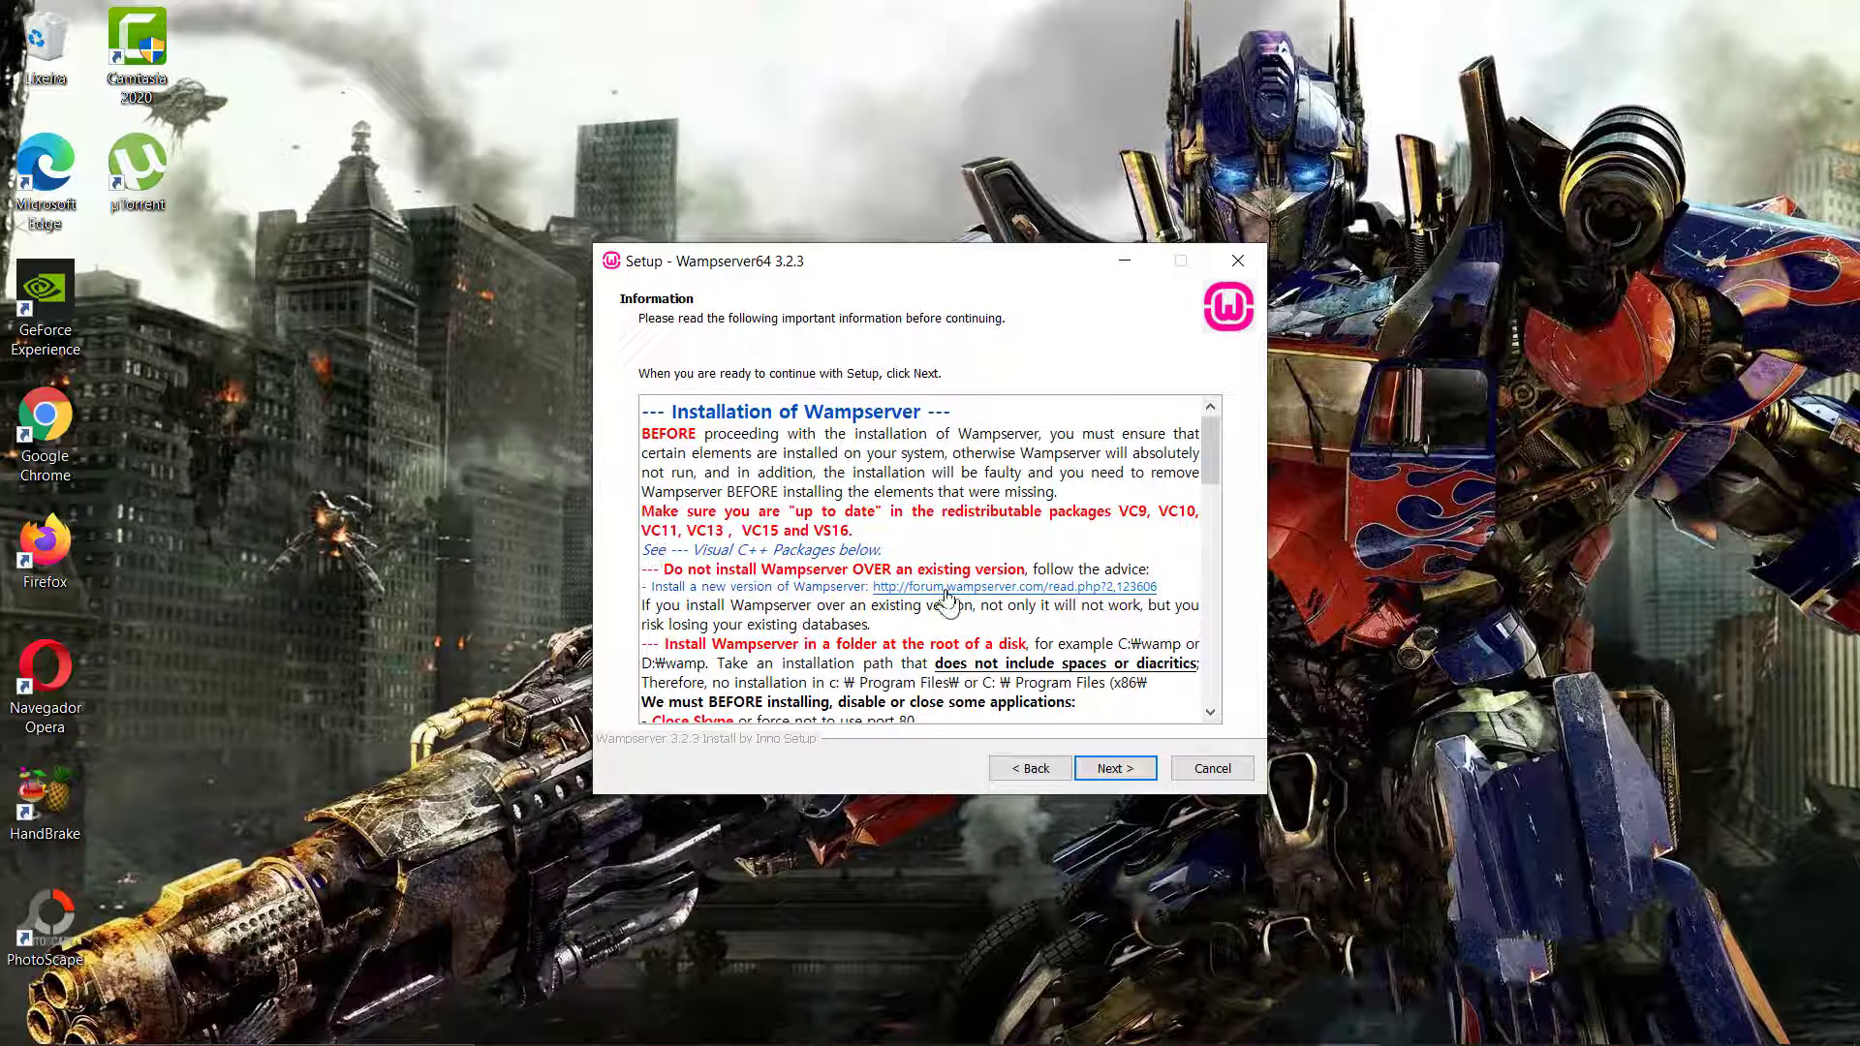
pyautogui.scroll(-3)
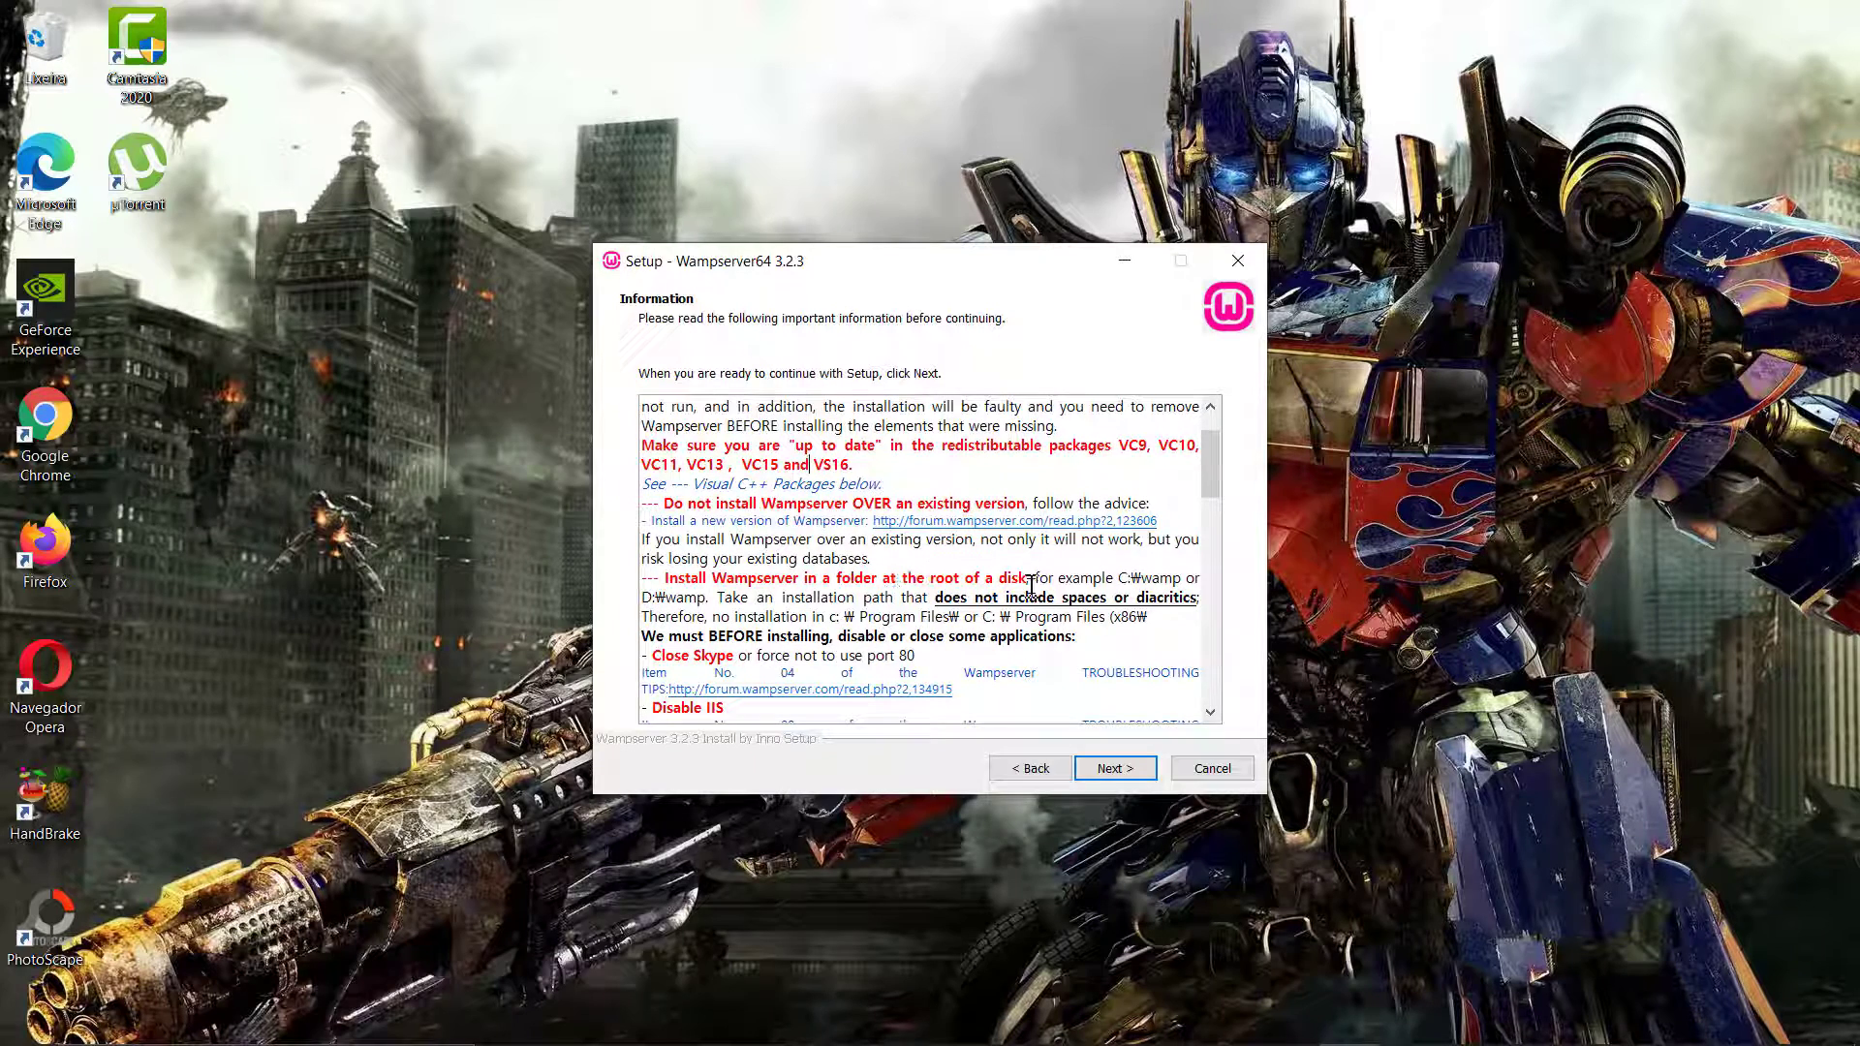
pyautogui.scroll(-3)
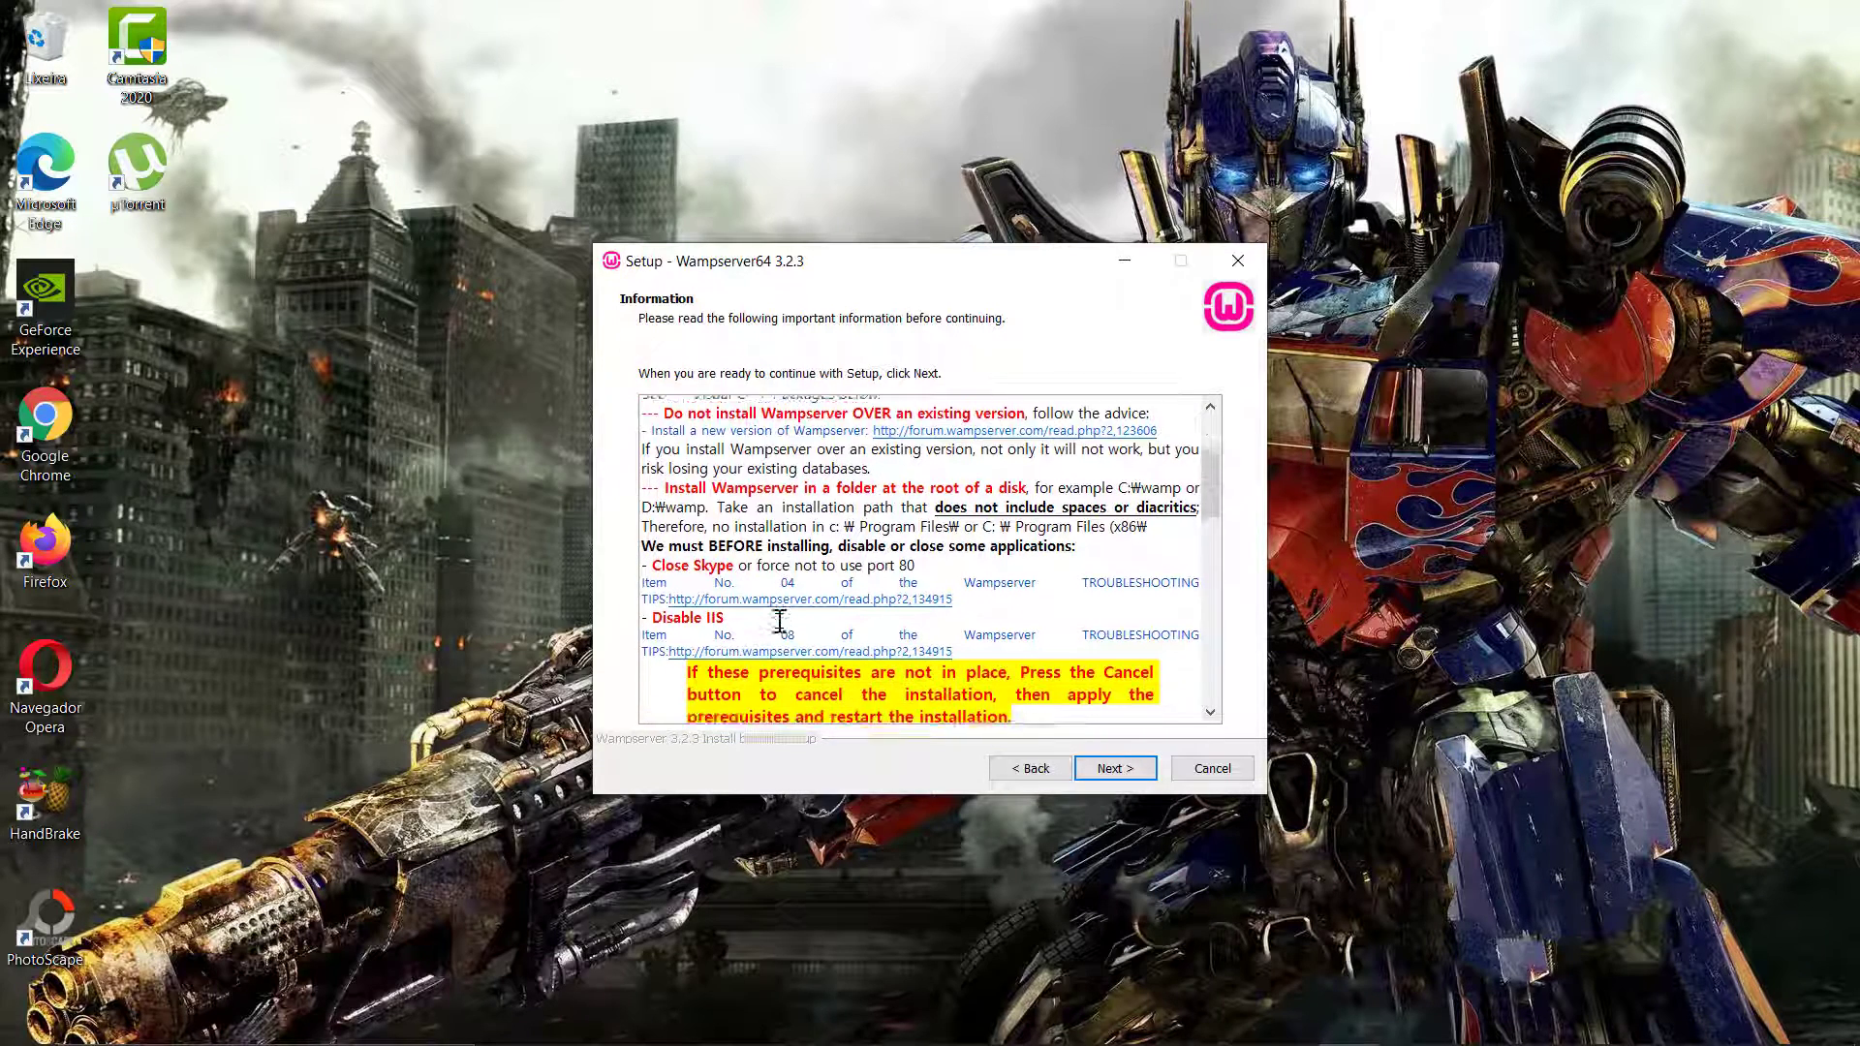
pyautogui.scroll(-3)
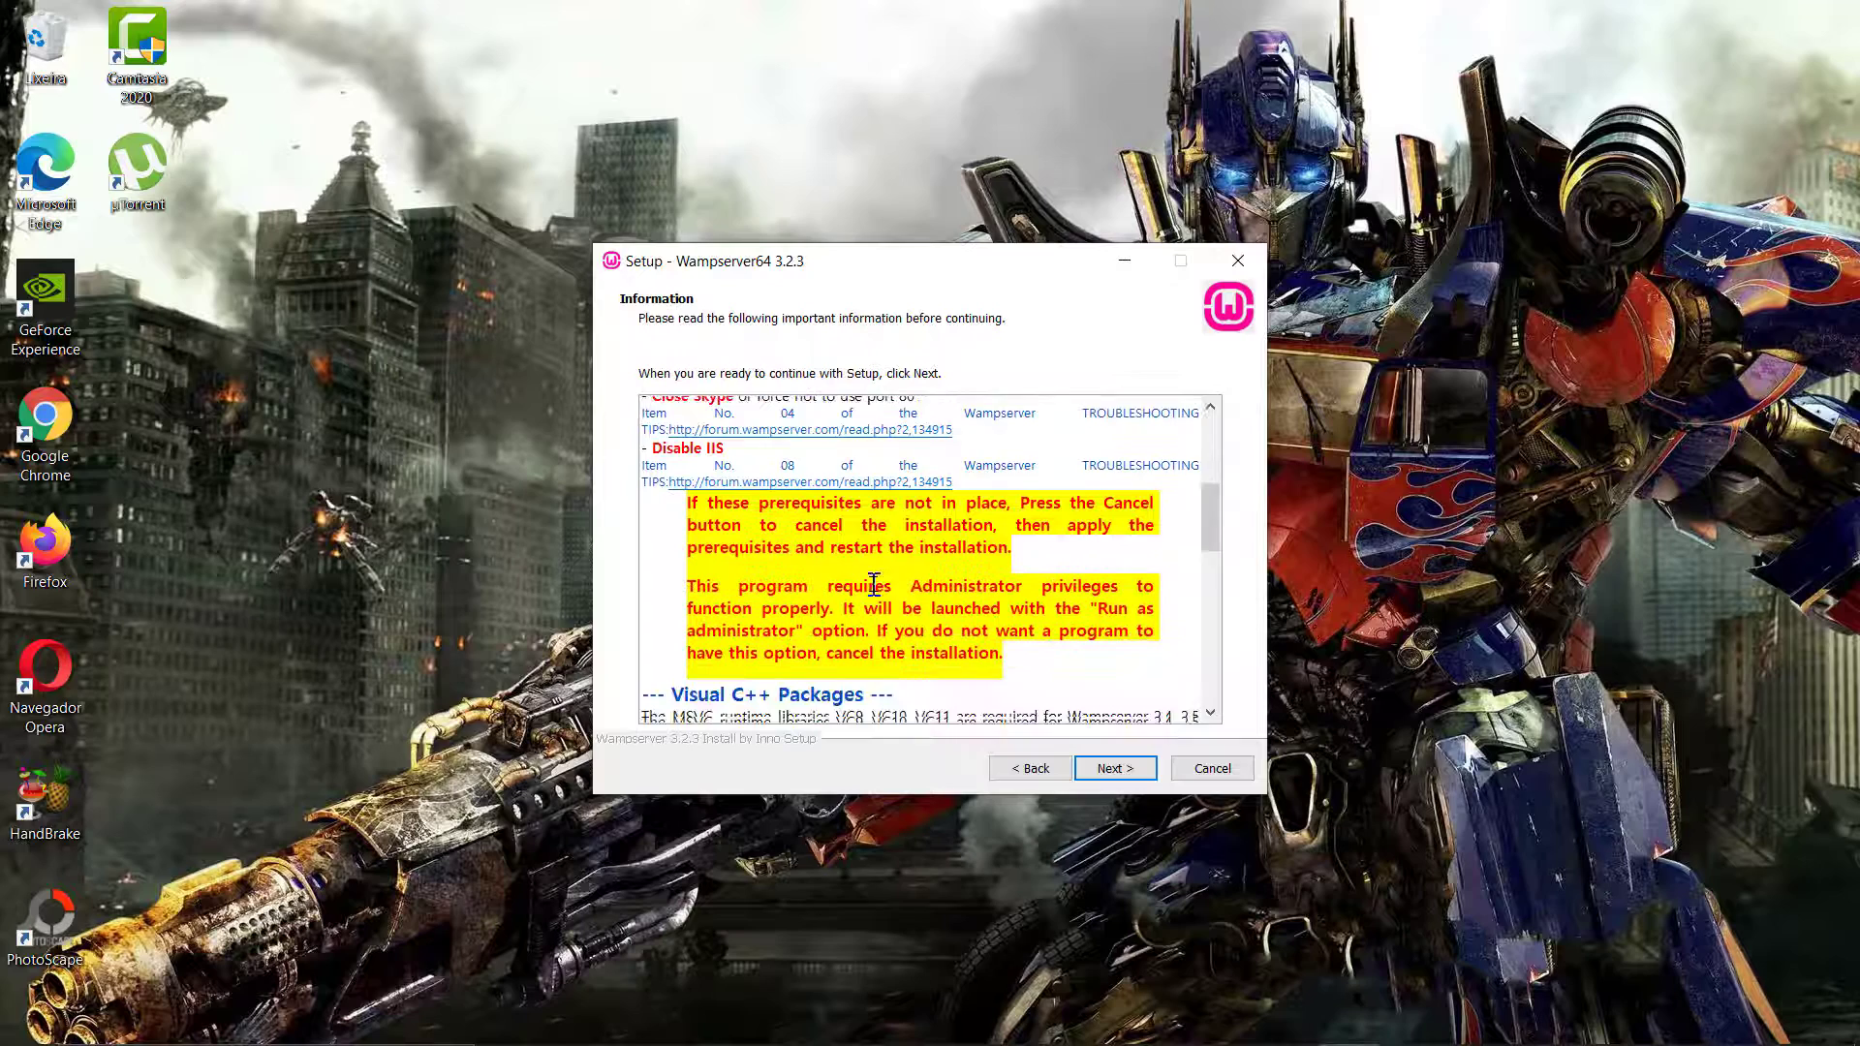
pyautogui.scroll(-3)
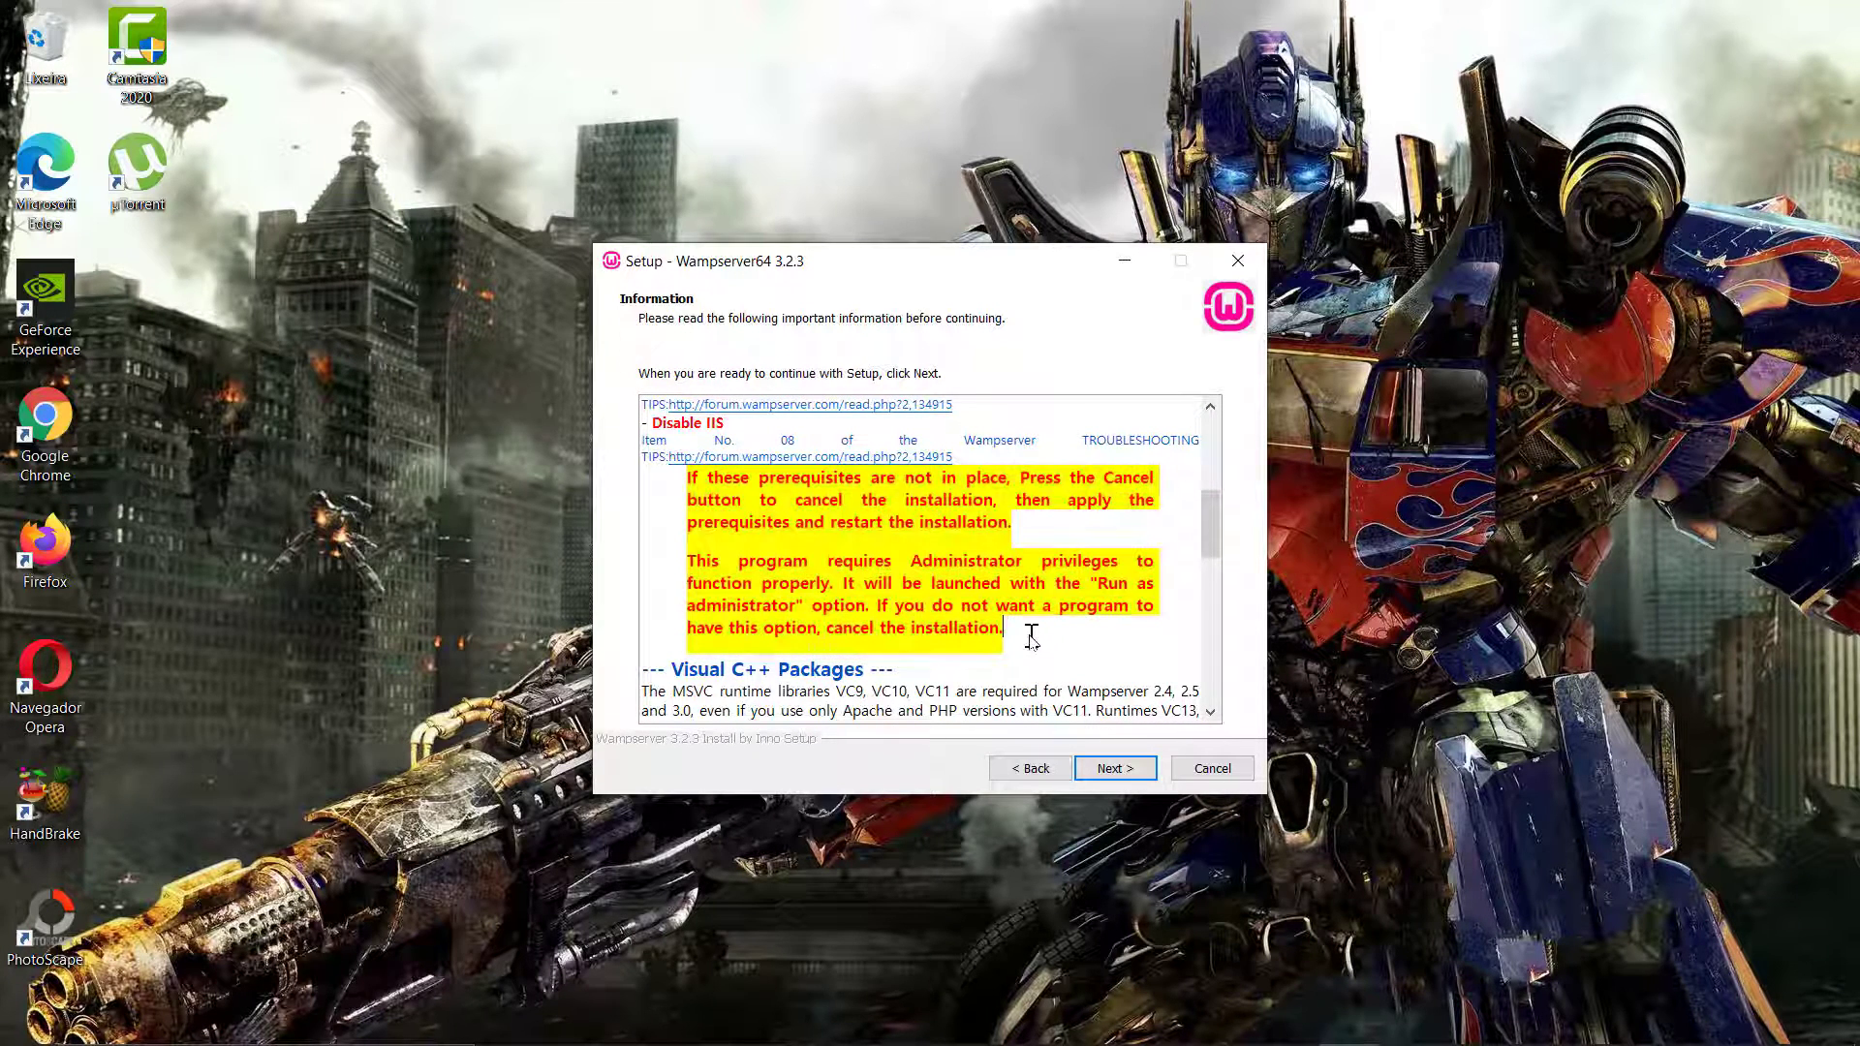
pyautogui.scroll(-3)
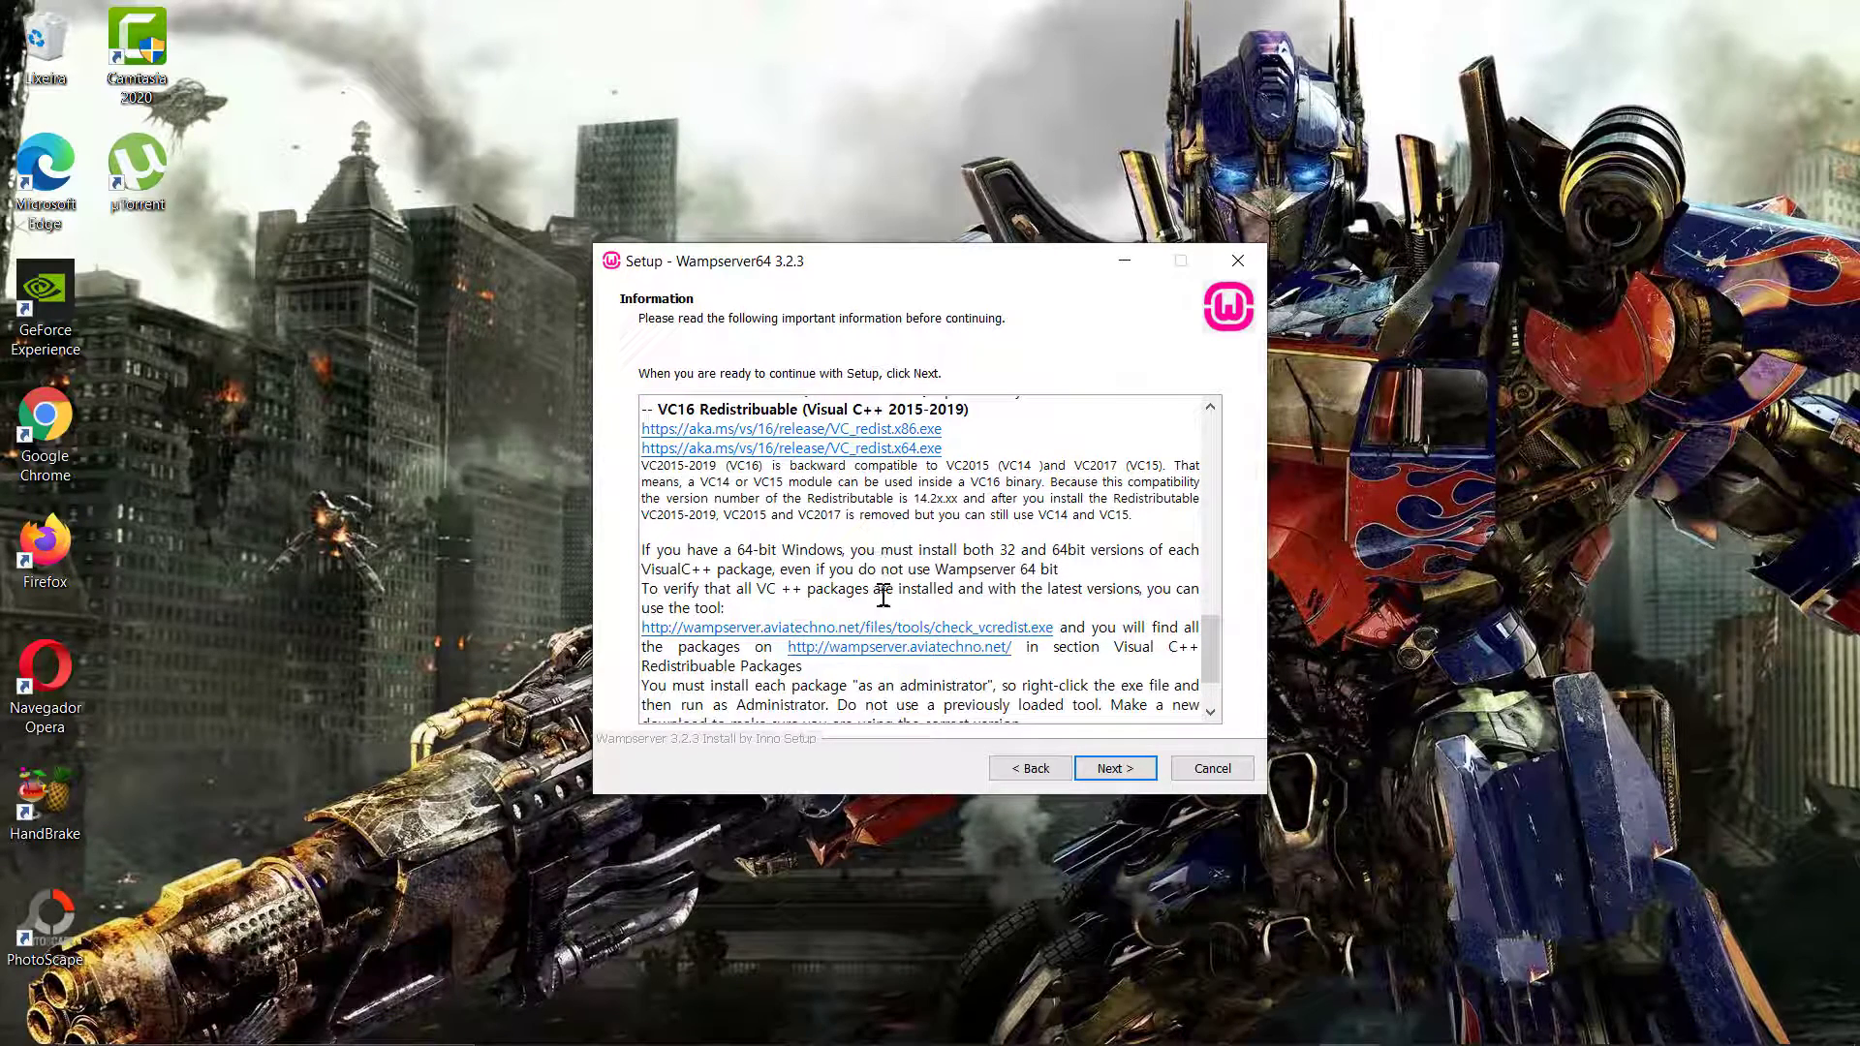
pyautogui.scroll(-3)
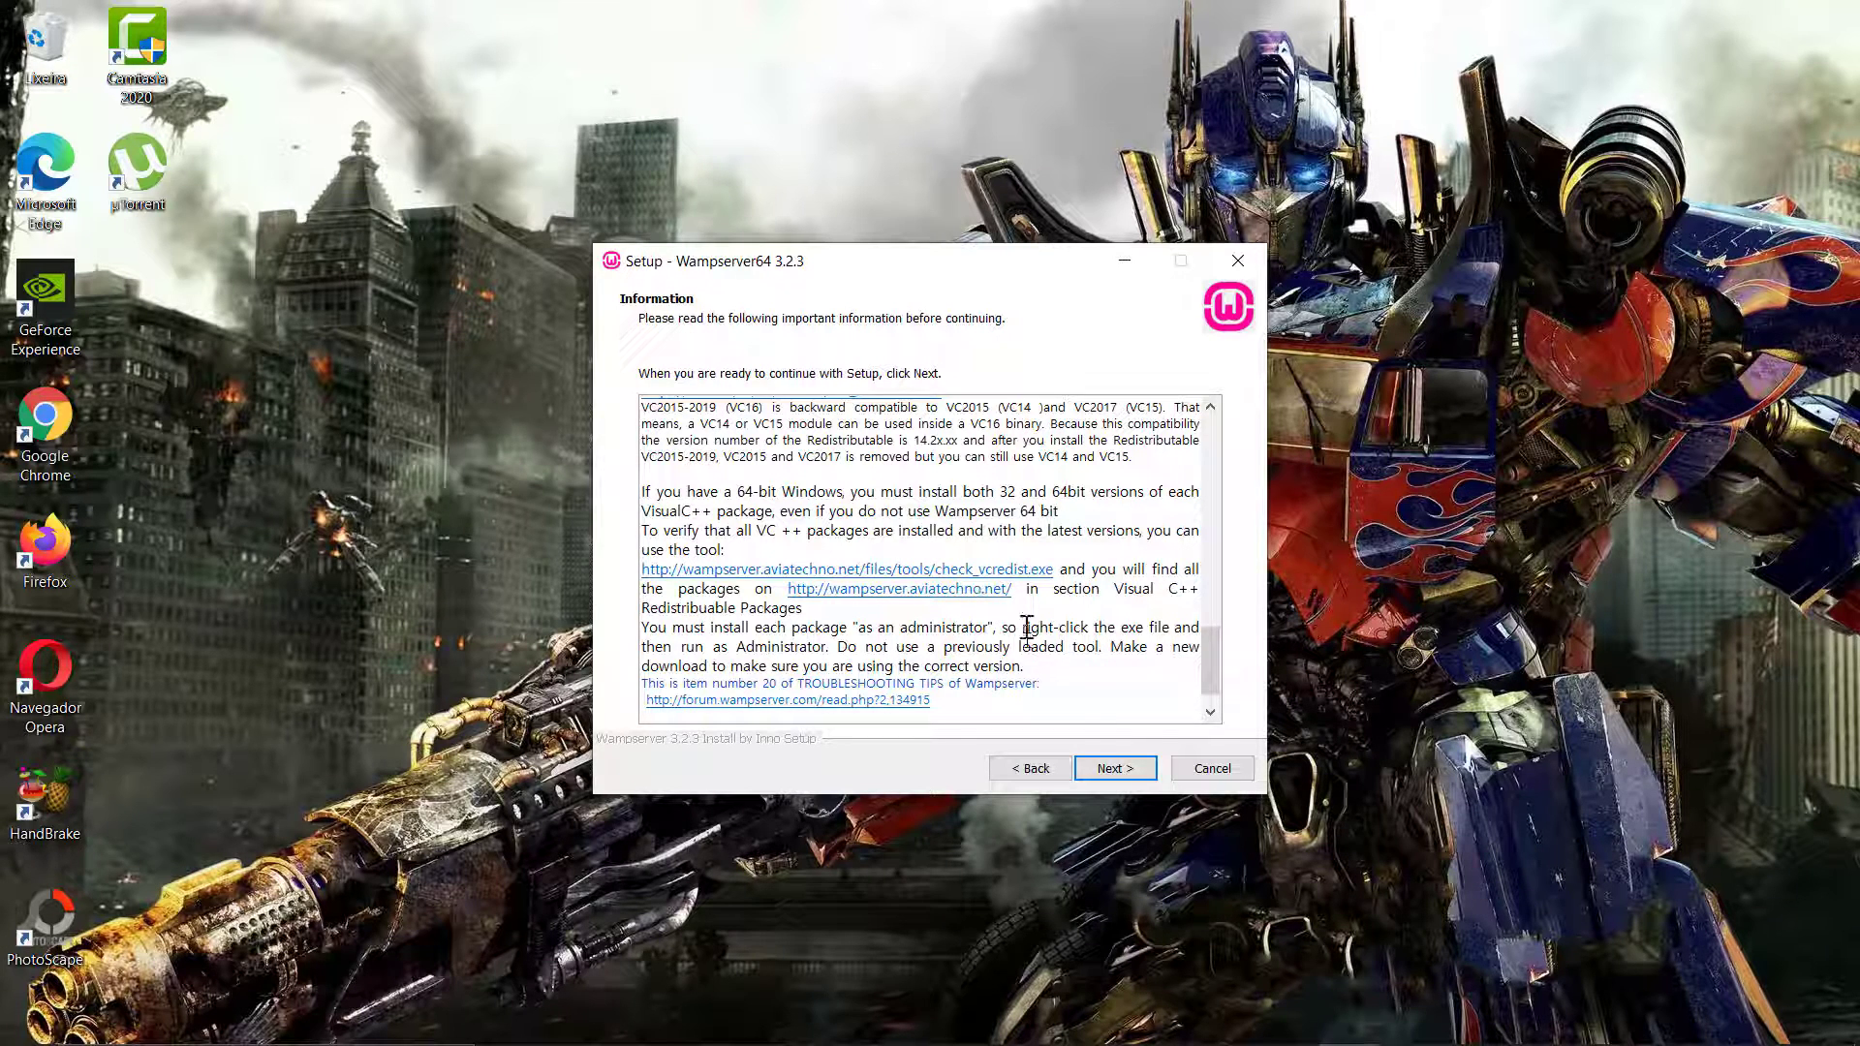
pyautogui.click(1112, 767)
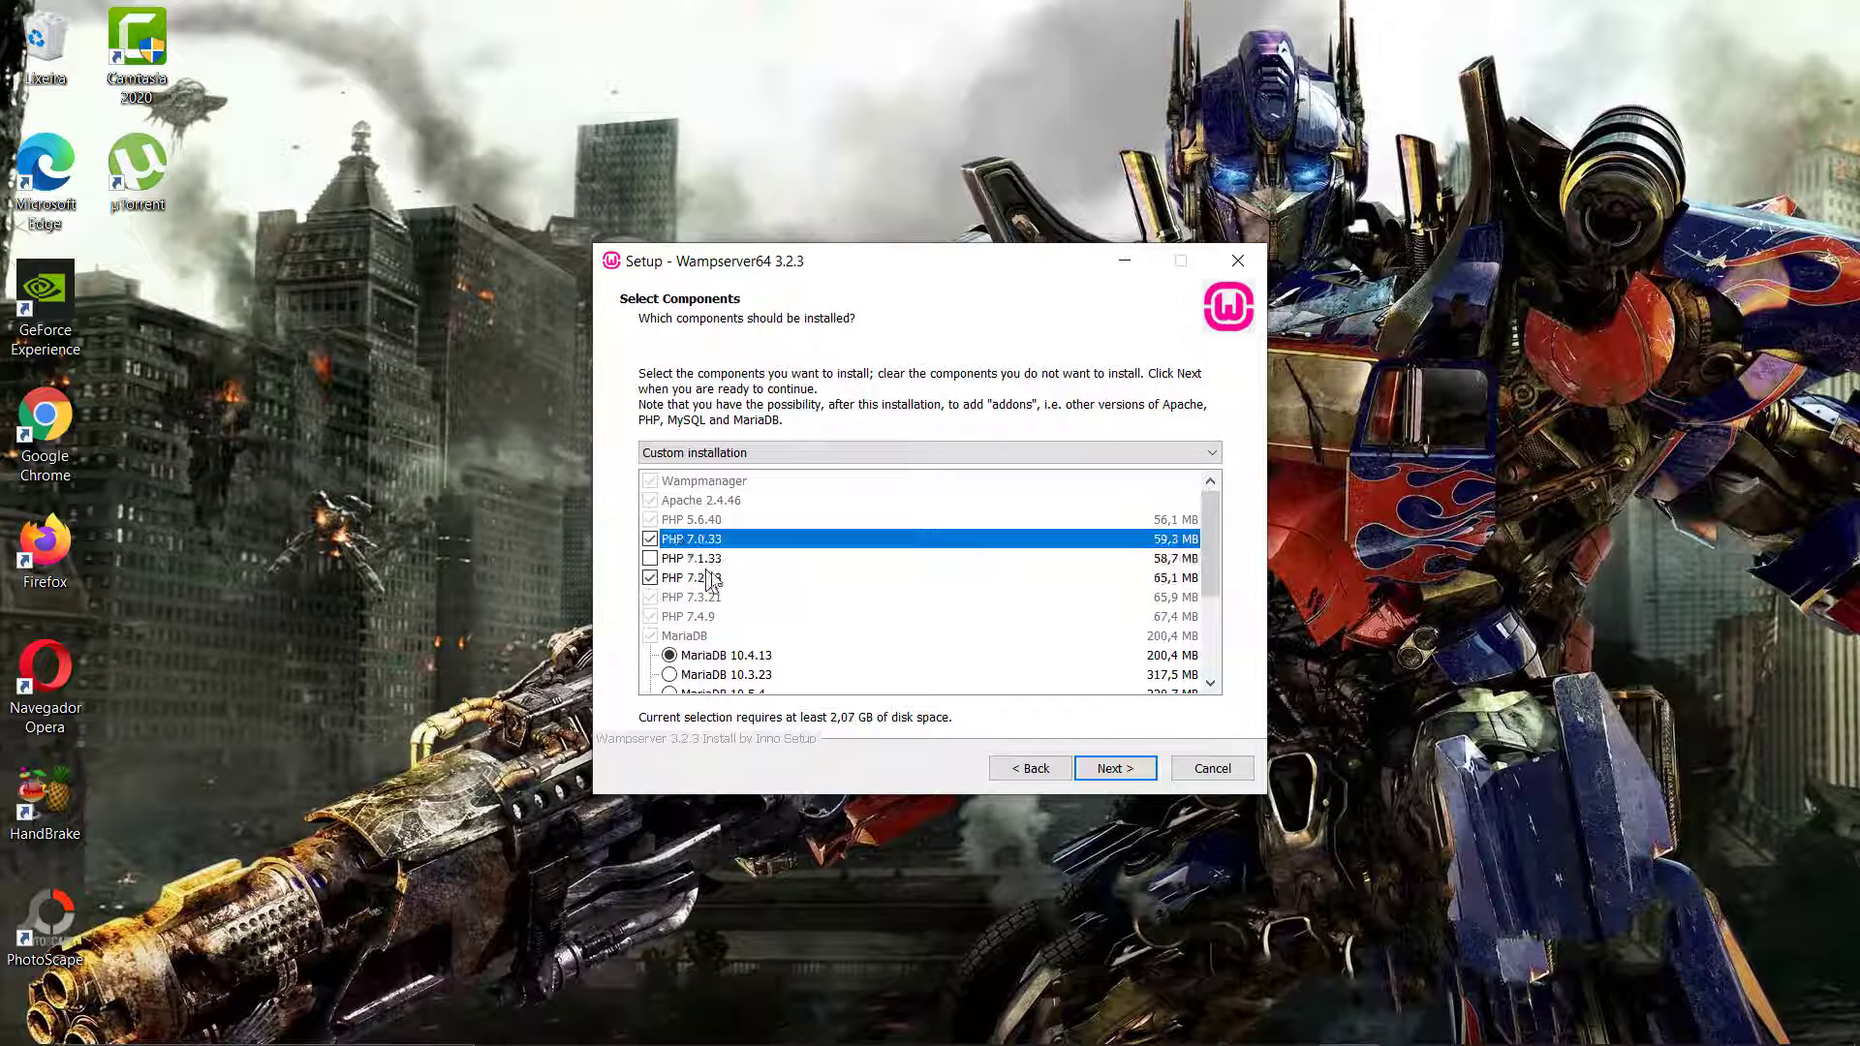
# Keep MariaDB 10.4.13 and MySQL 5.7.31 selected and accept the default Start Menu folder.
pyautogui.scroll(-3)
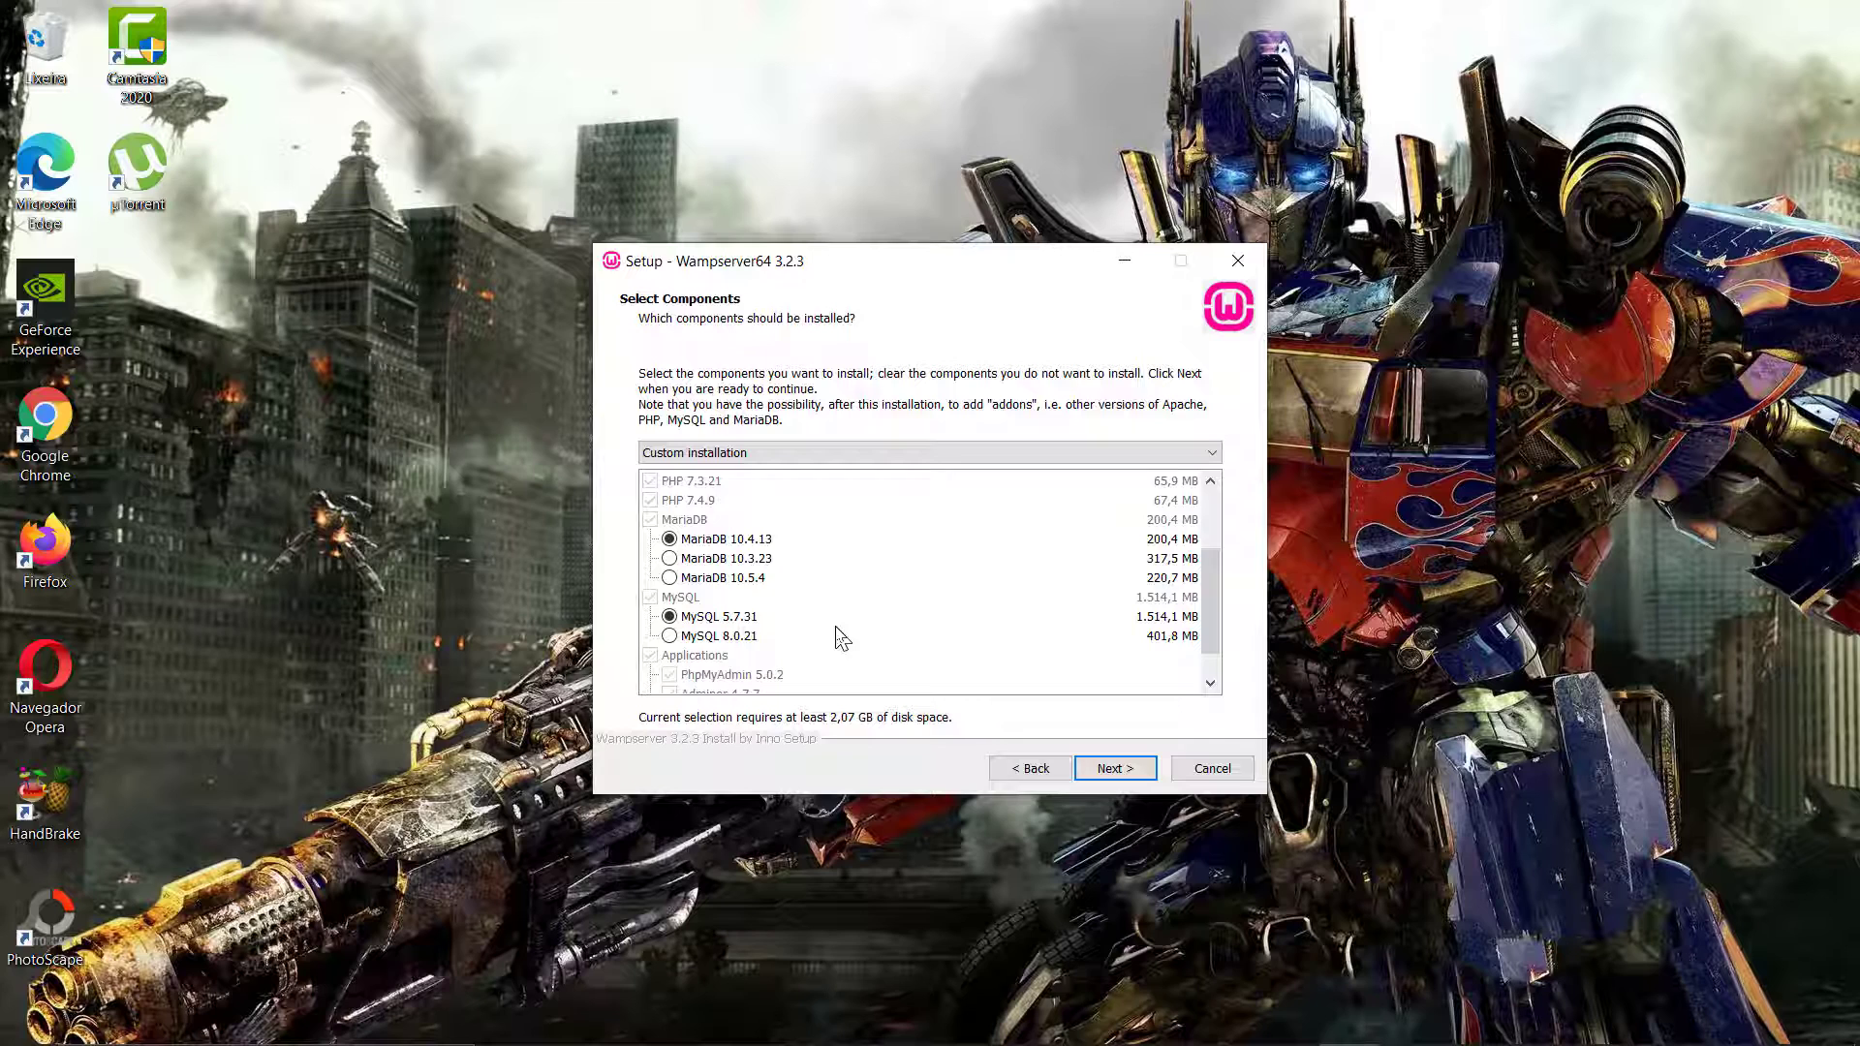
pyautogui.moveTo(776, 641)
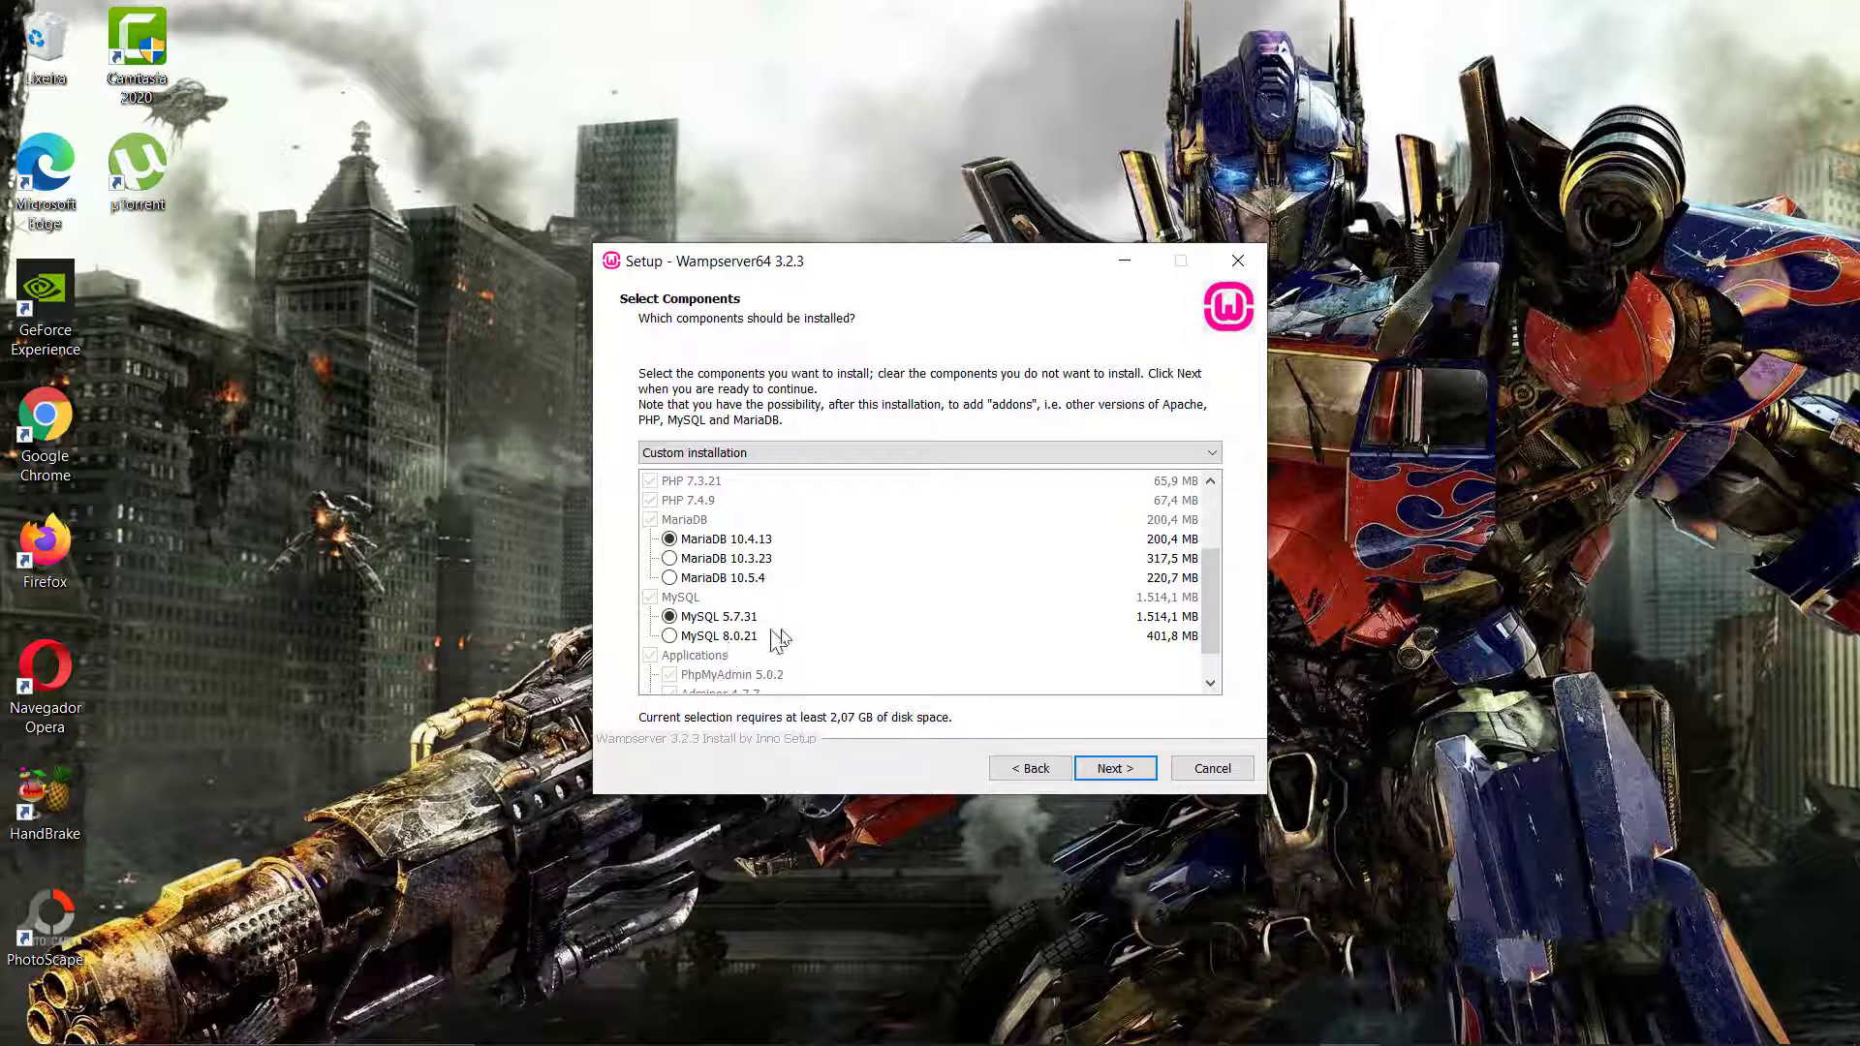
pyautogui.scroll(-3)
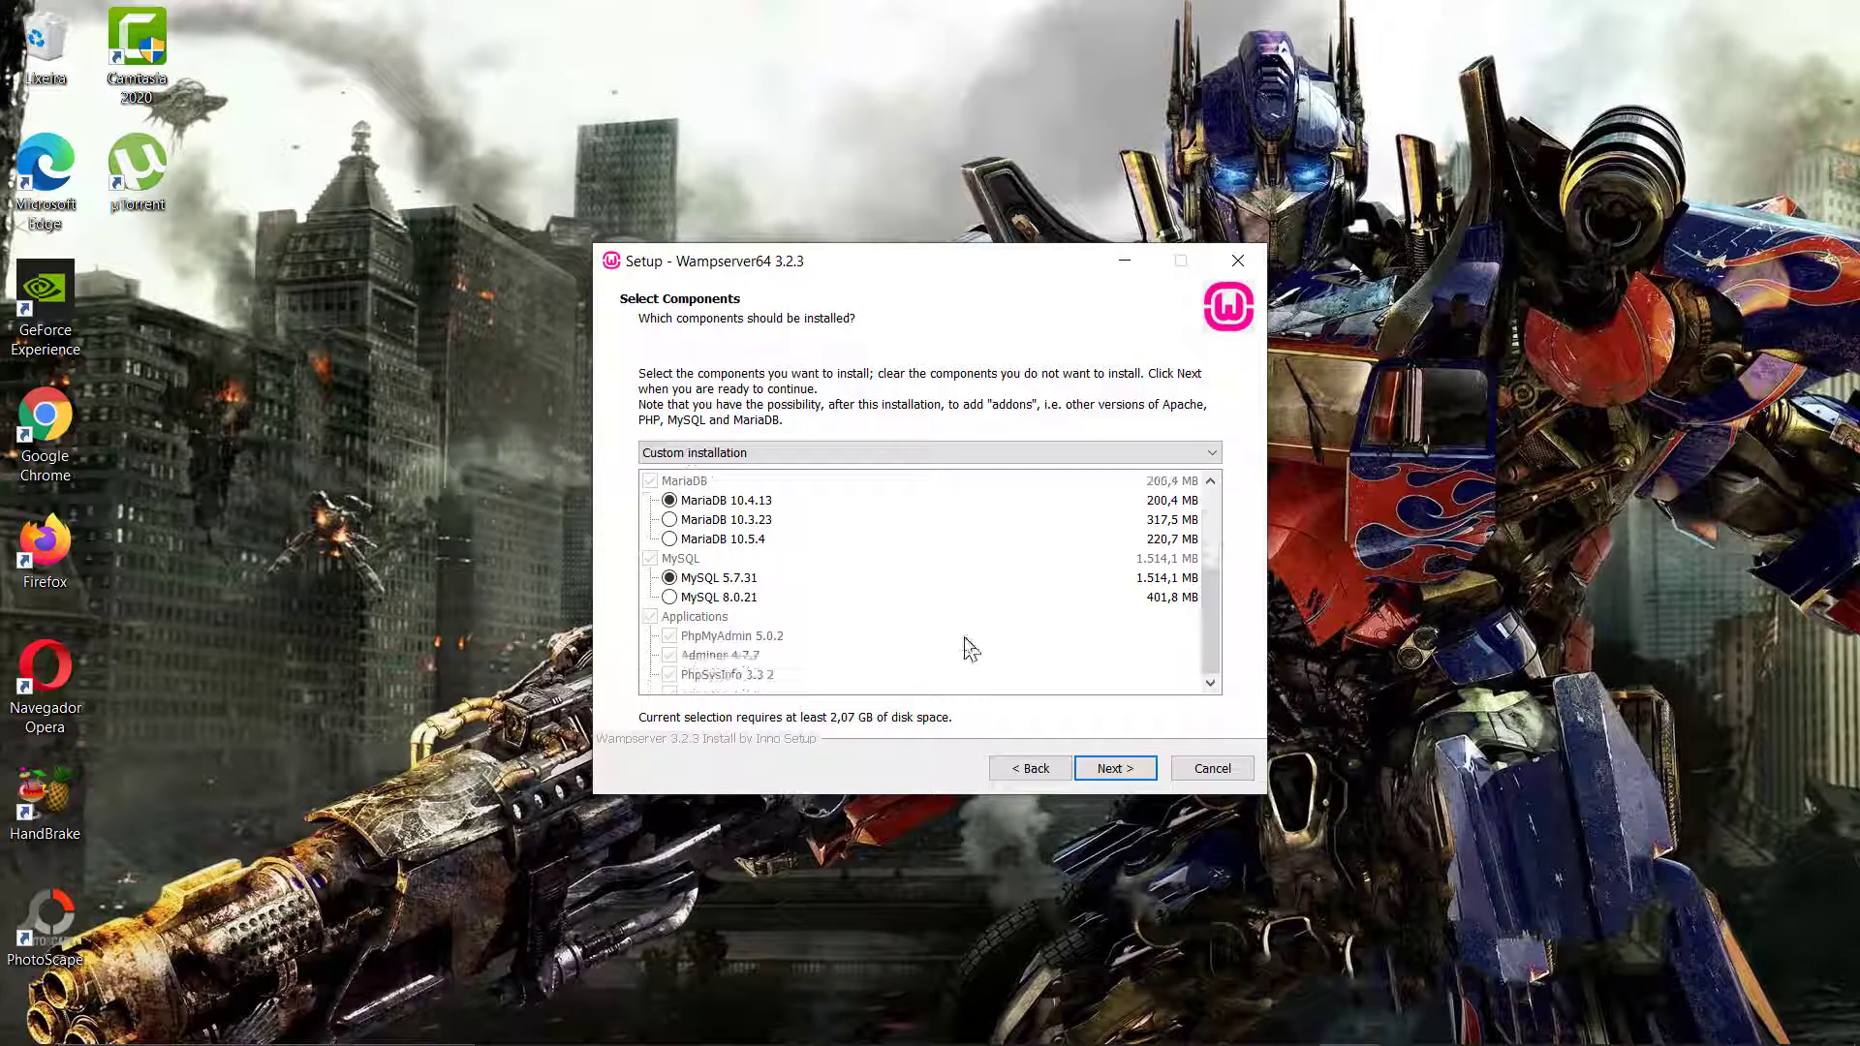
pyautogui.click(1111, 767)
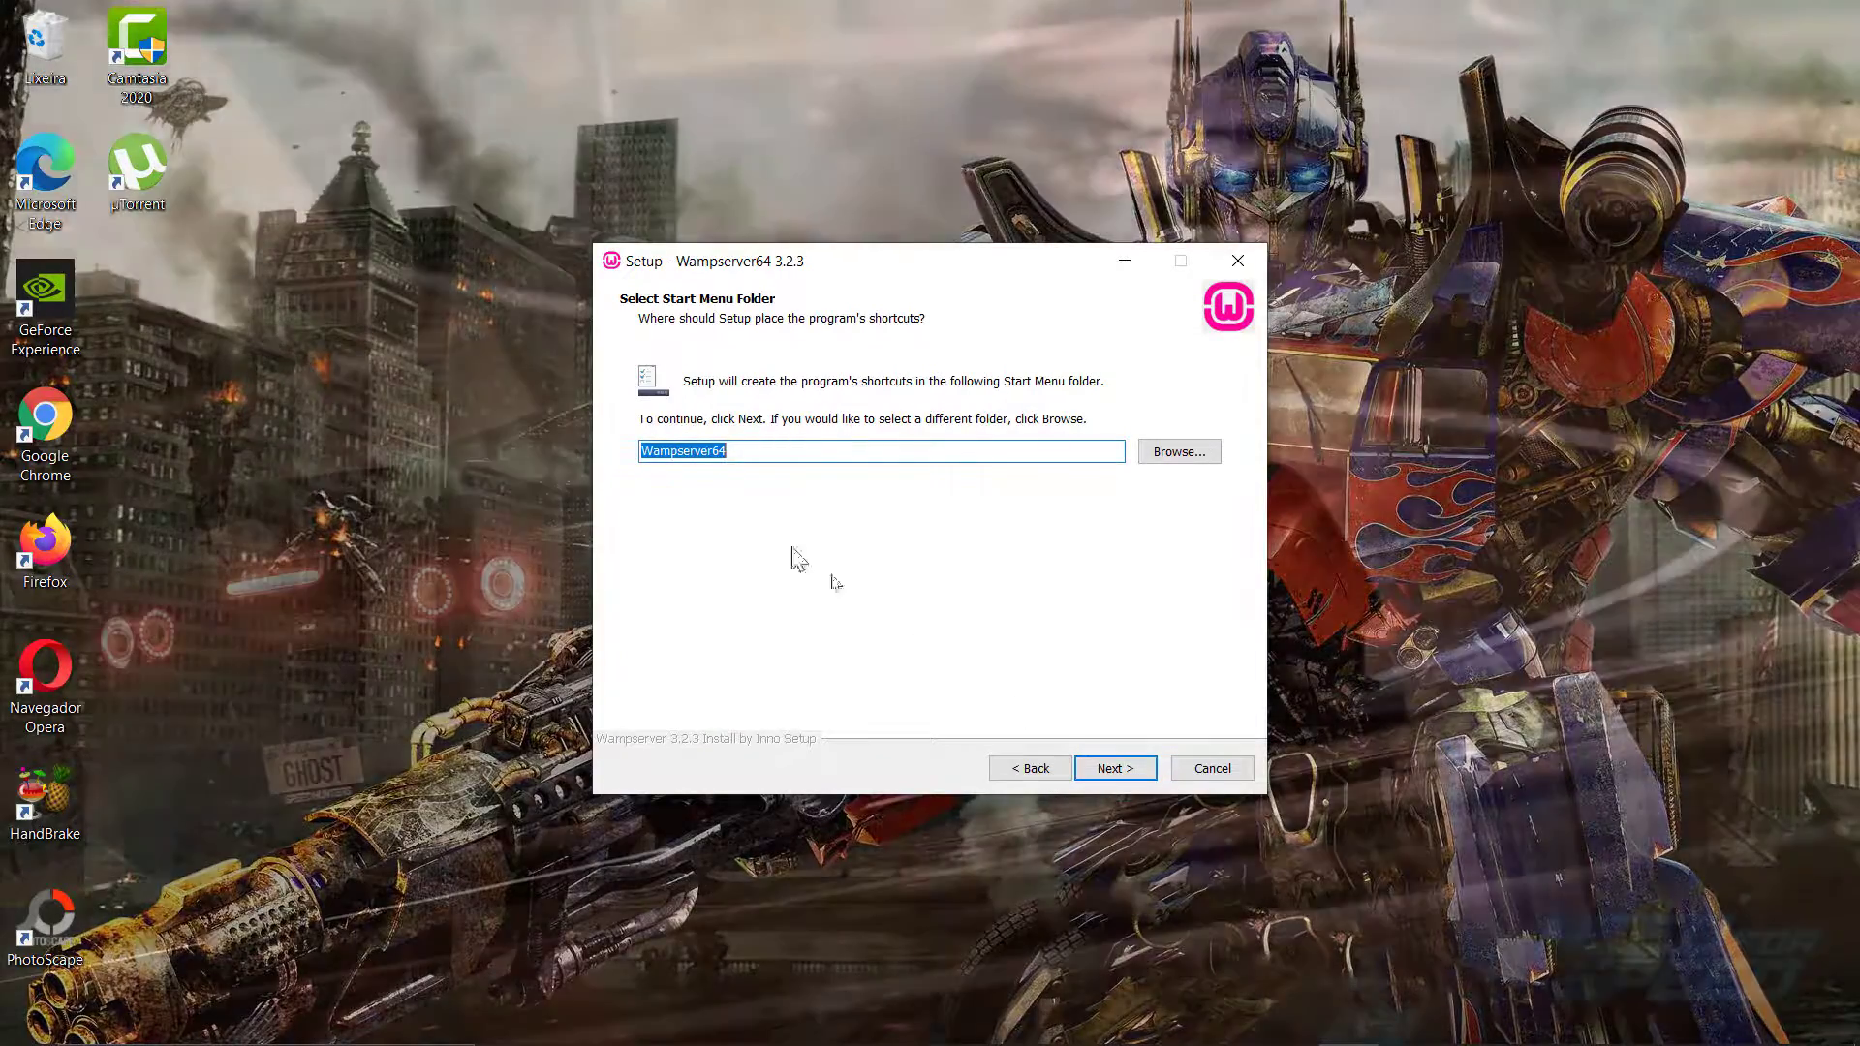
pyautogui.click(1112, 767)
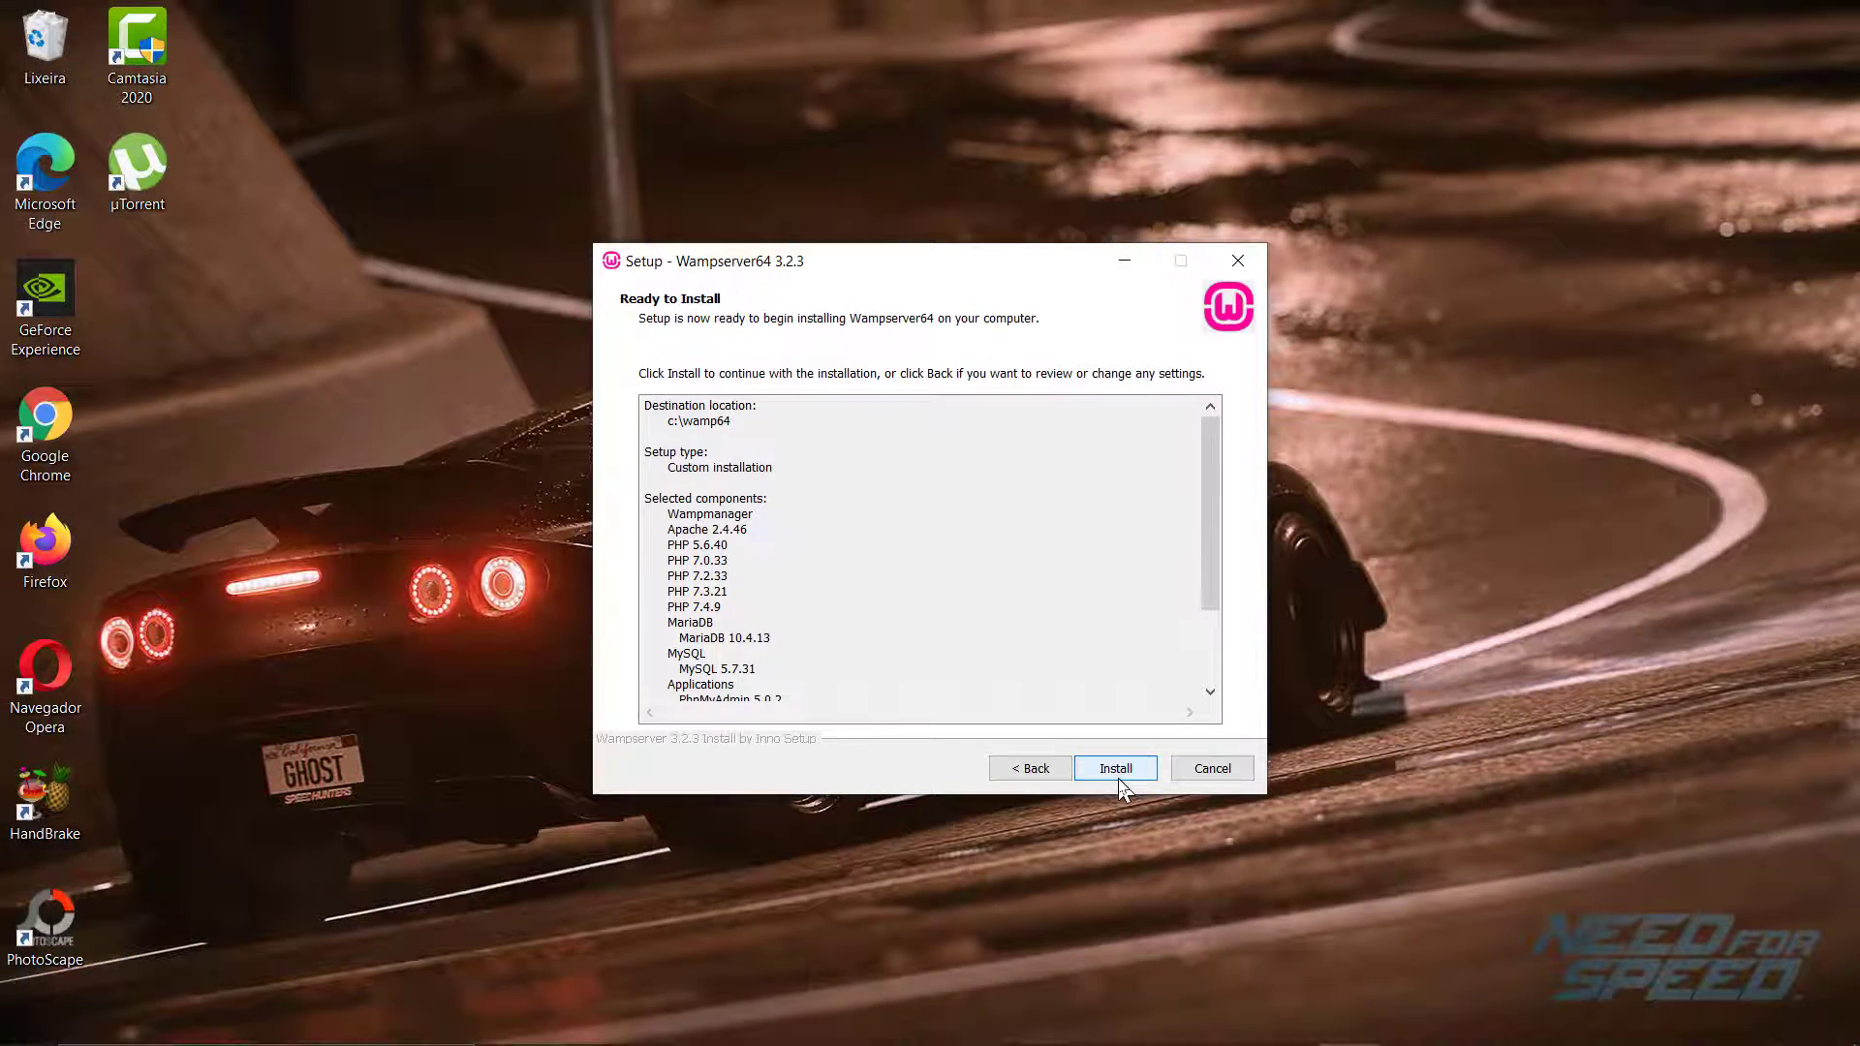
pyautogui.click(1114, 767)
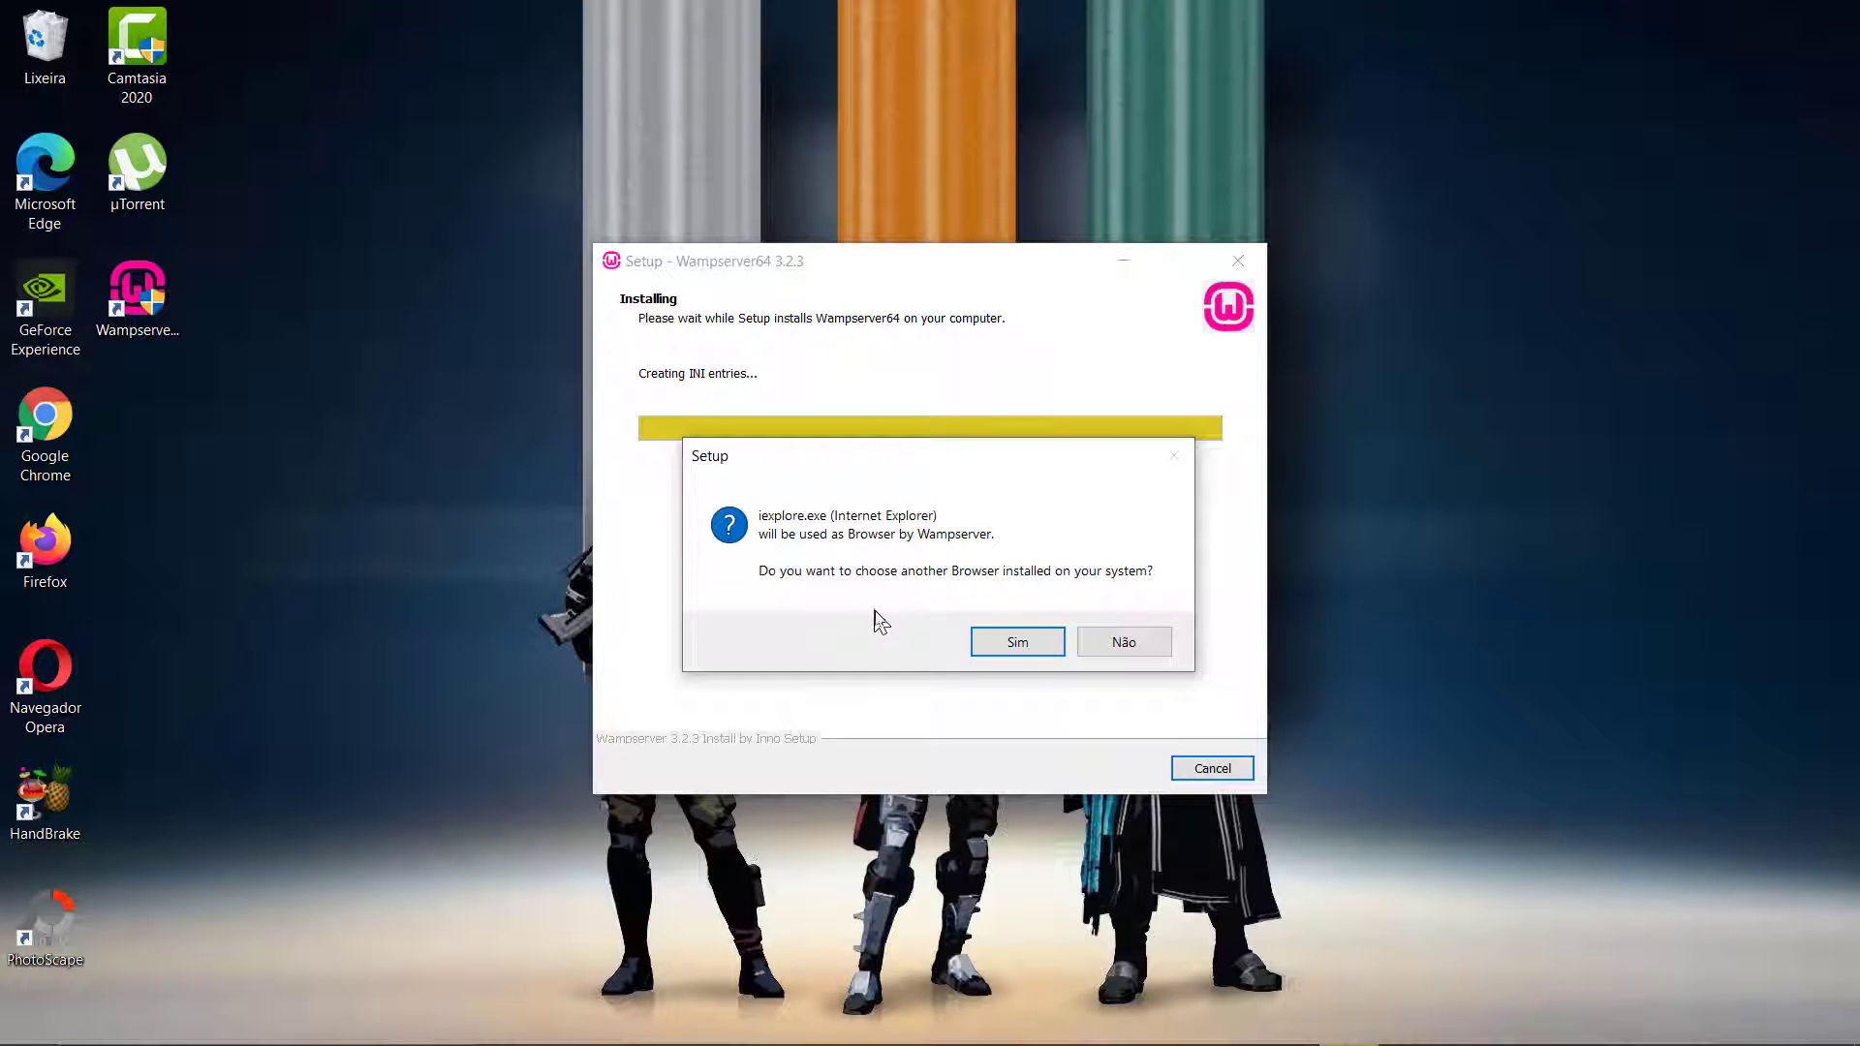
pyautogui.moveTo(1013, 653)
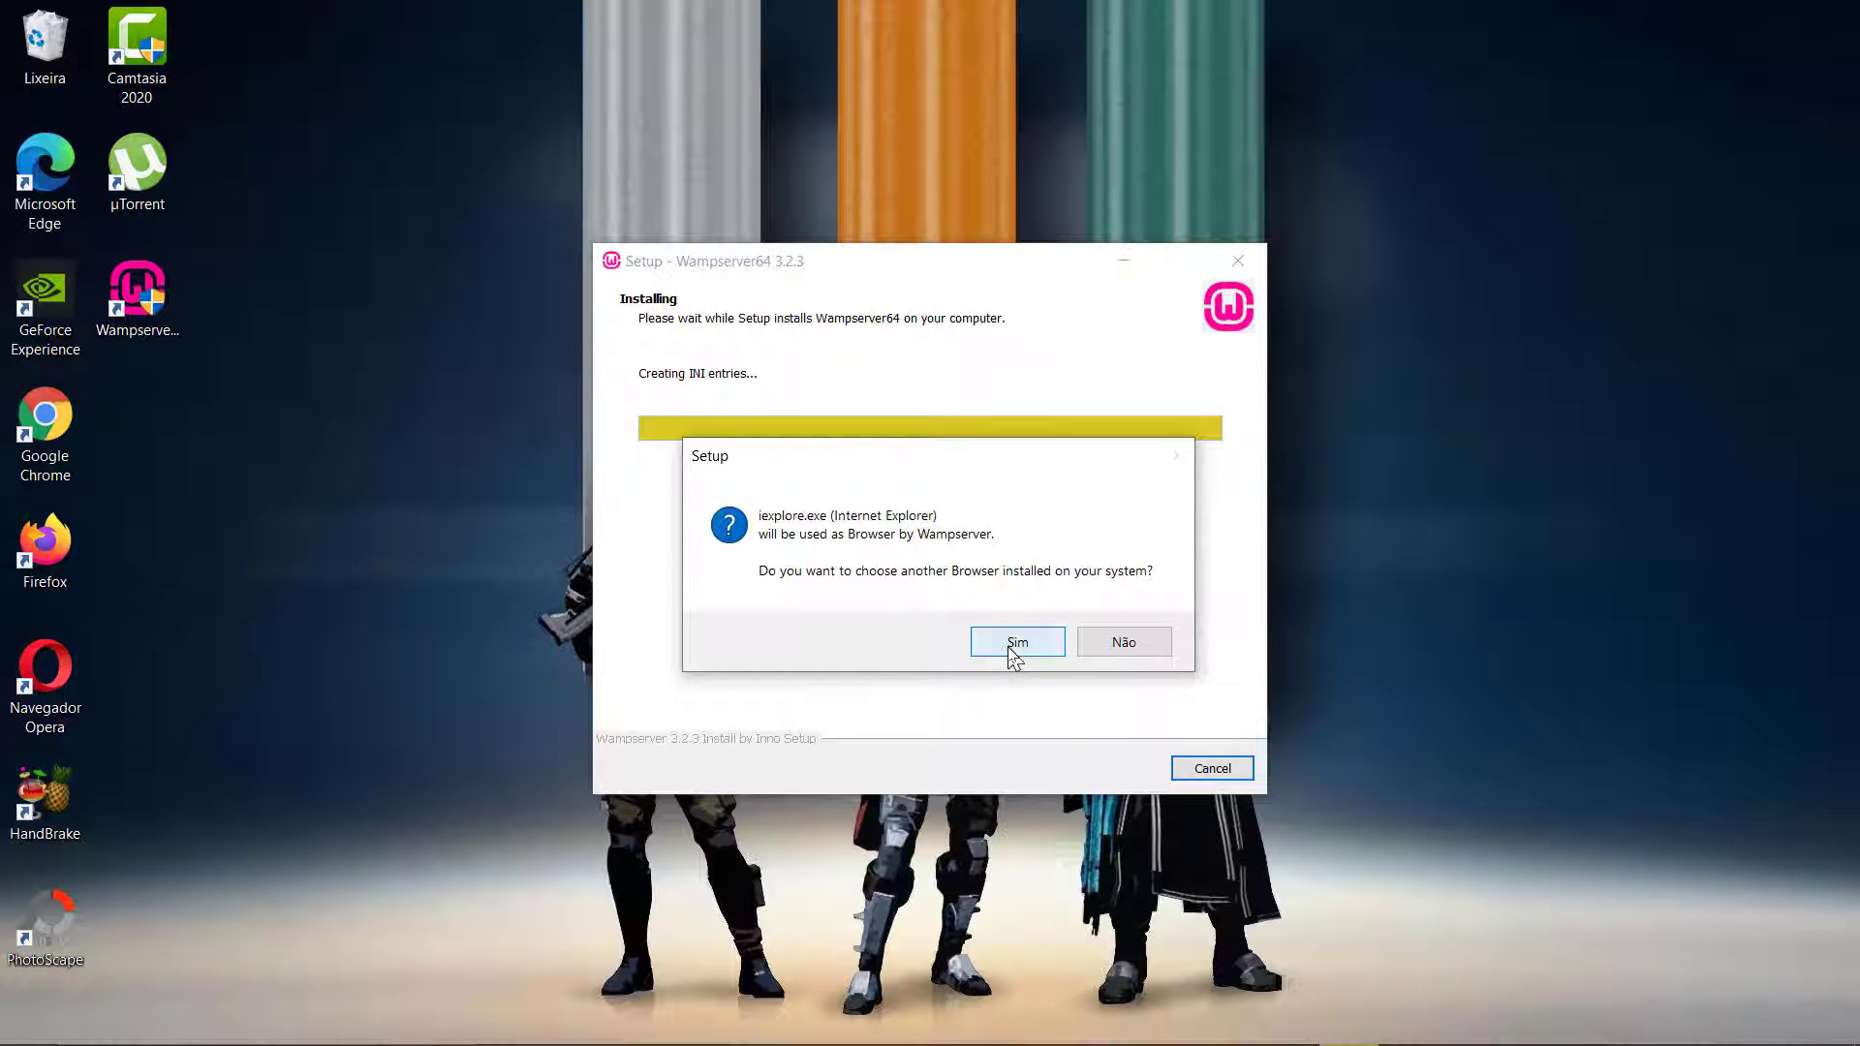
# Select chrome.exe from Arquivos de Programas (x86) > Google > Chrome > Application as WampServer's browser.
pyautogui.click(1015, 641)
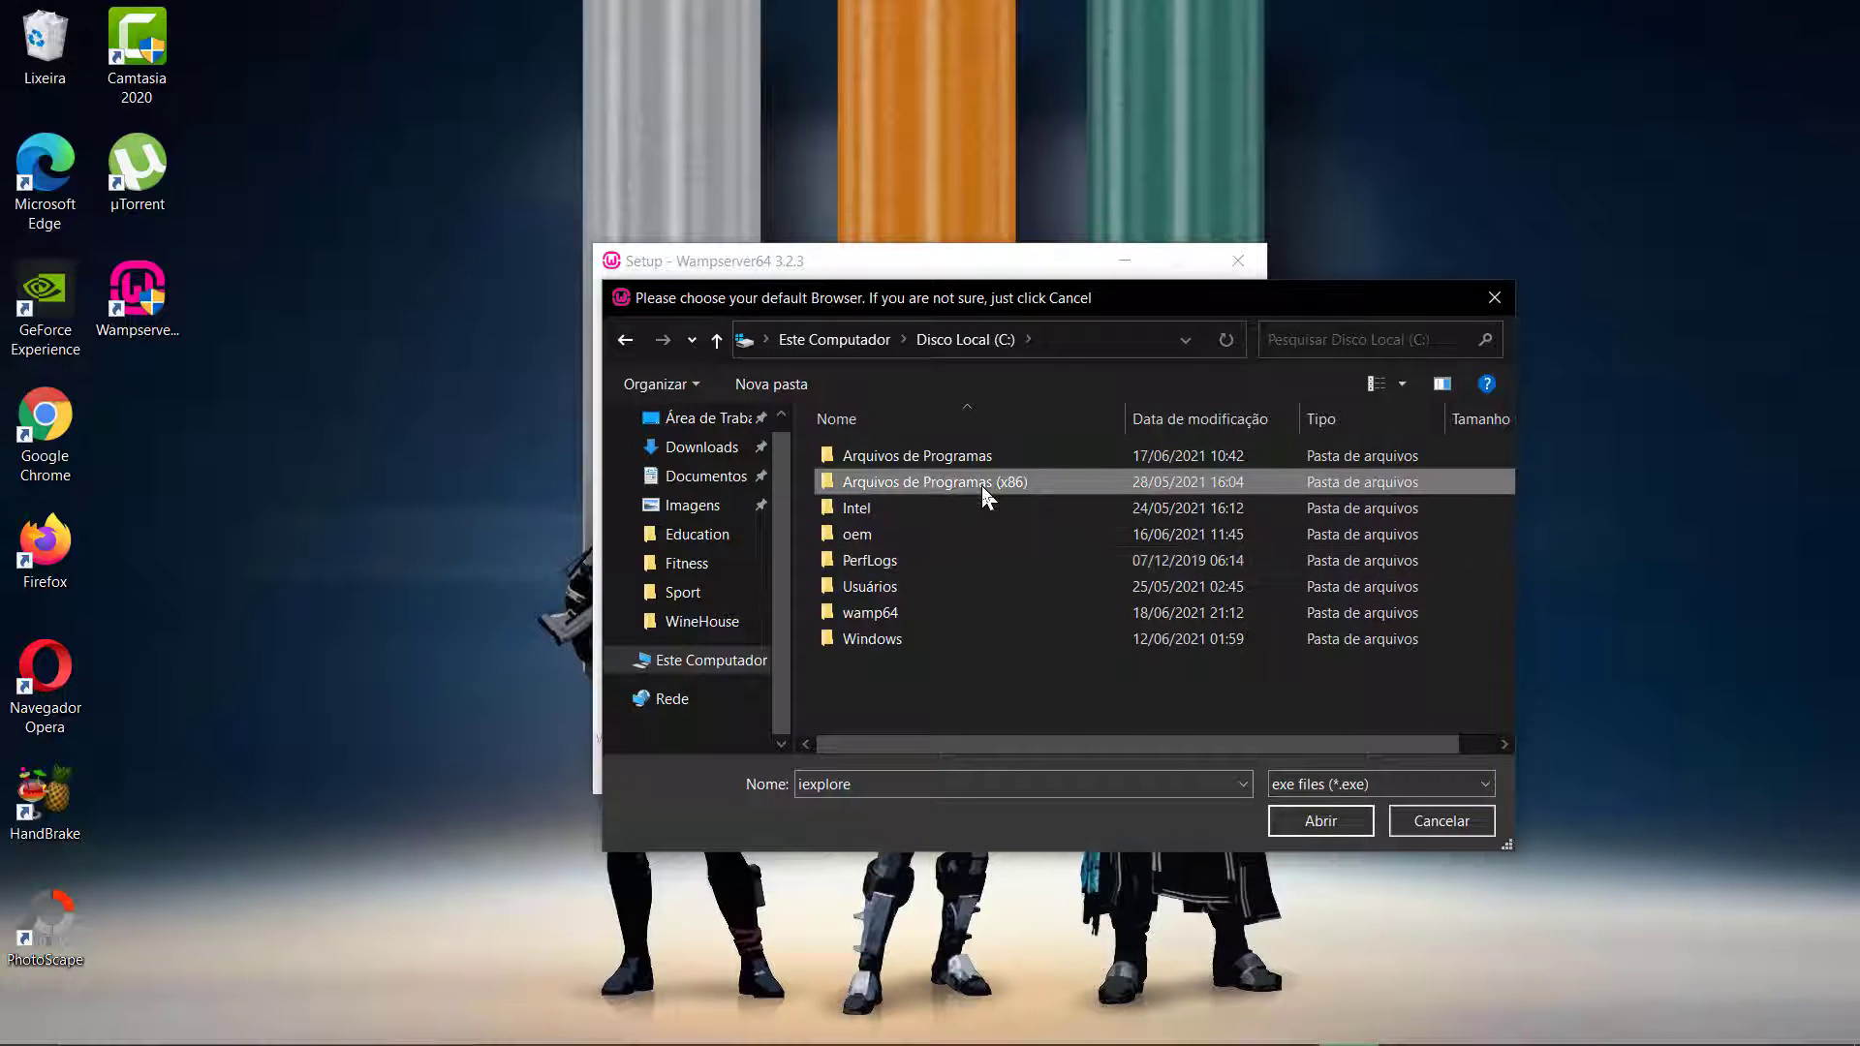
pyautogui.doubleClick(932, 482)
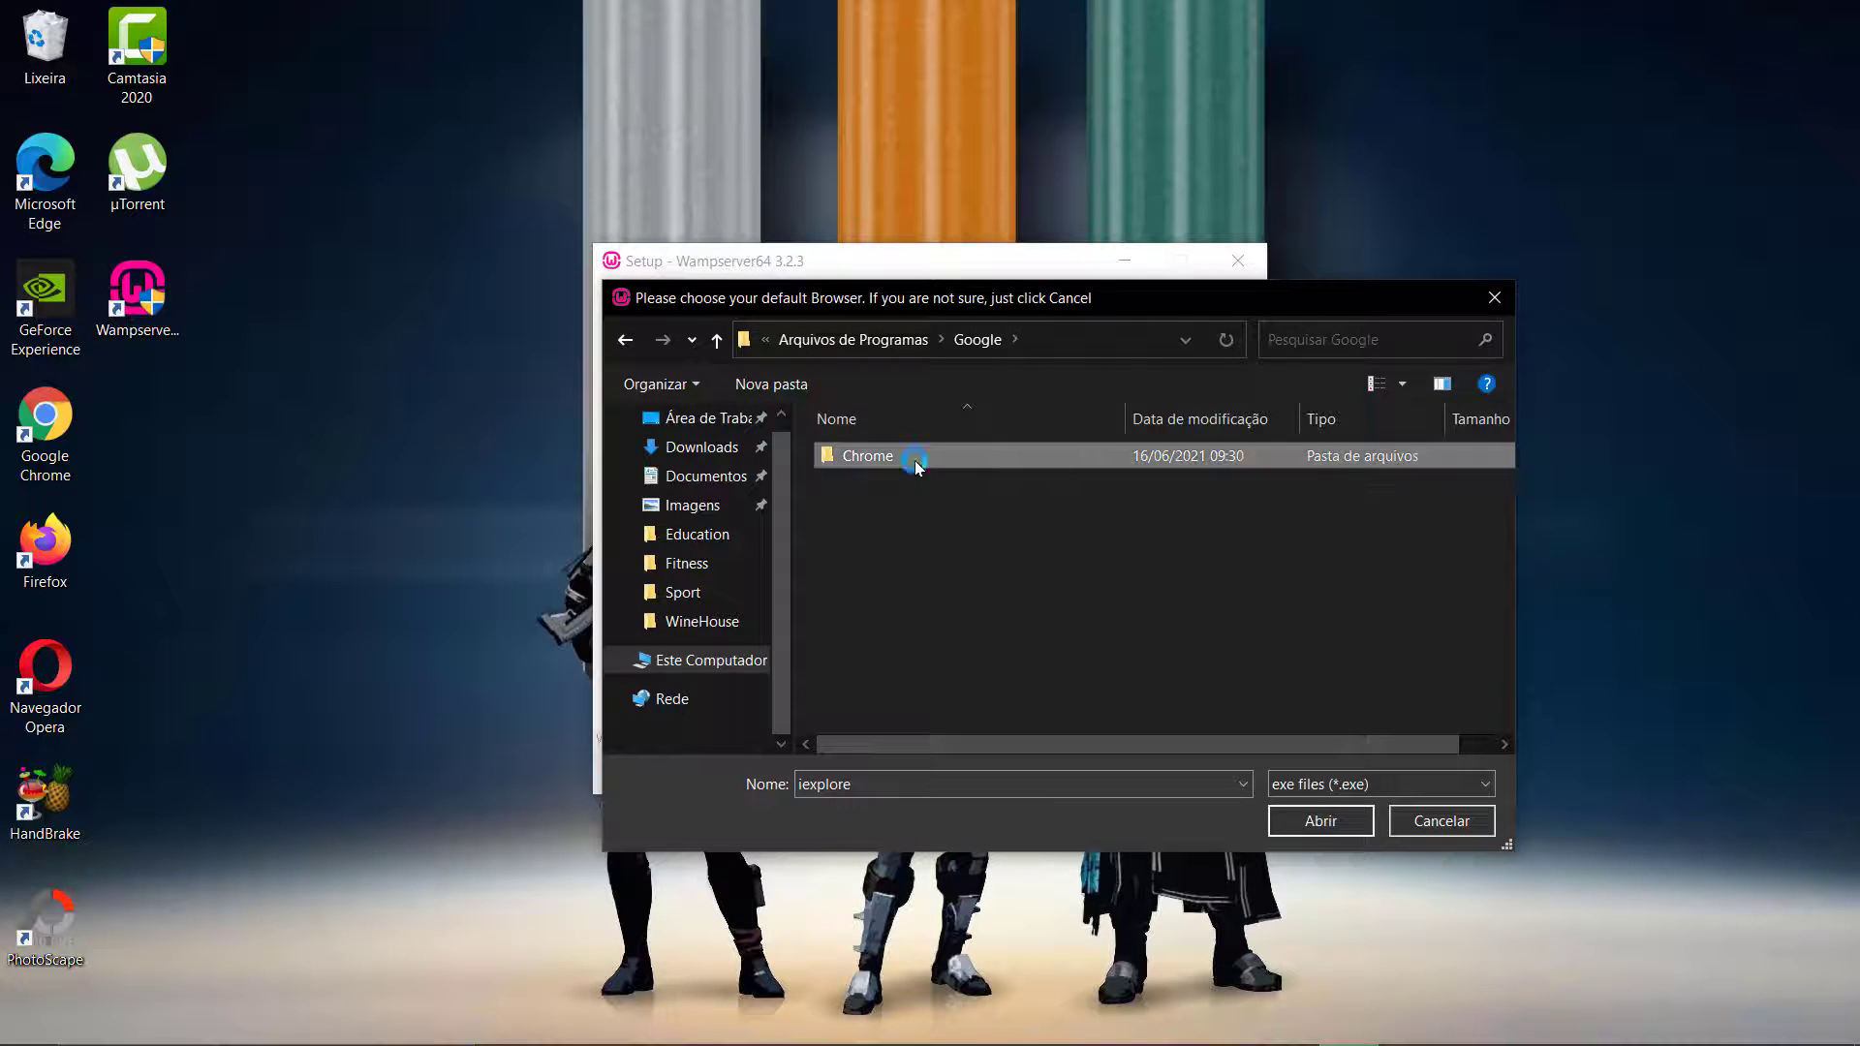
pyautogui.doubleClick(868, 455)
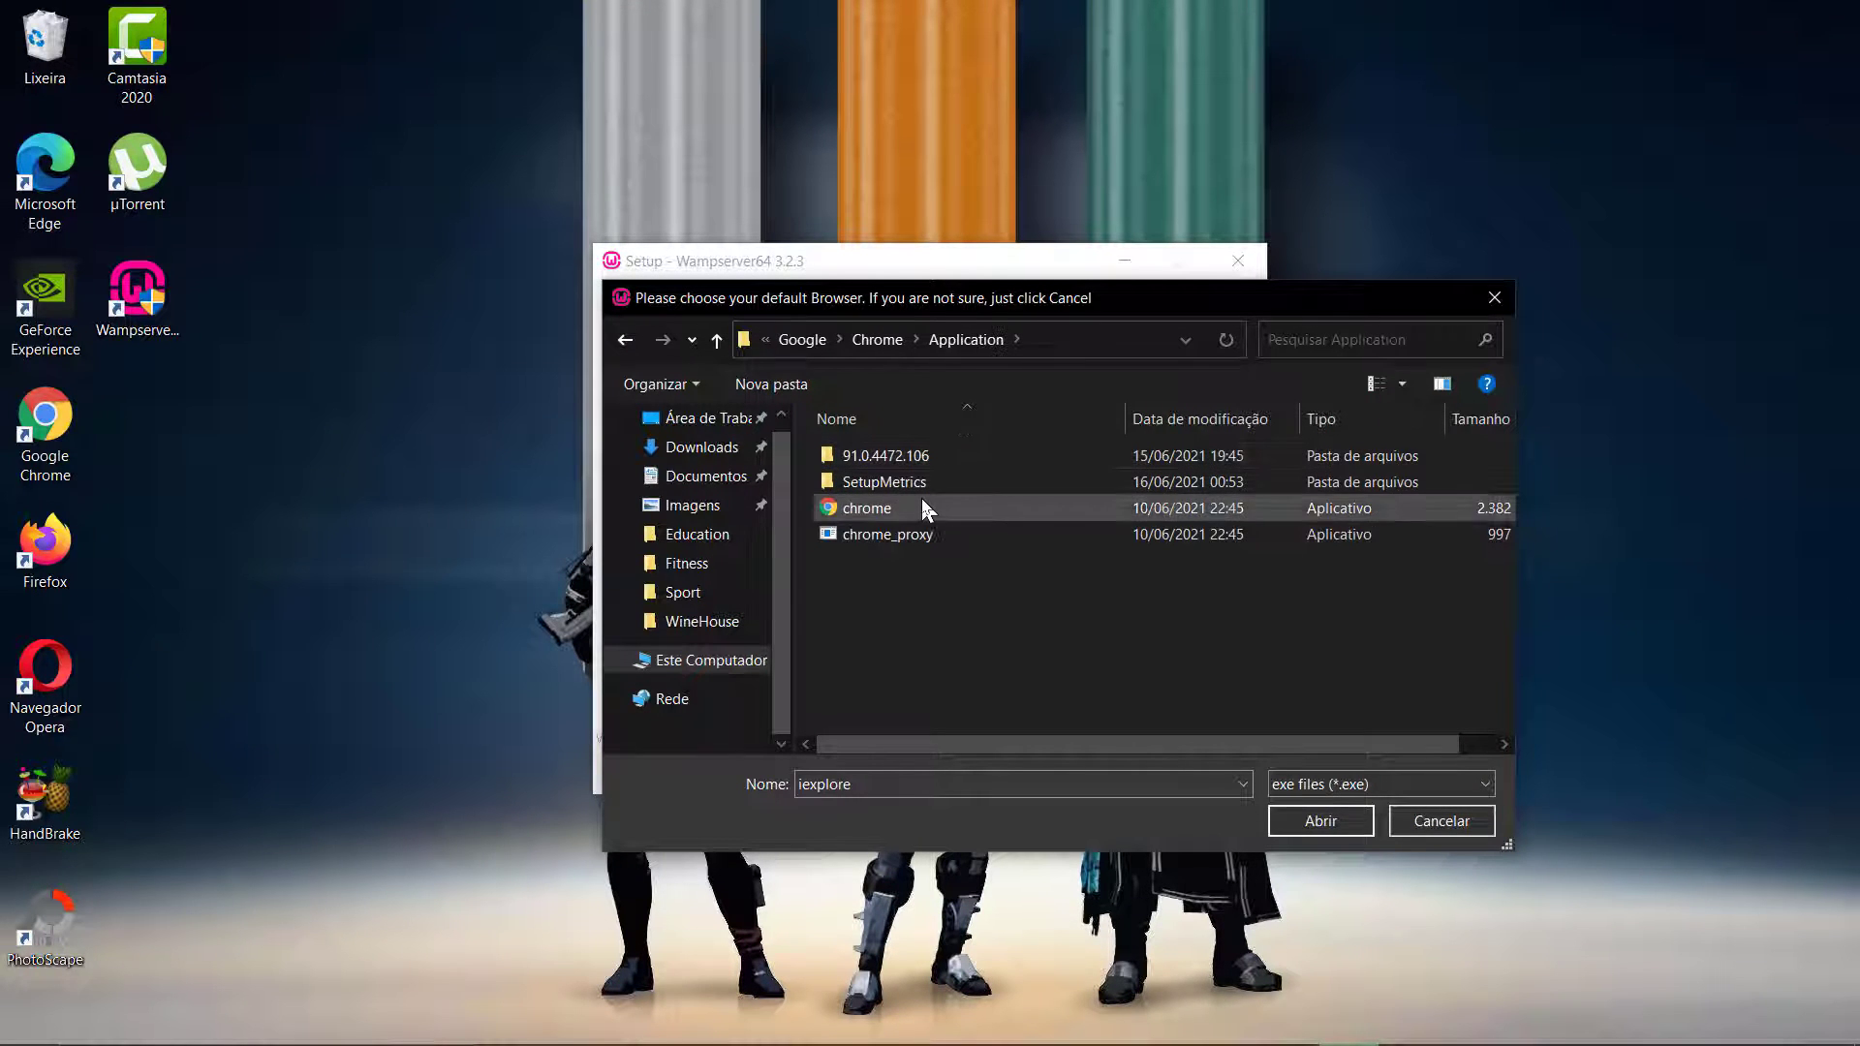
pyautogui.click(1319, 820)
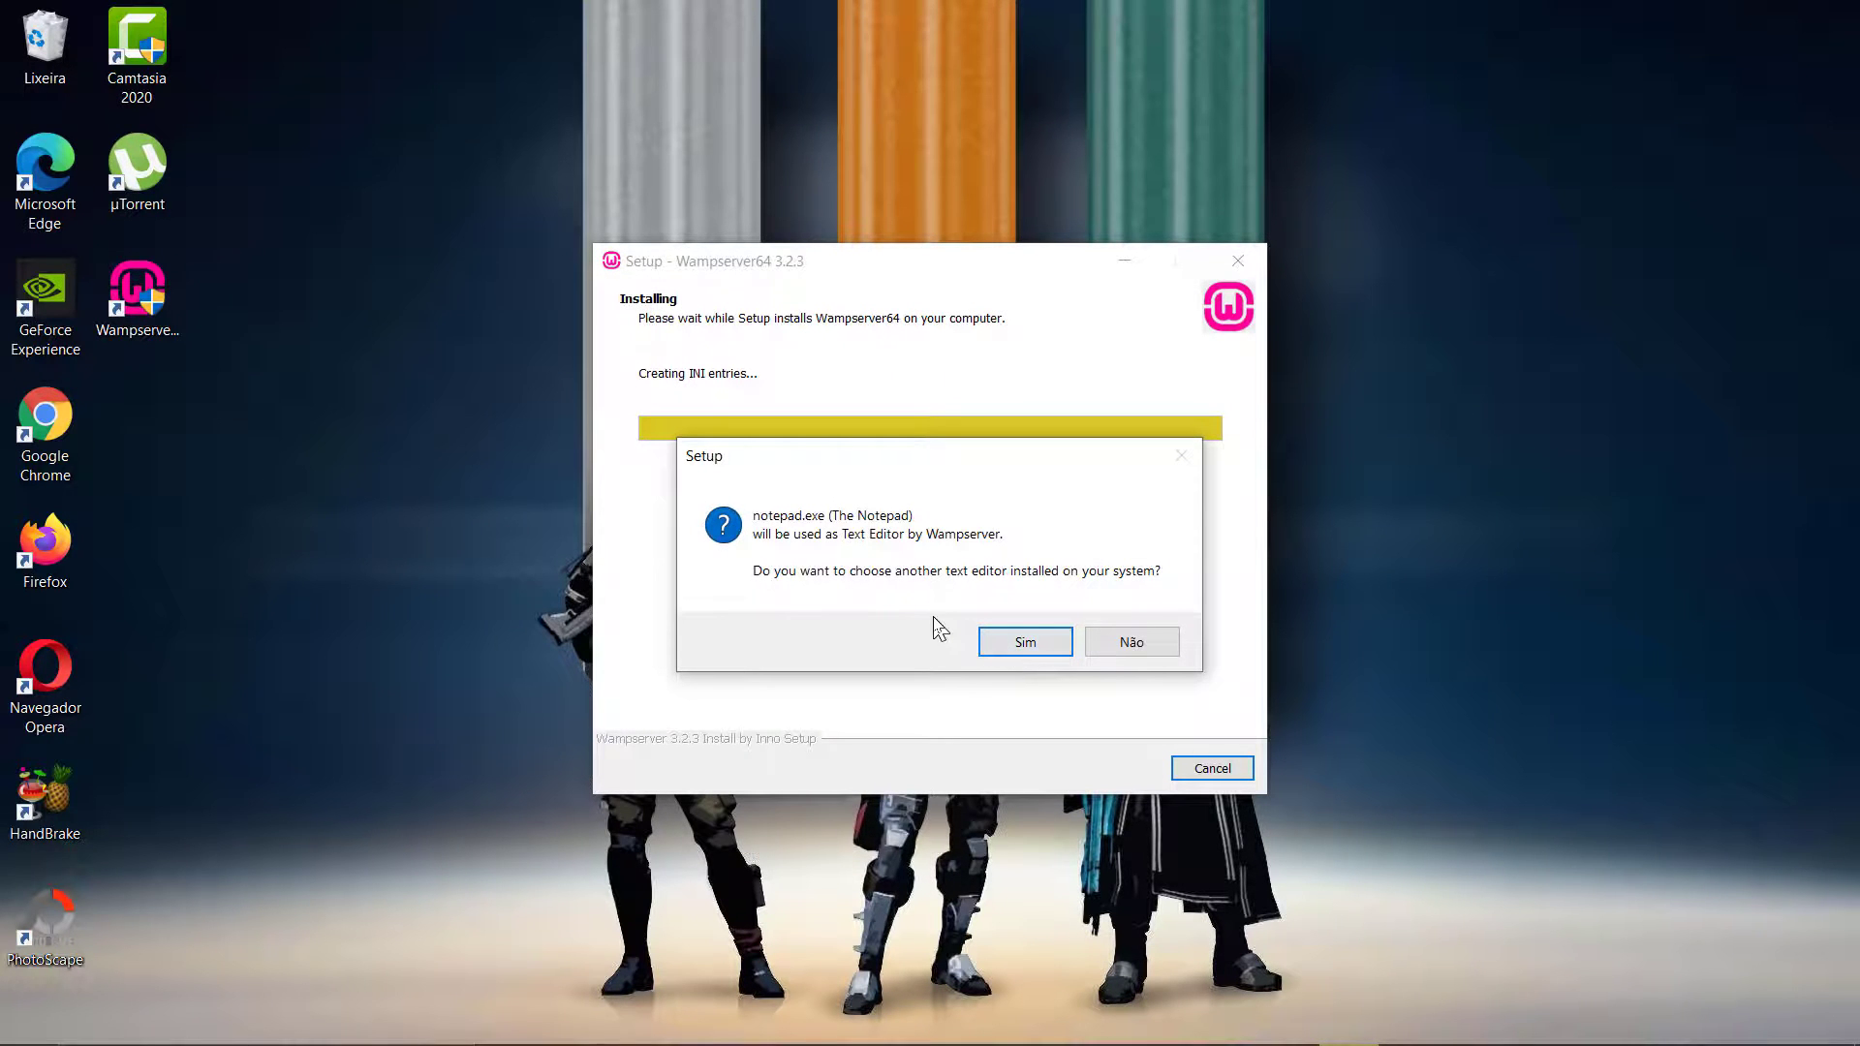
# Keep Notepad as the text editor, pass the information page and finish the WampServer64 3.2.3 setup.
pyautogui.click(1129, 642)
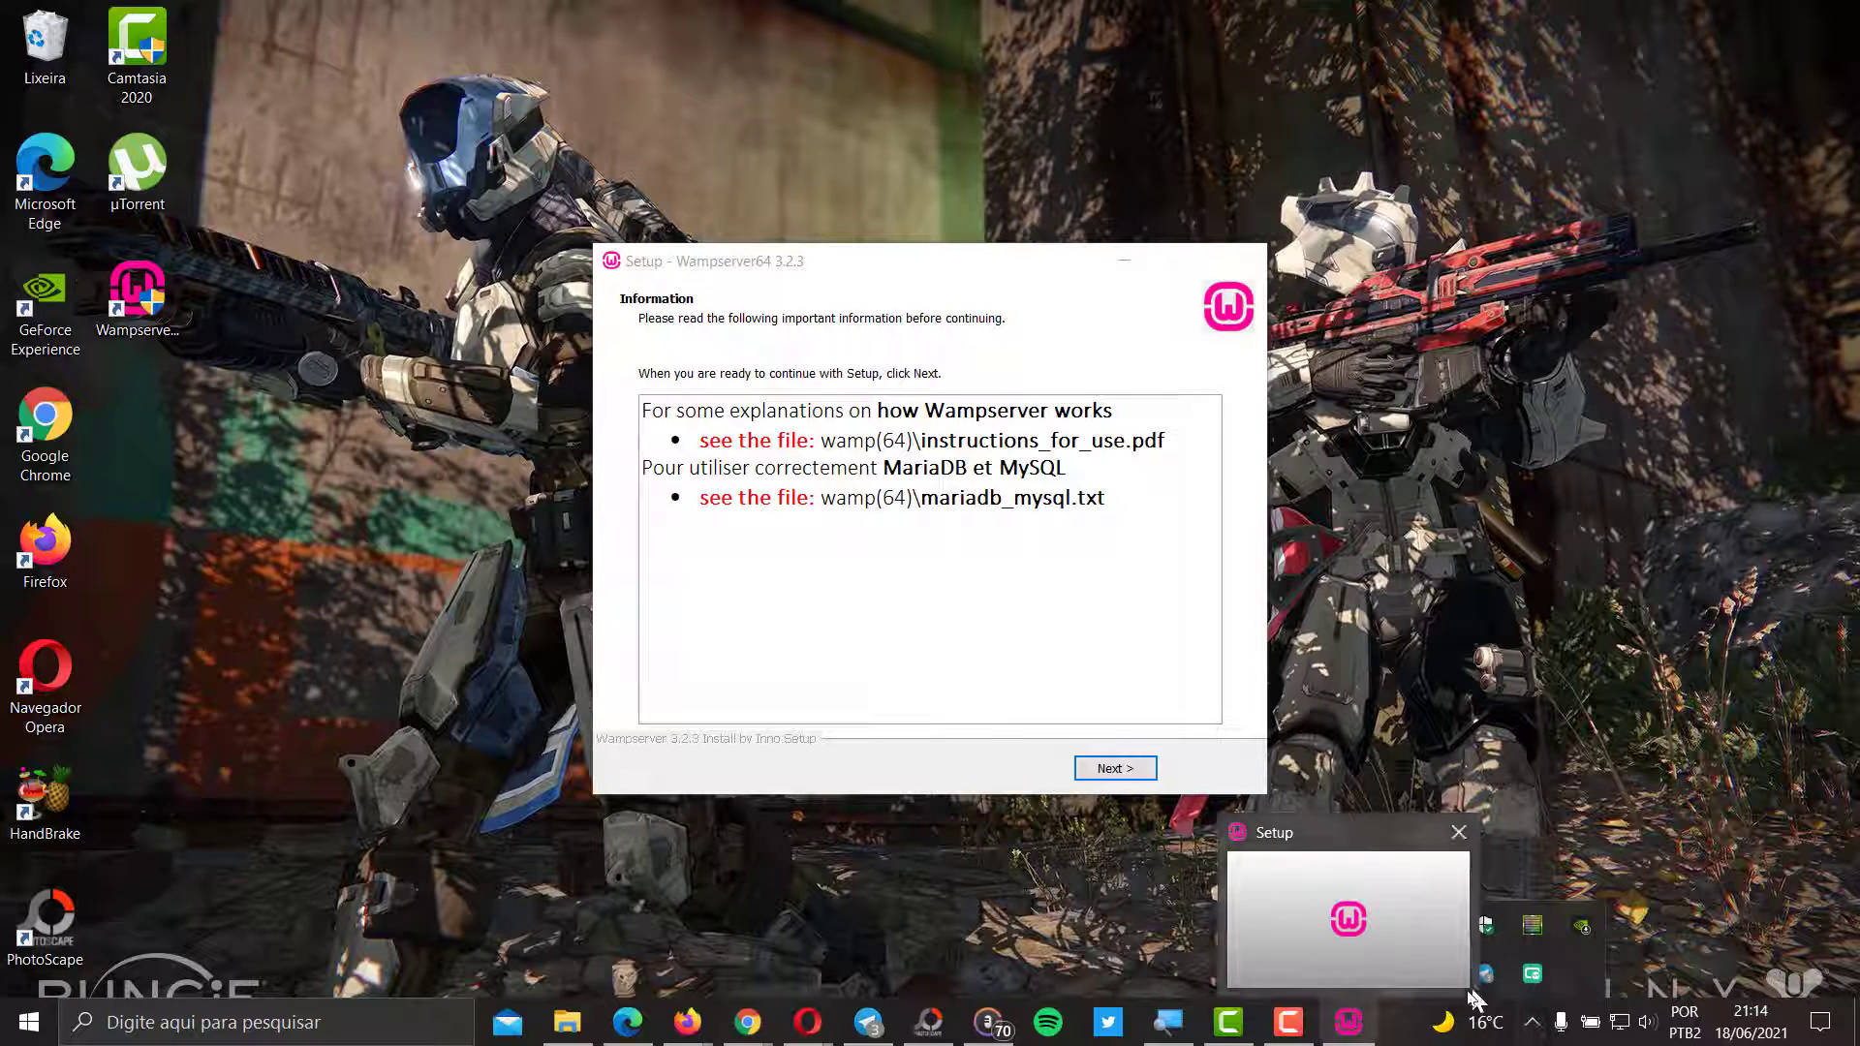
pyautogui.click(1112, 767)
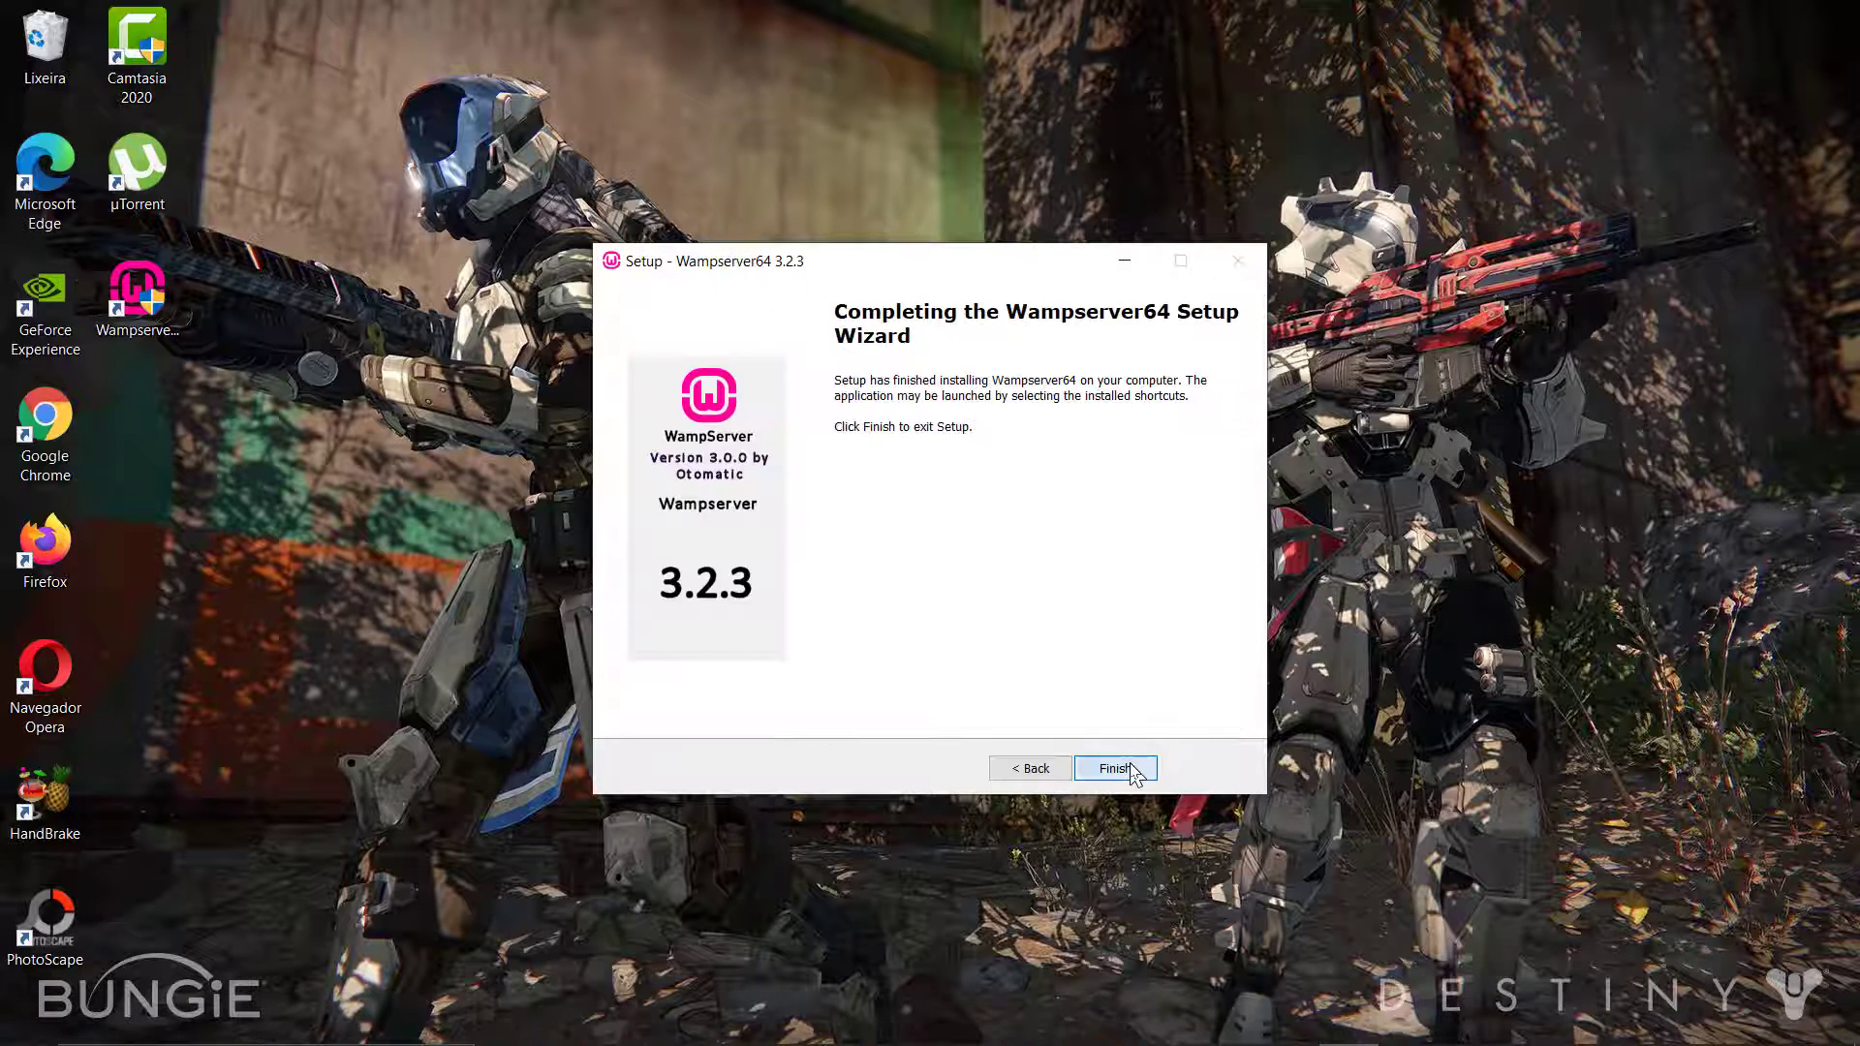
pyautogui.click(1112, 767)
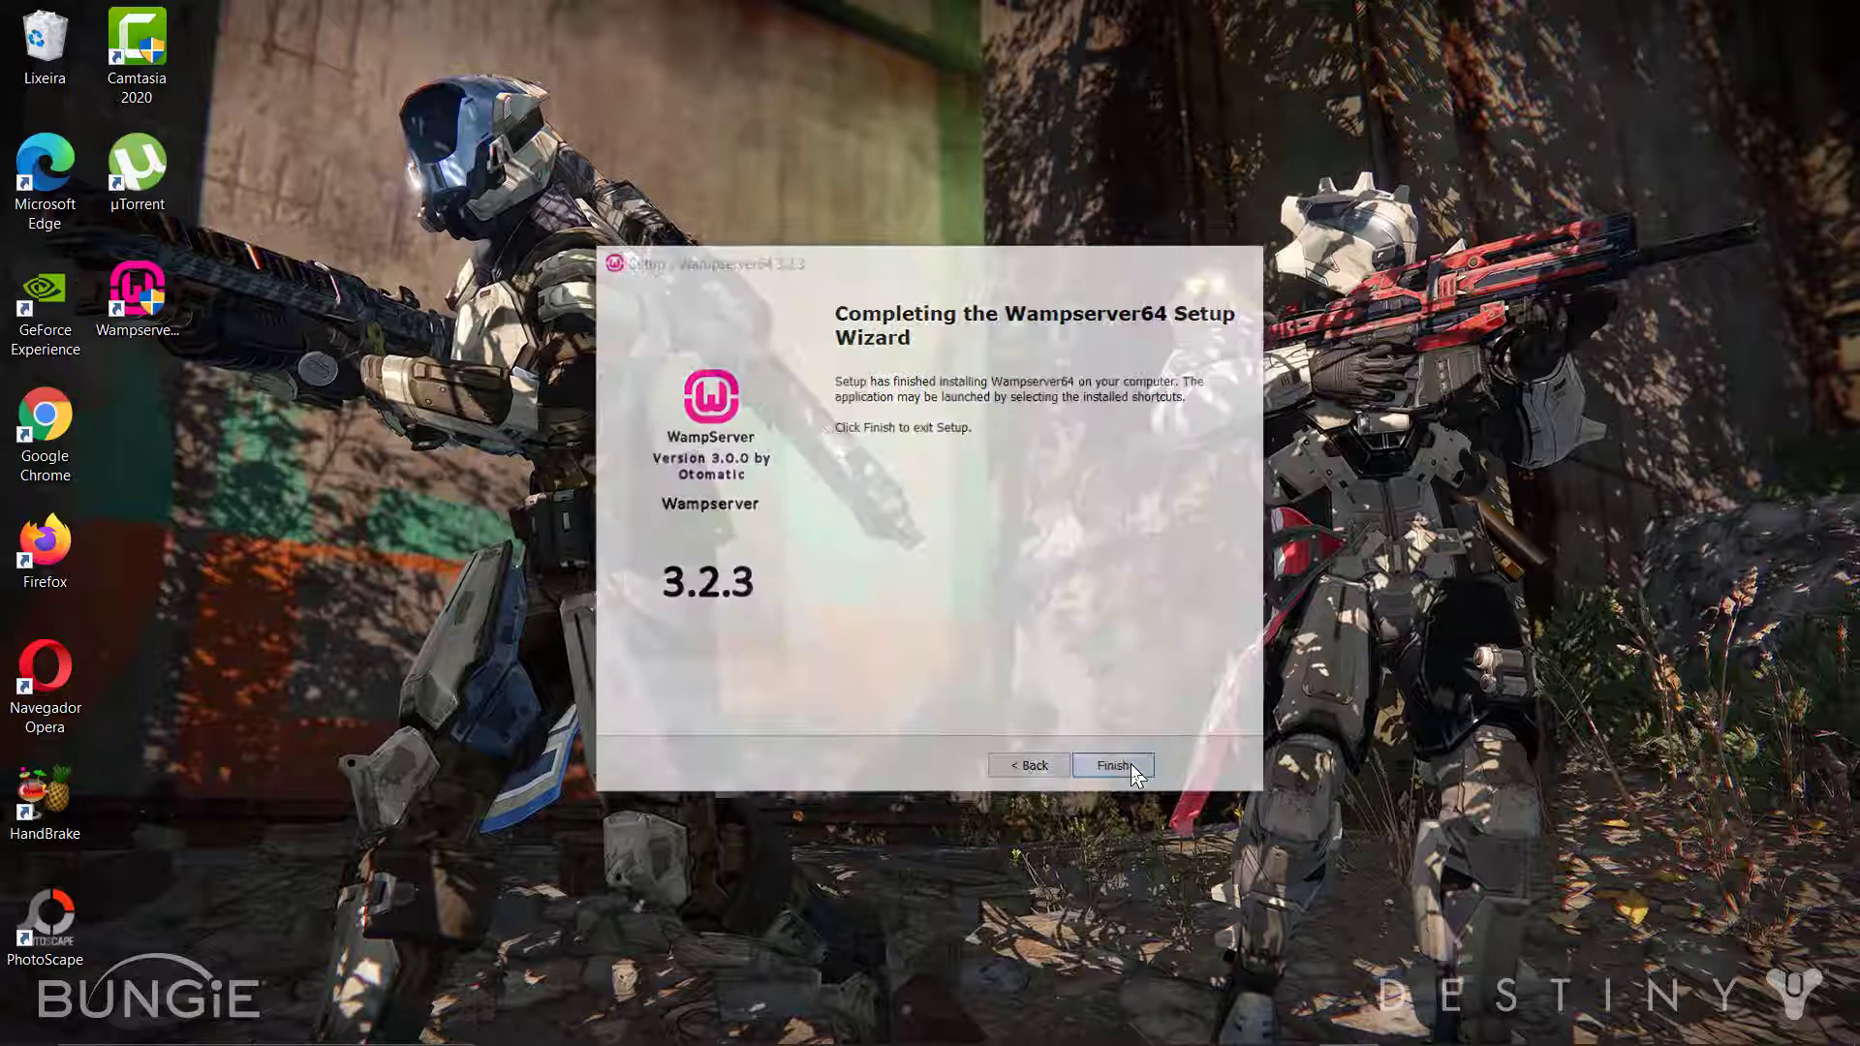
pyautogui.click(1112, 763)
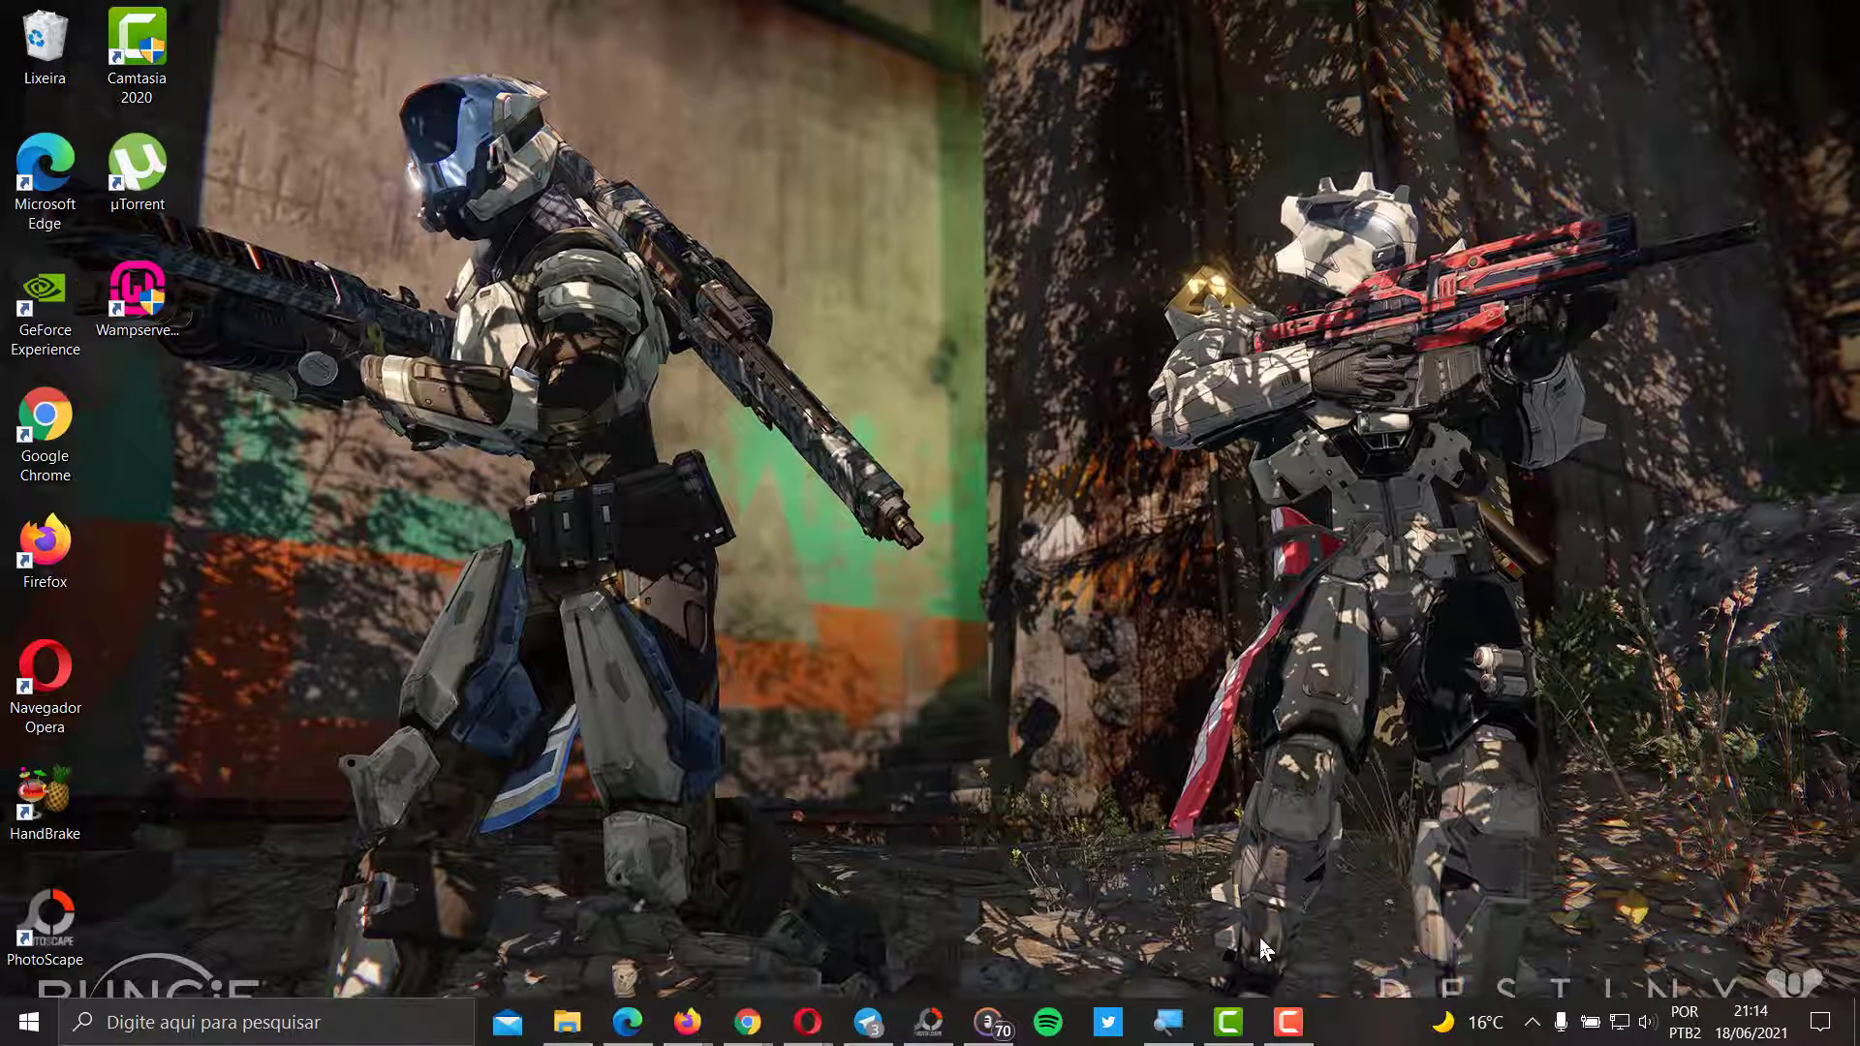
pyautogui.moveTo(1329, 990)
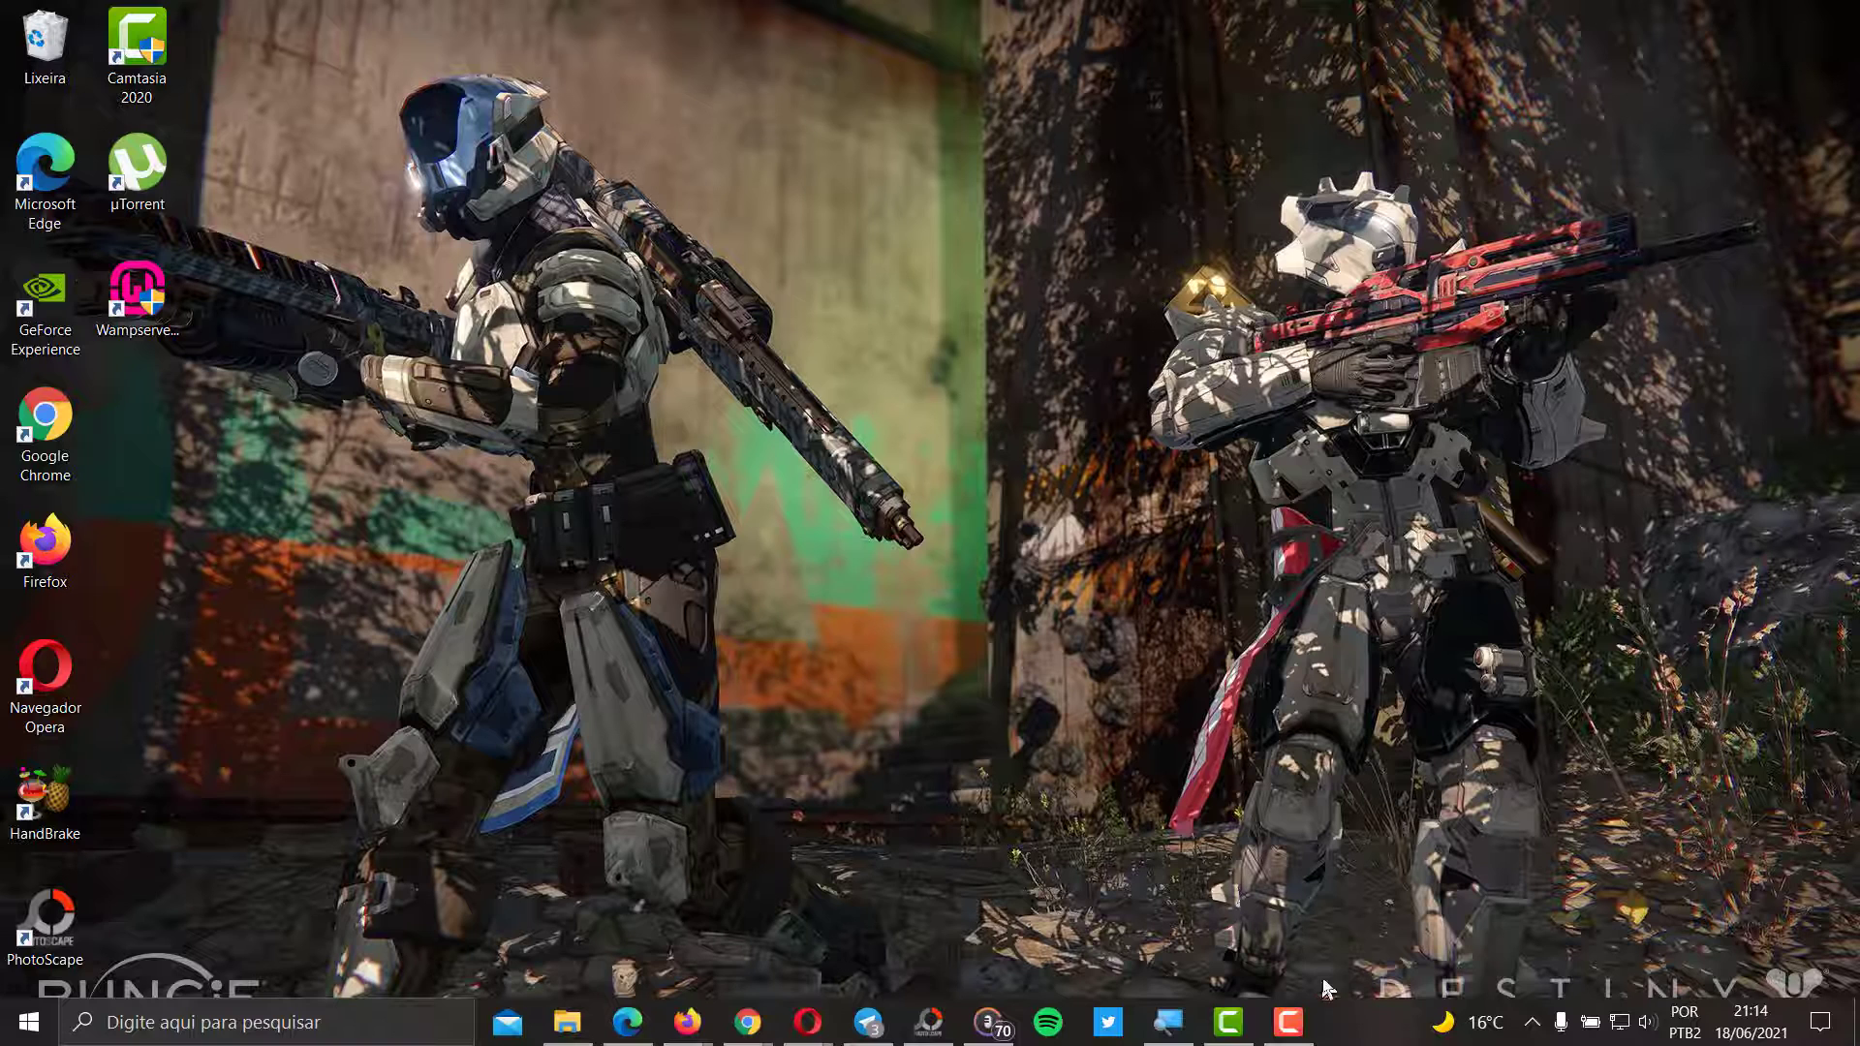
# Launch Wampserver64 from its shortcut and bring up its tray control menu.
pyautogui.click(1534, 1021)
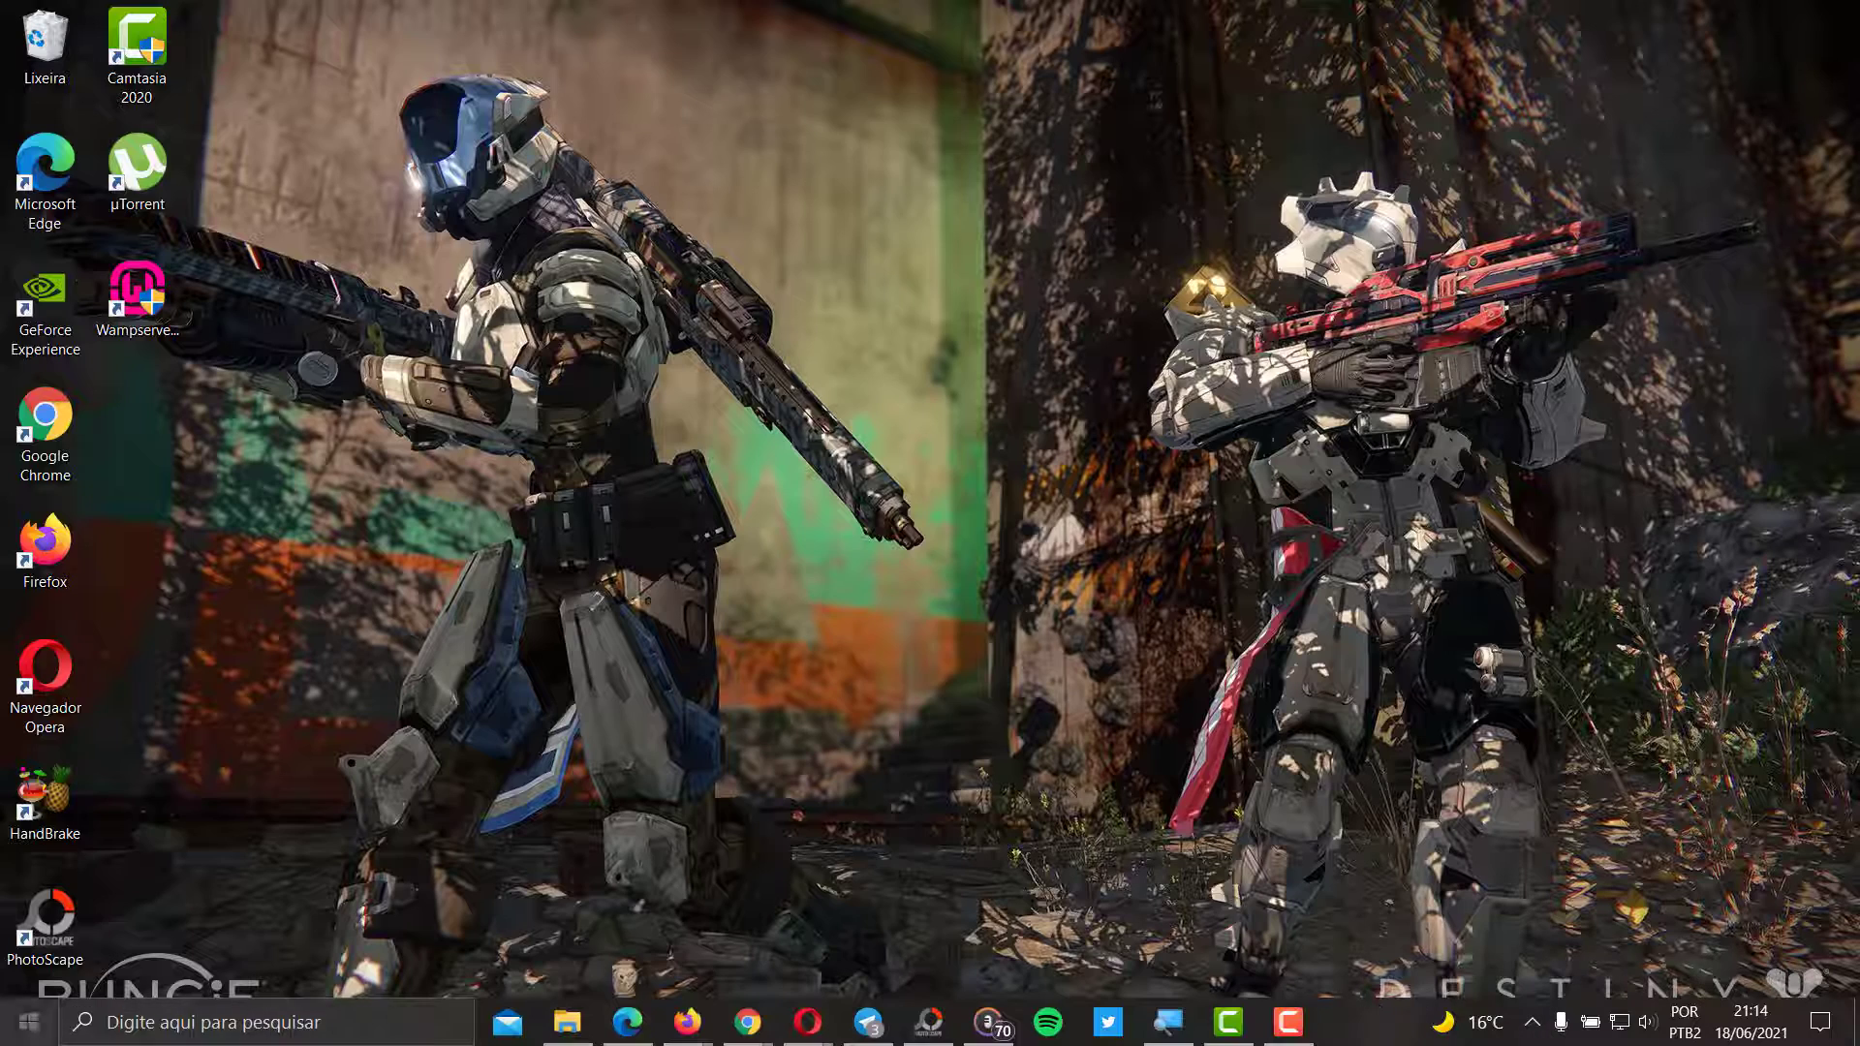
pyautogui.click(18, 1021)
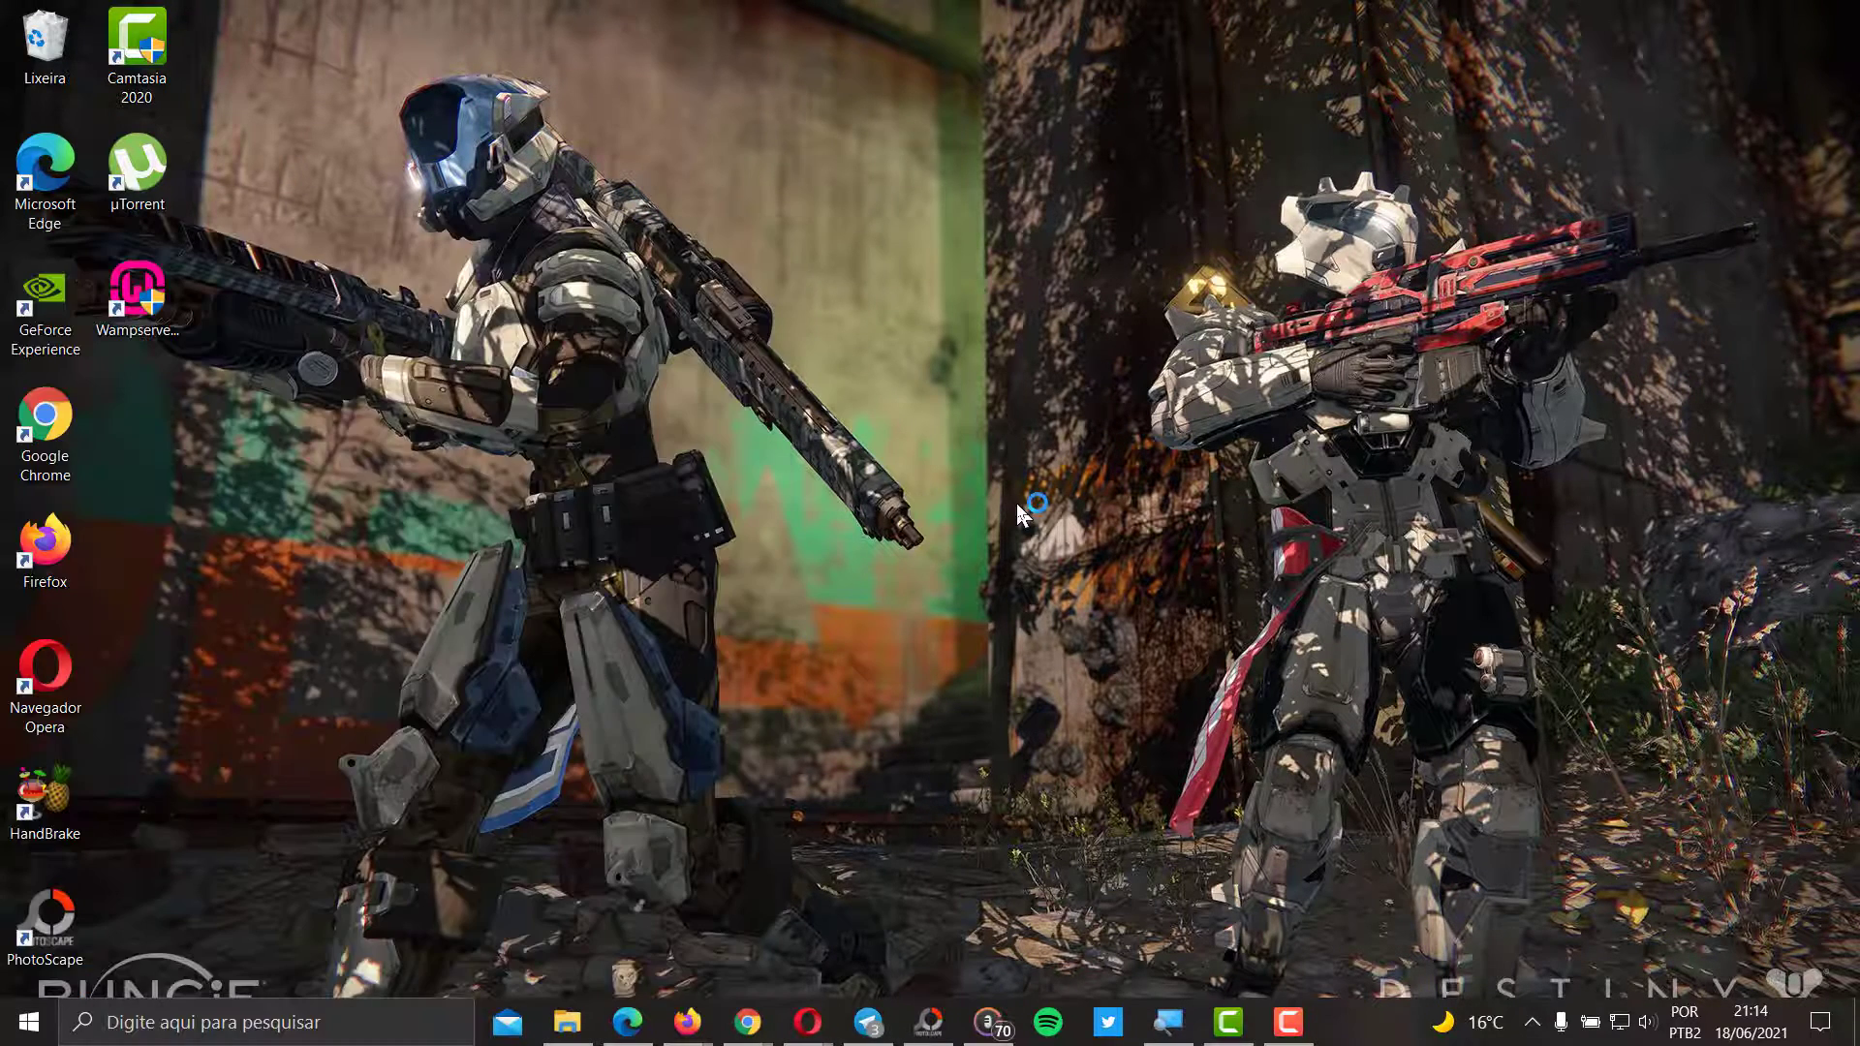
pyautogui.moveTo(938, 599)
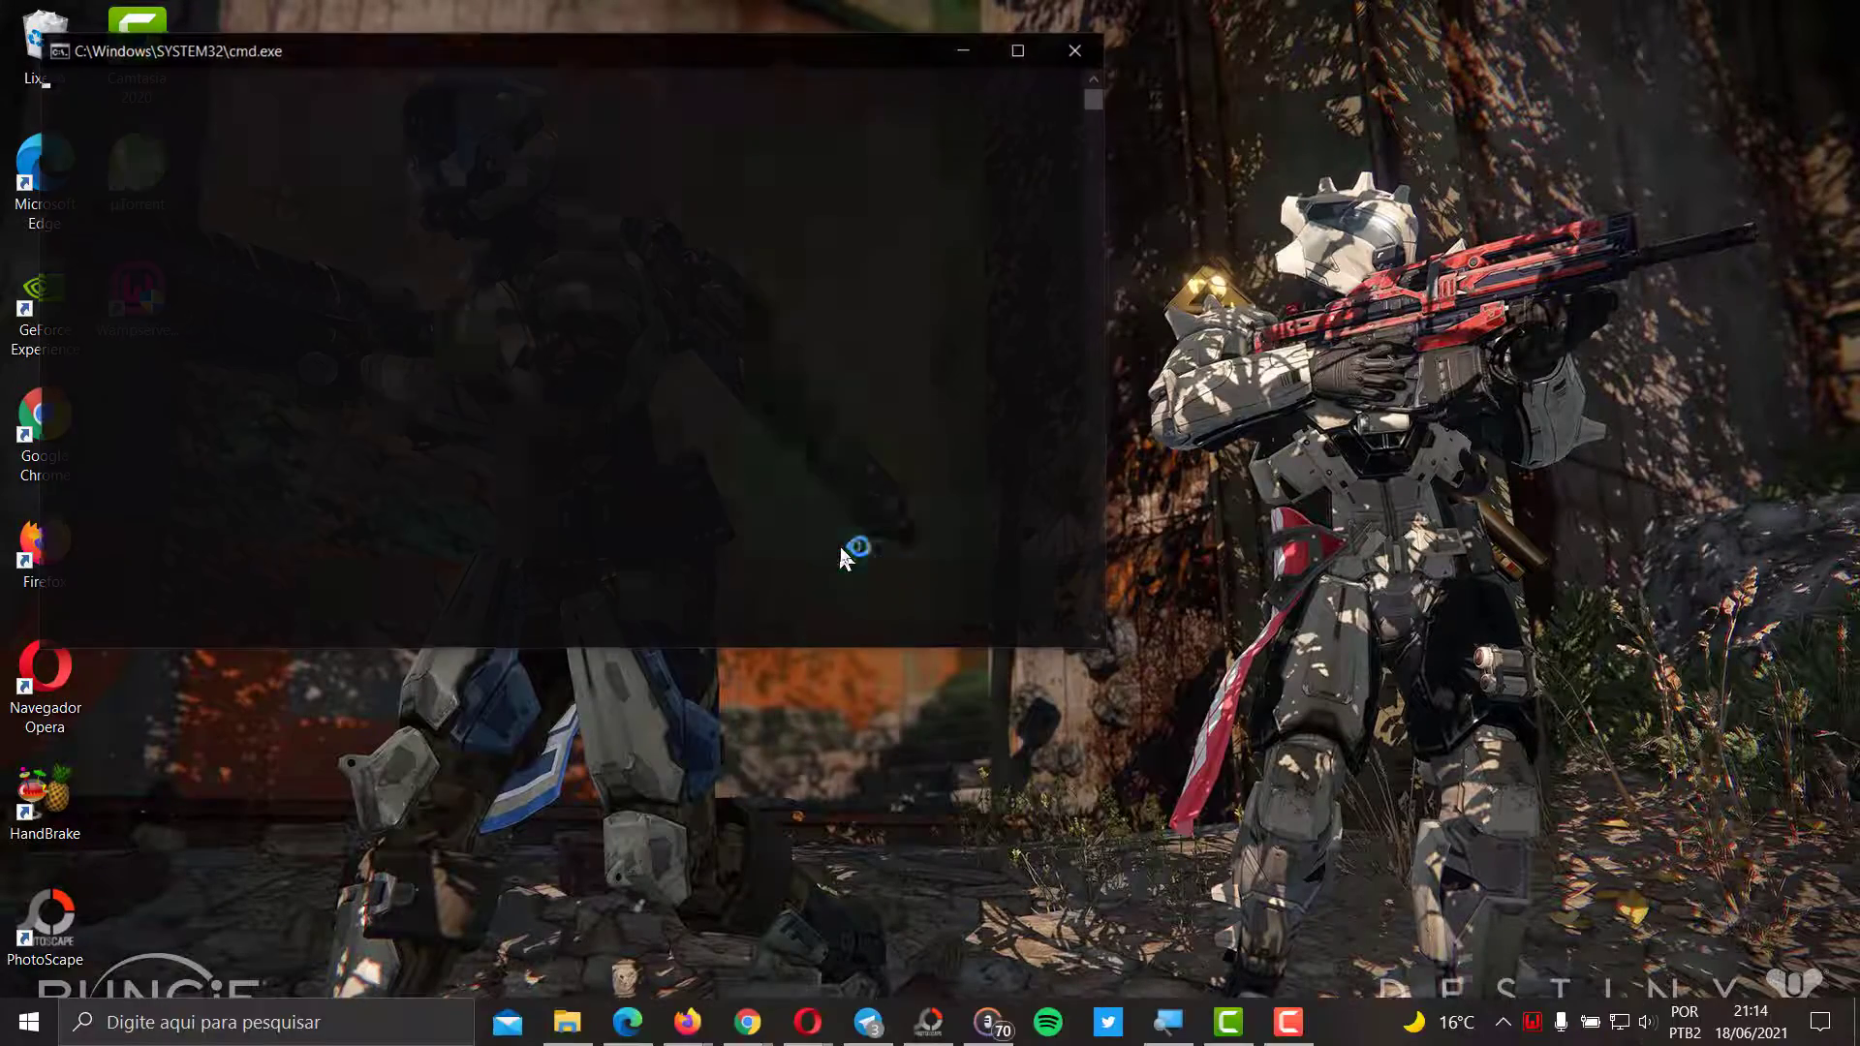
pyautogui.click(1073, 50)
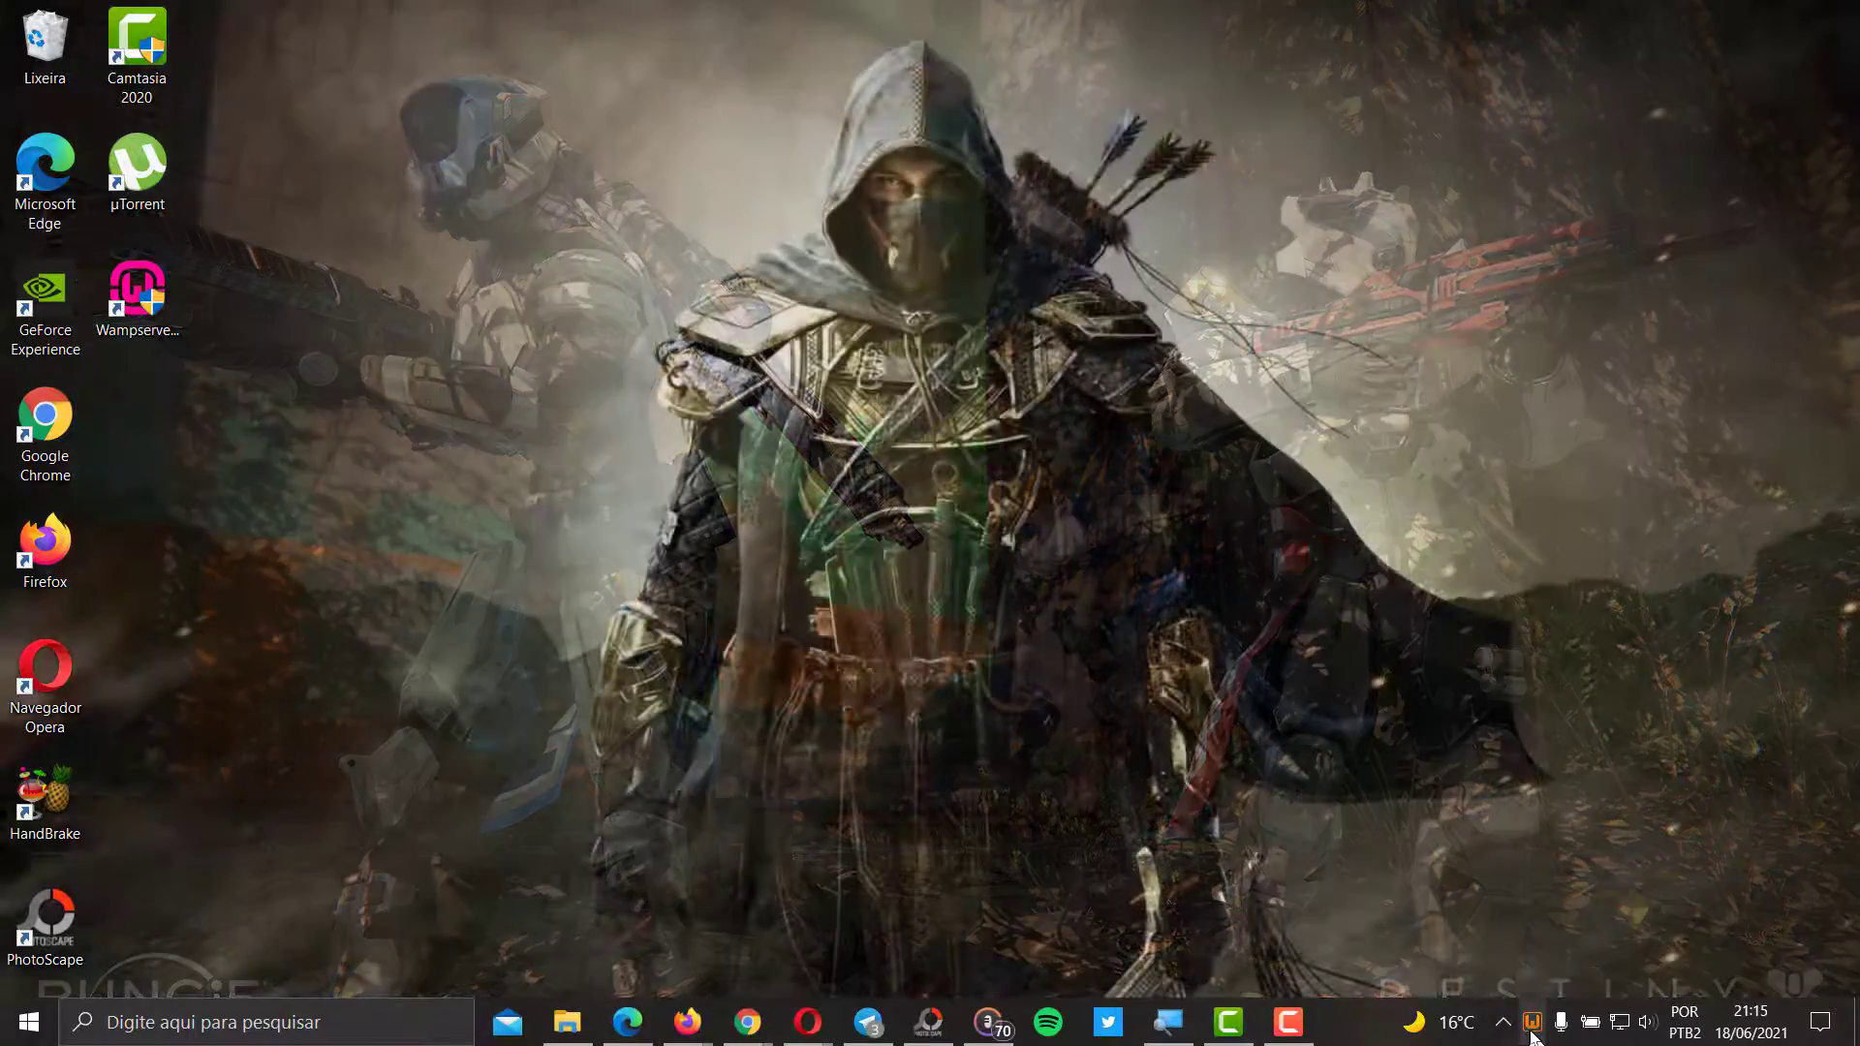
pyautogui.click(1557, 1020)
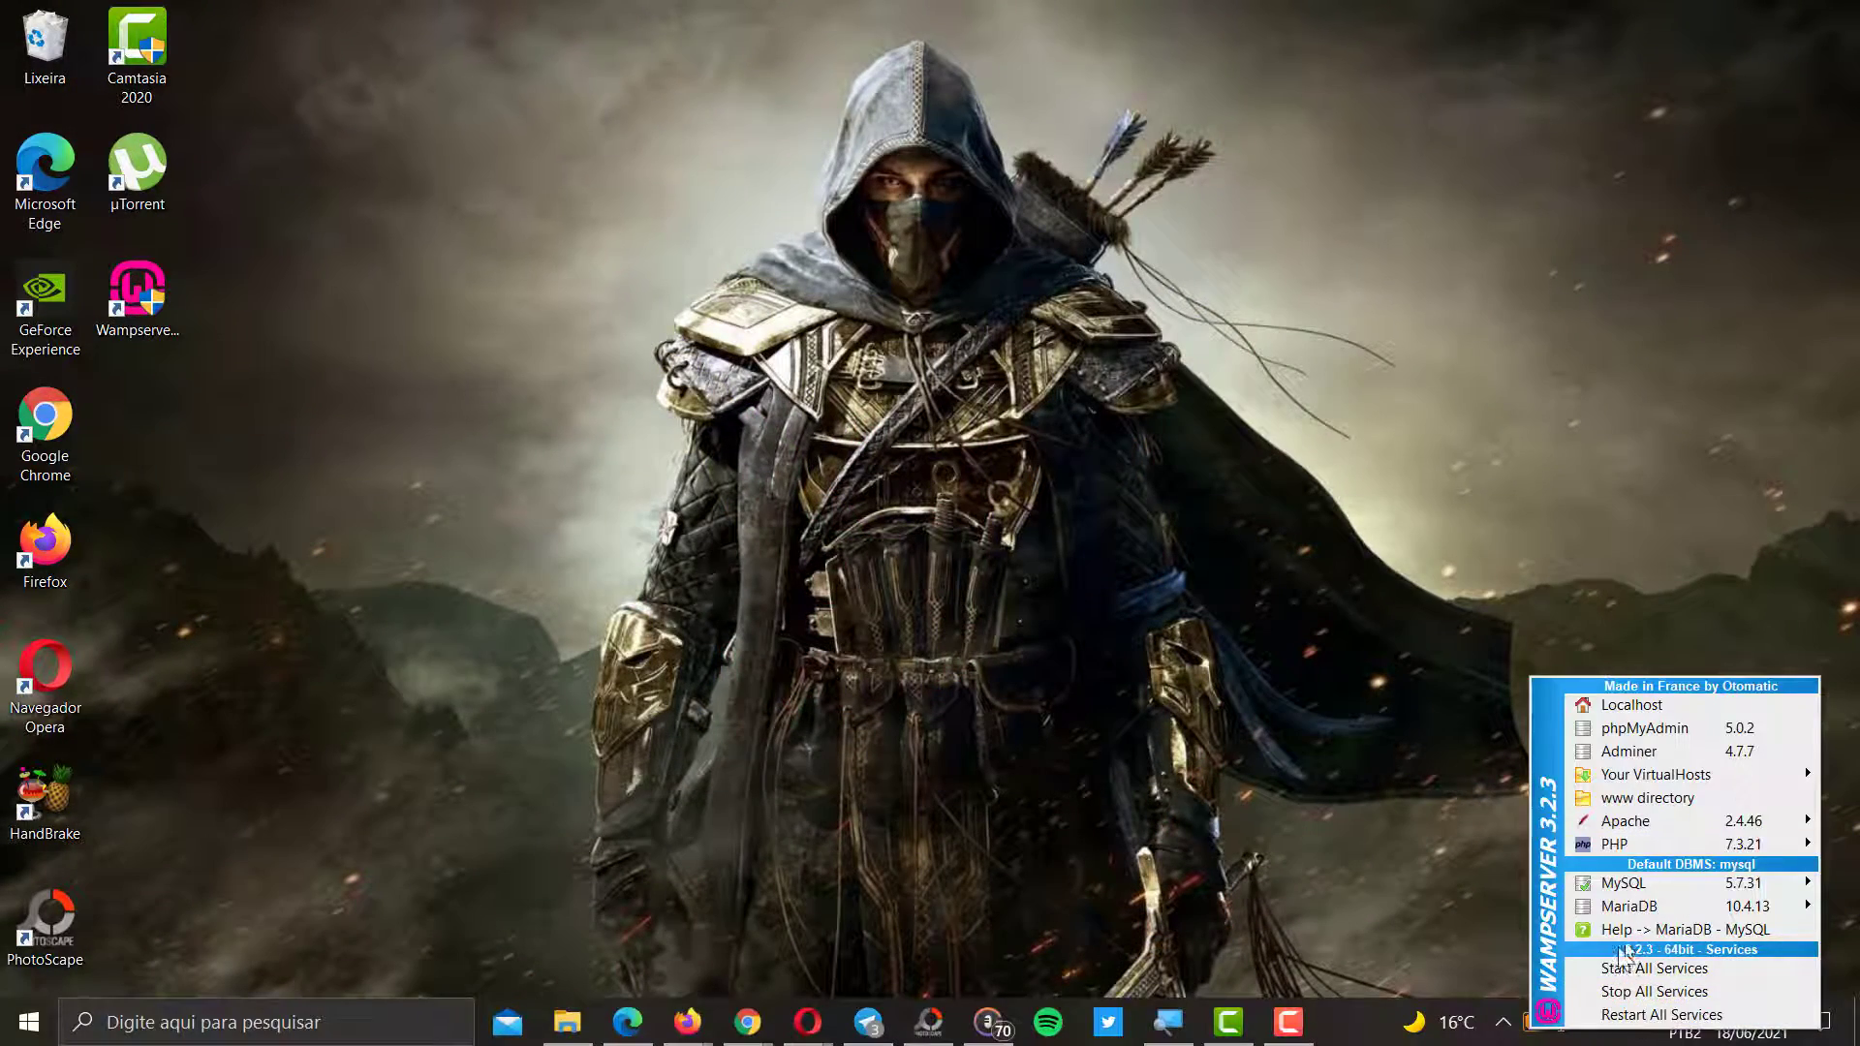
pyautogui.moveTo(1625, 904)
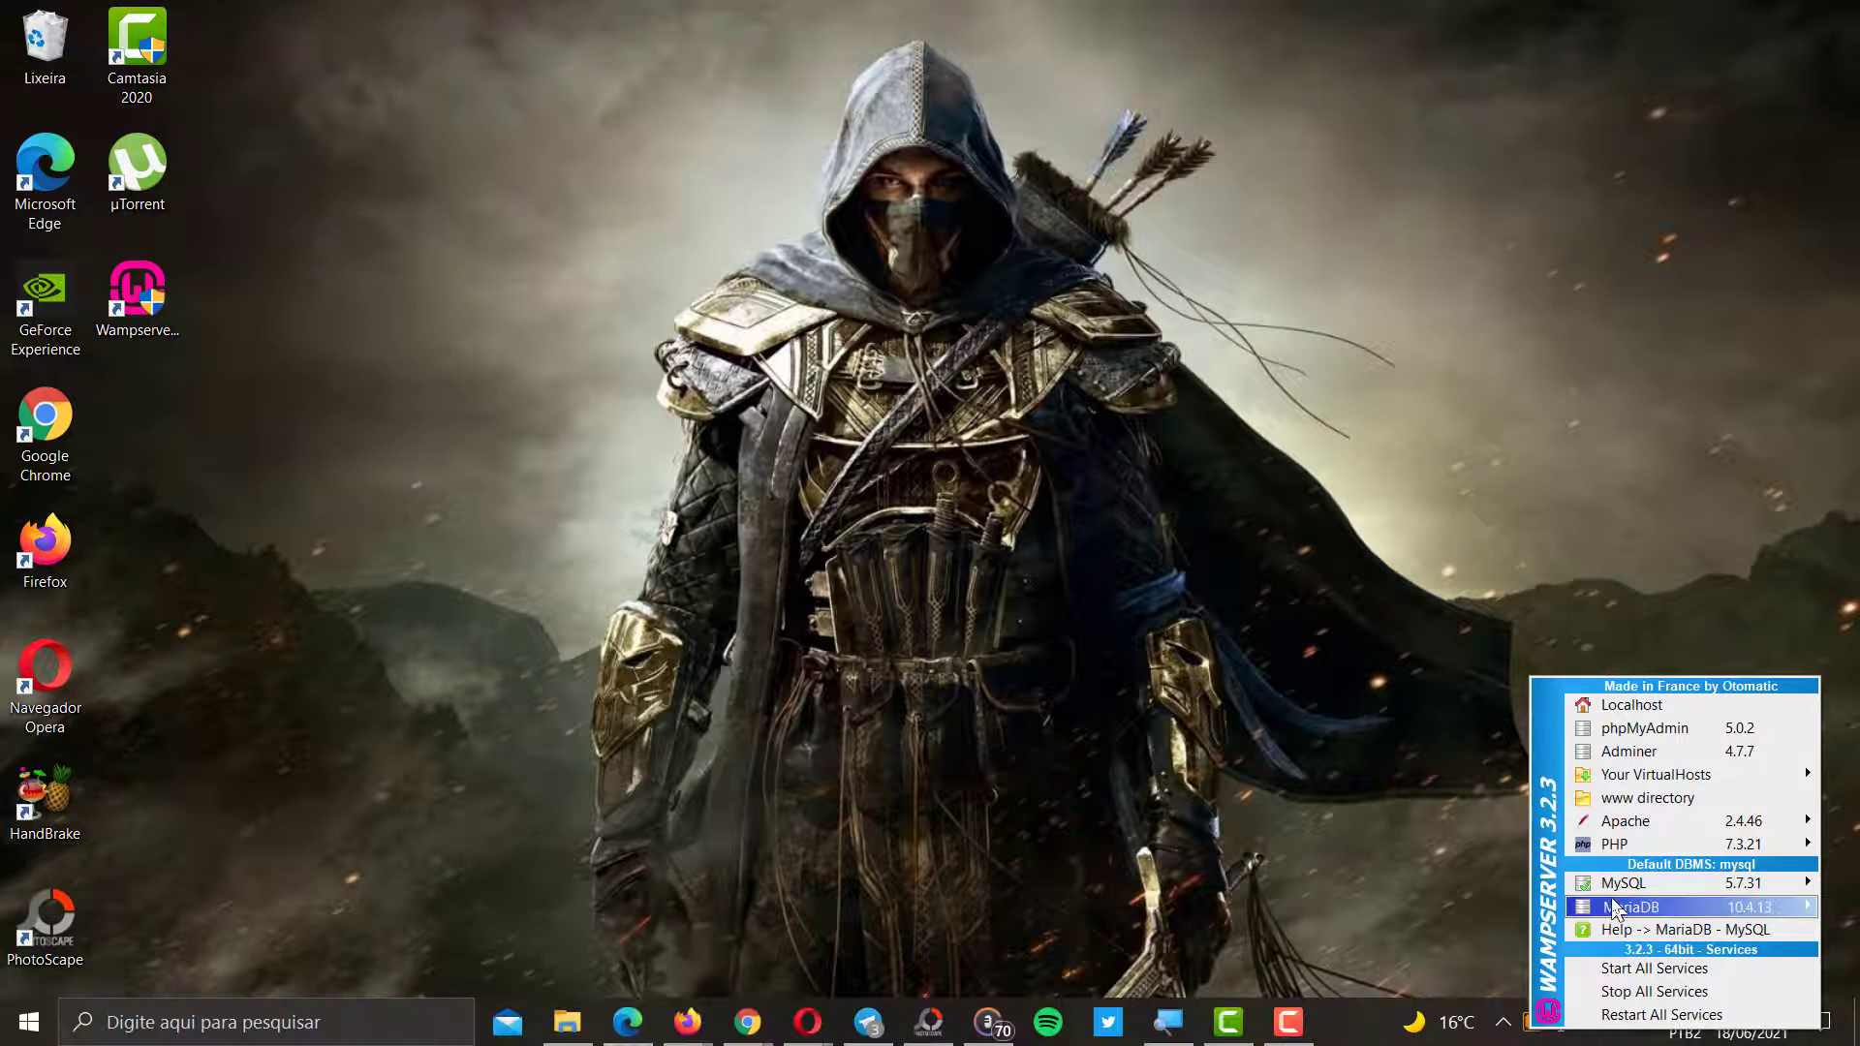
pyautogui.moveTo(1660, 930)
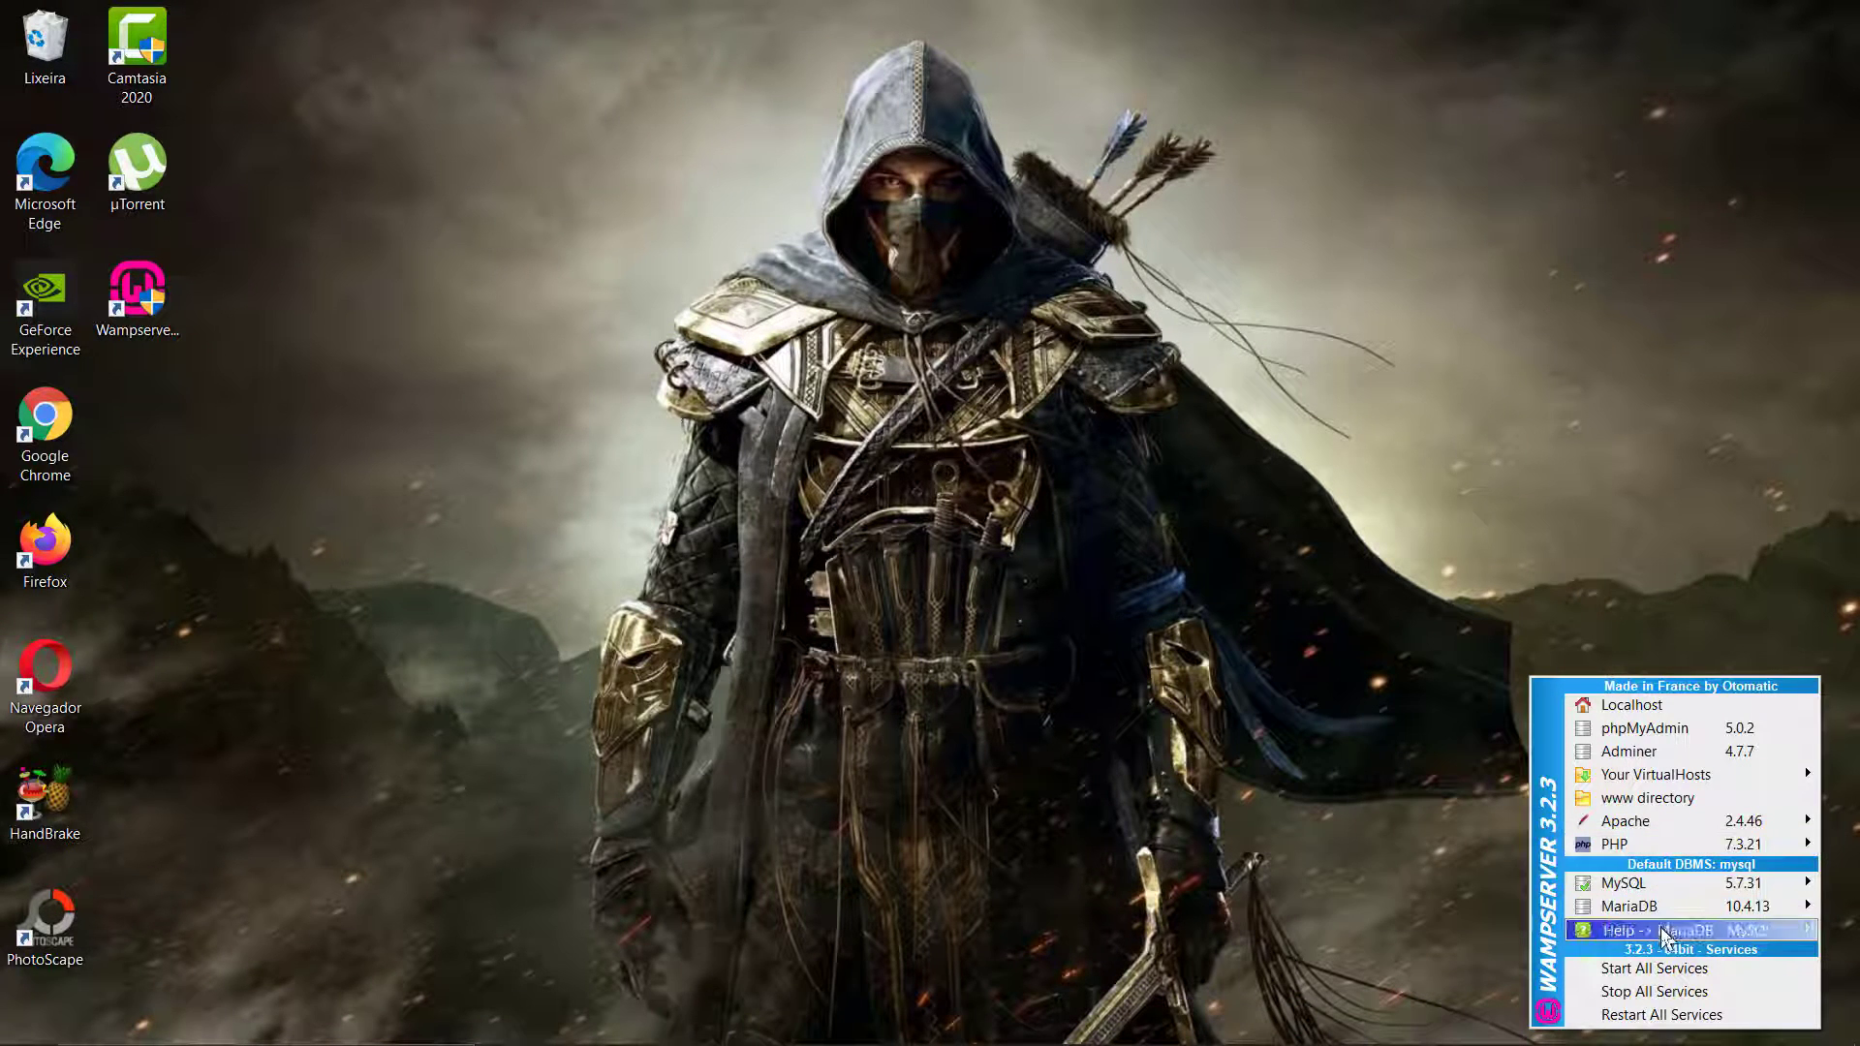
pyautogui.moveTo(1647, 726)
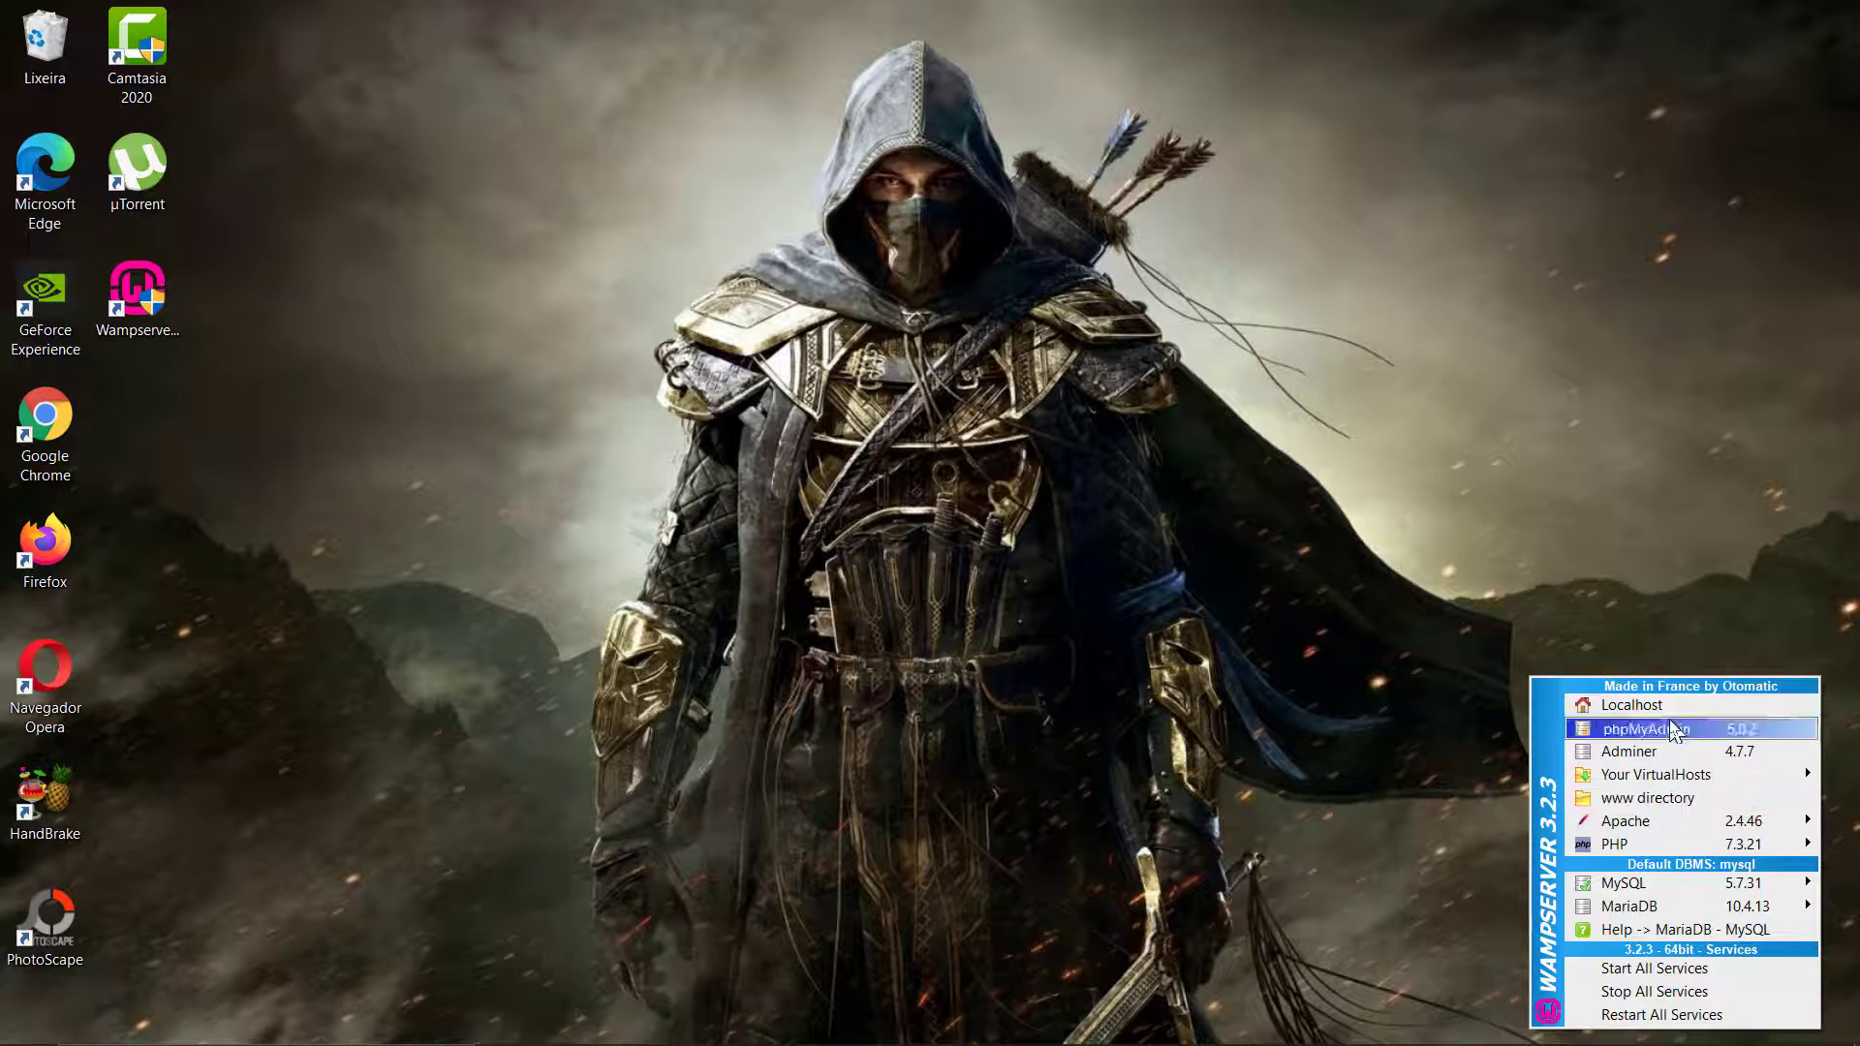
# Launch phpMyAdmin 5.0.2 from the WampServer tray menu, reaching its localhost login page in Chrome.
pyautogui.click(1640, 729)
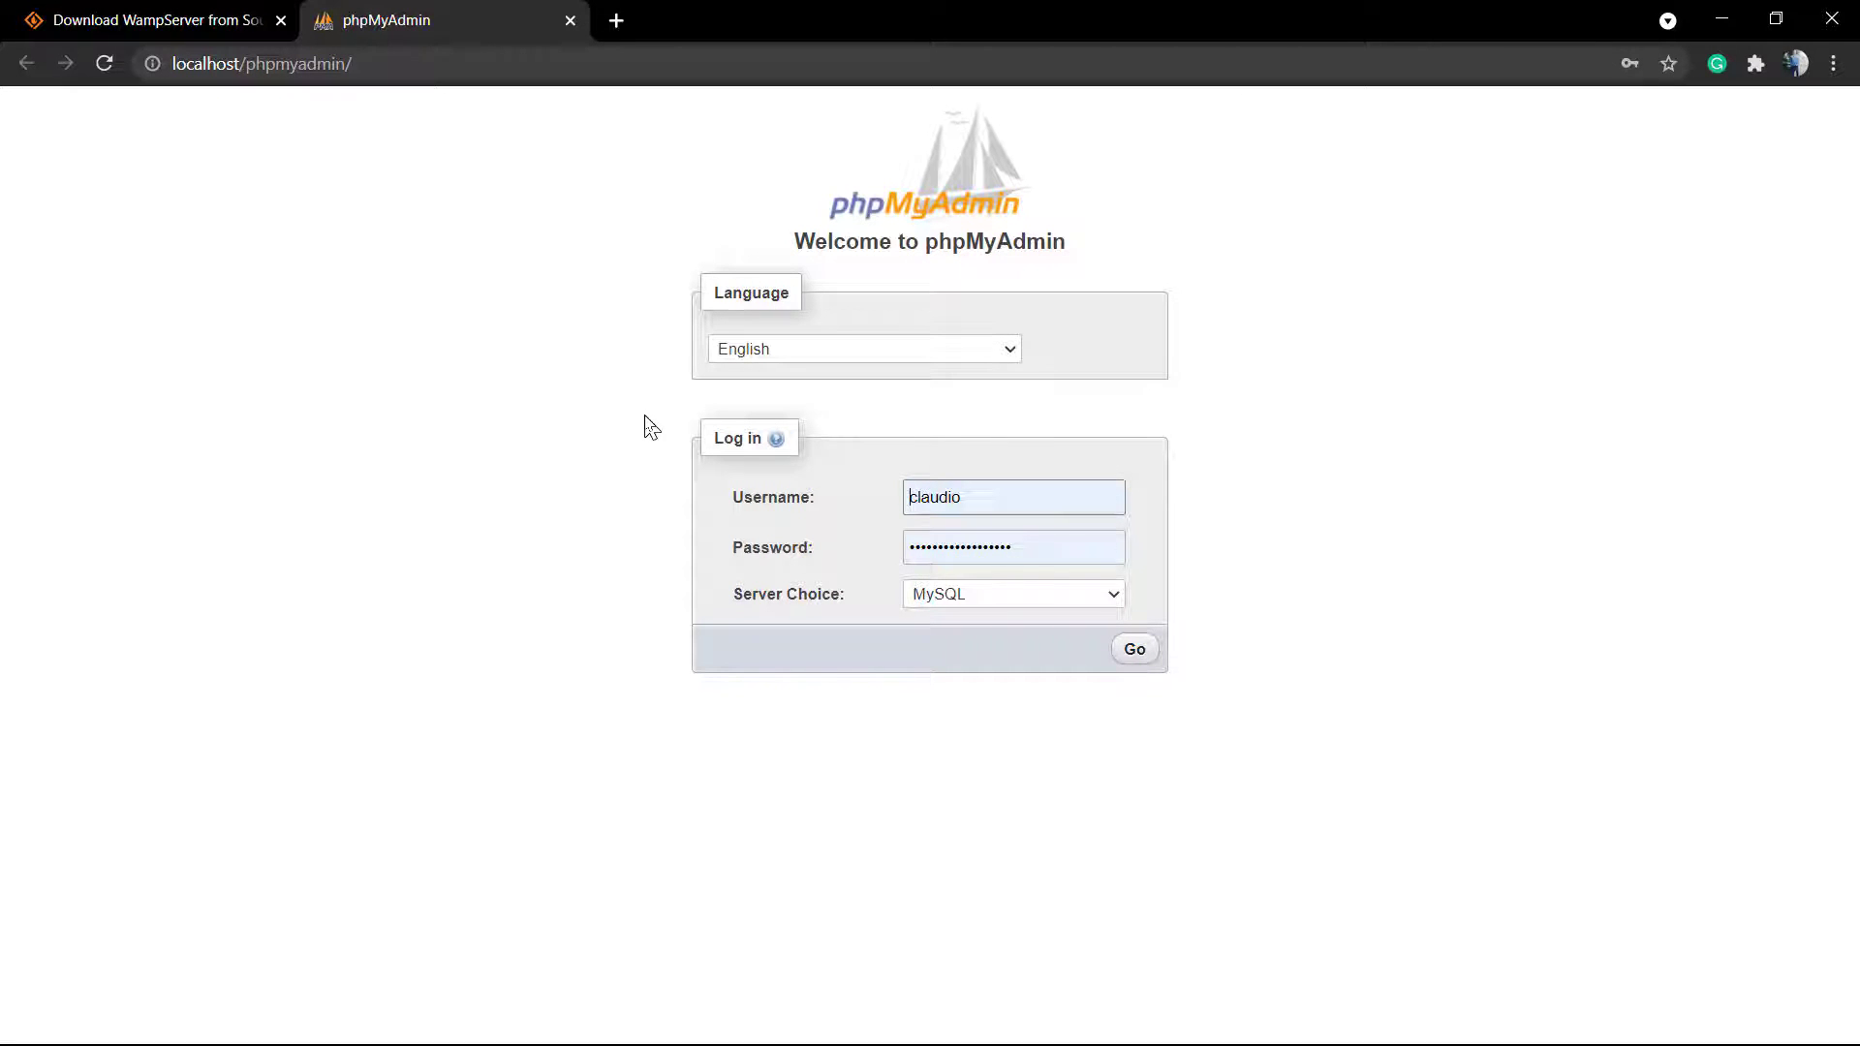
pyautogui.moveTo(637, 430)
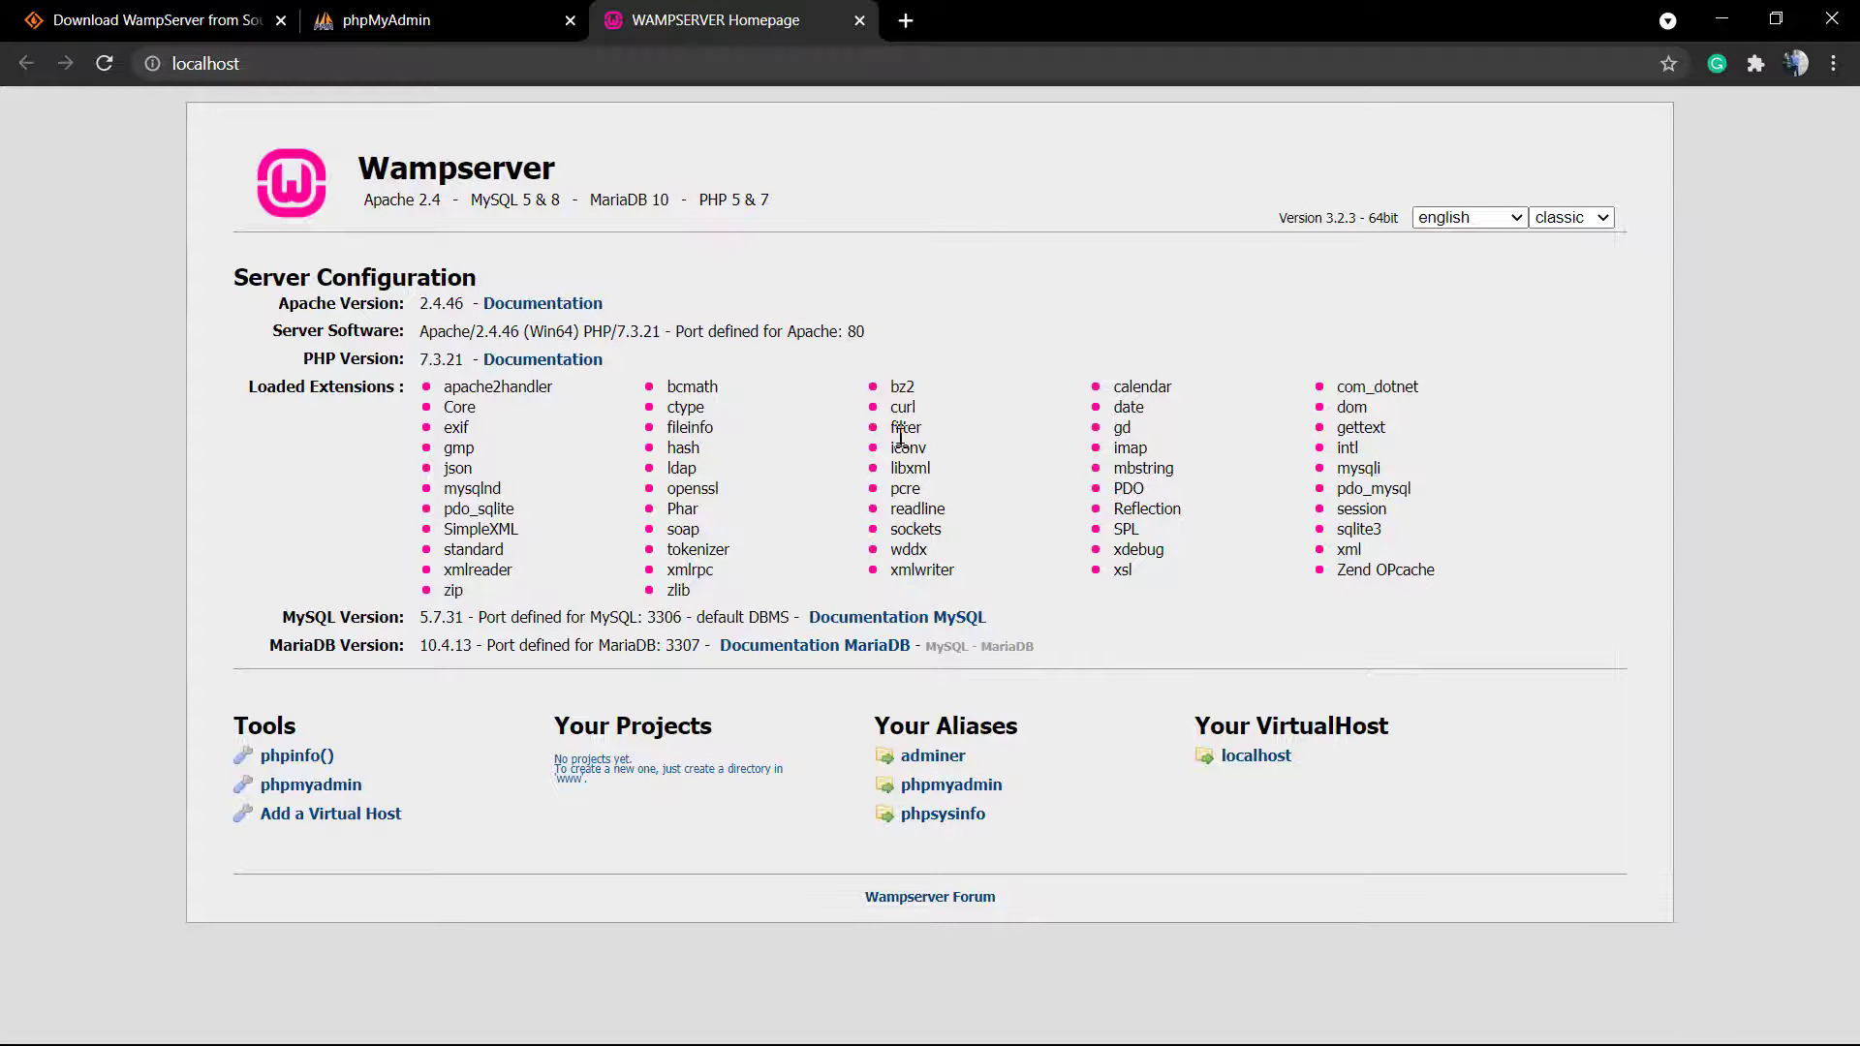
pyautogui.moveTo(893, 446)
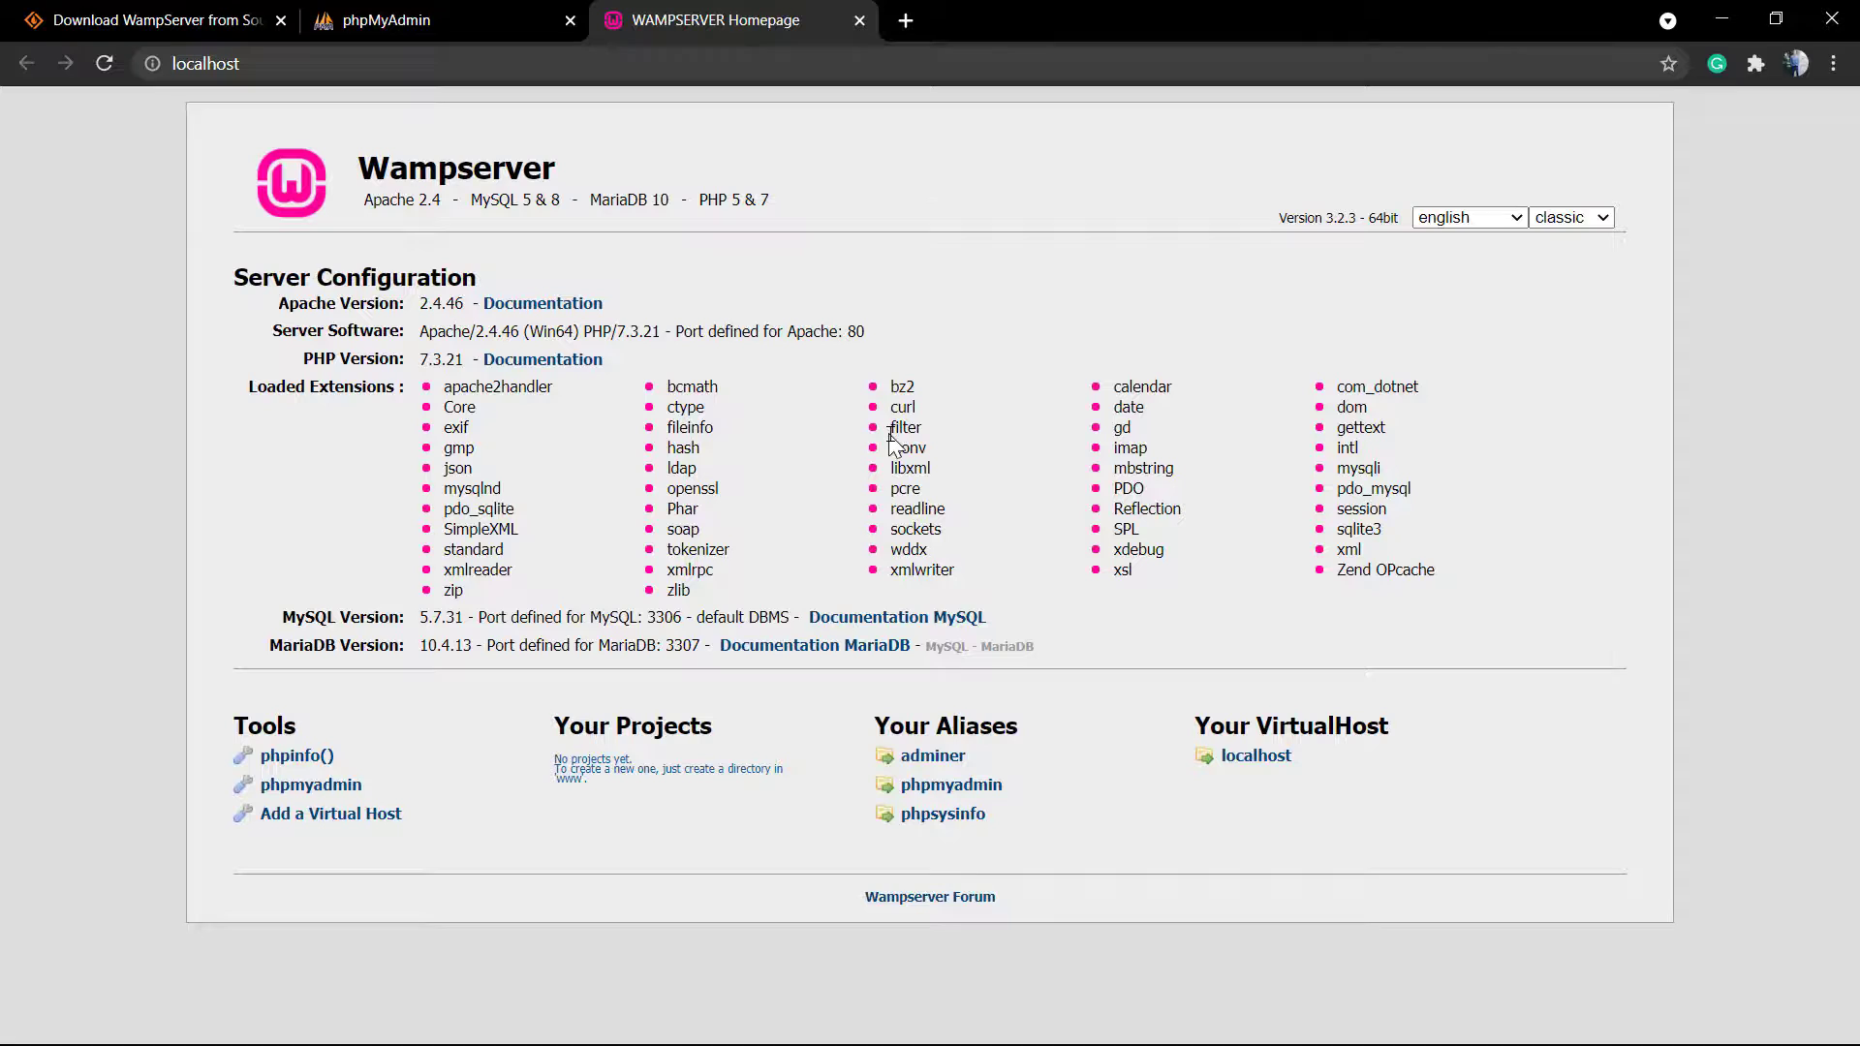